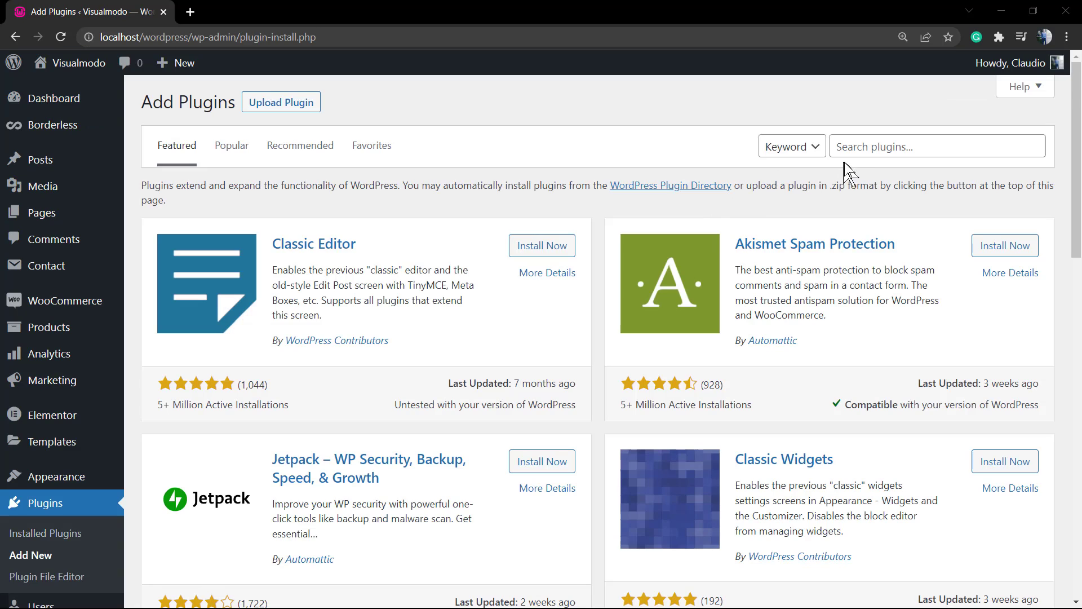
Search plugins for Borderless and Elementor, confirming both are already installed and active
text(borderless)
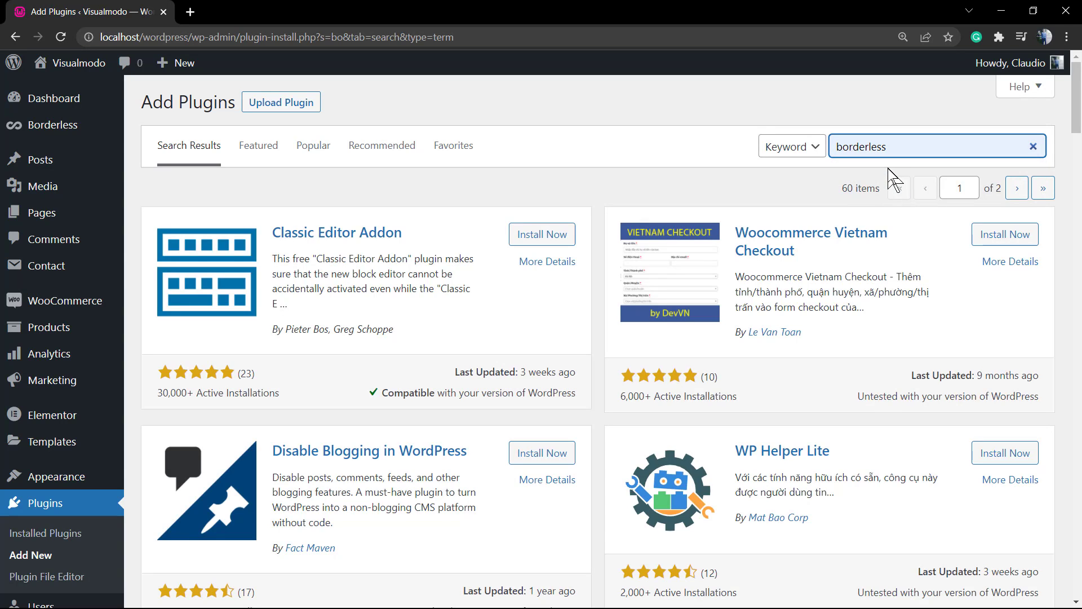
key(Return)
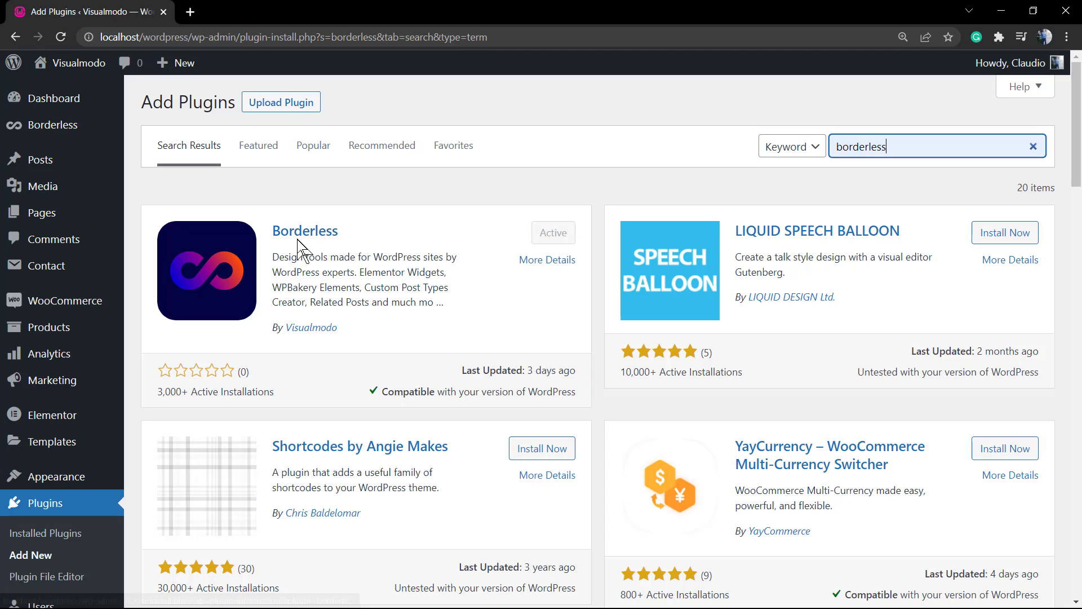
mouse_move(310, 238)
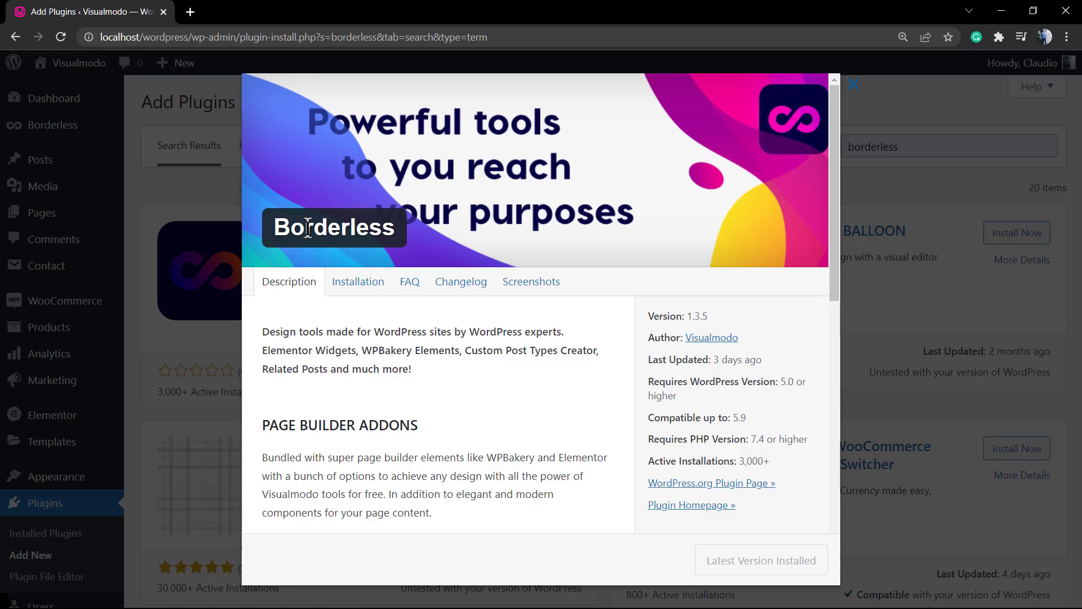
mouse_move(965, 290)
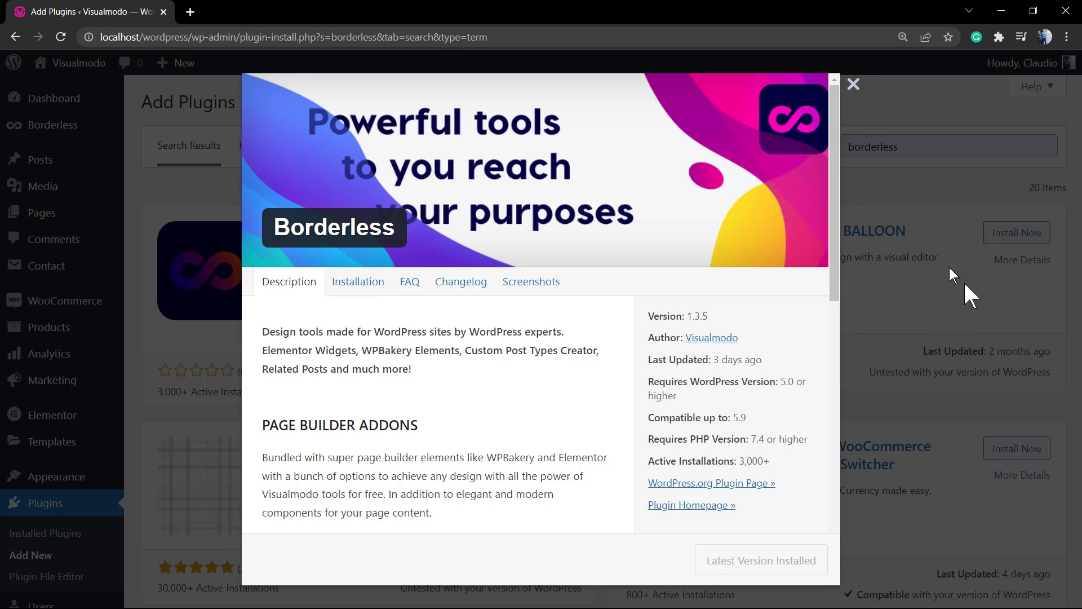
click(853, 84)
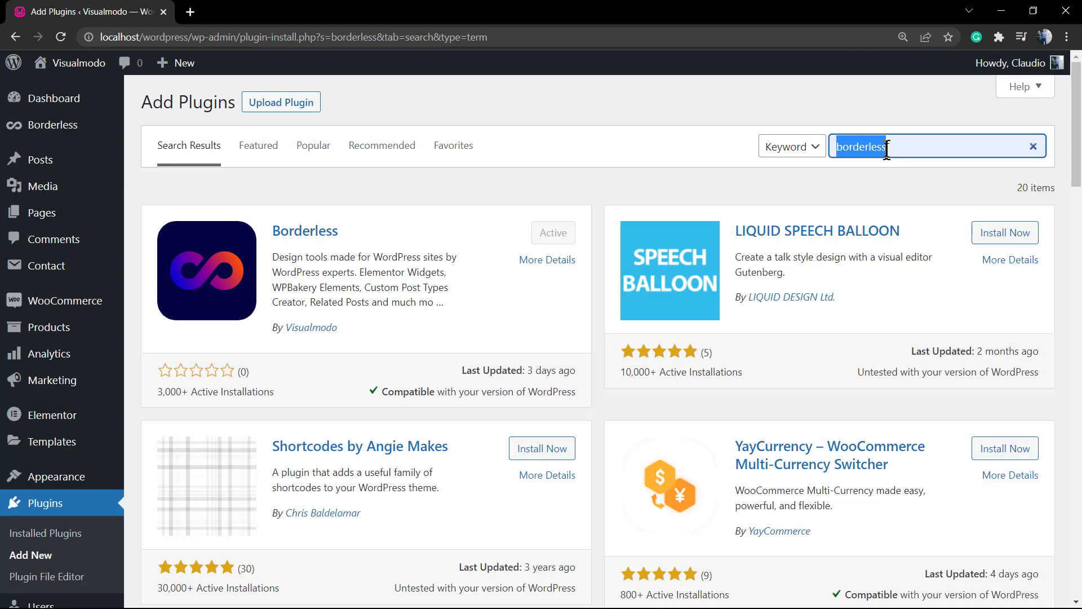
text(elementor)
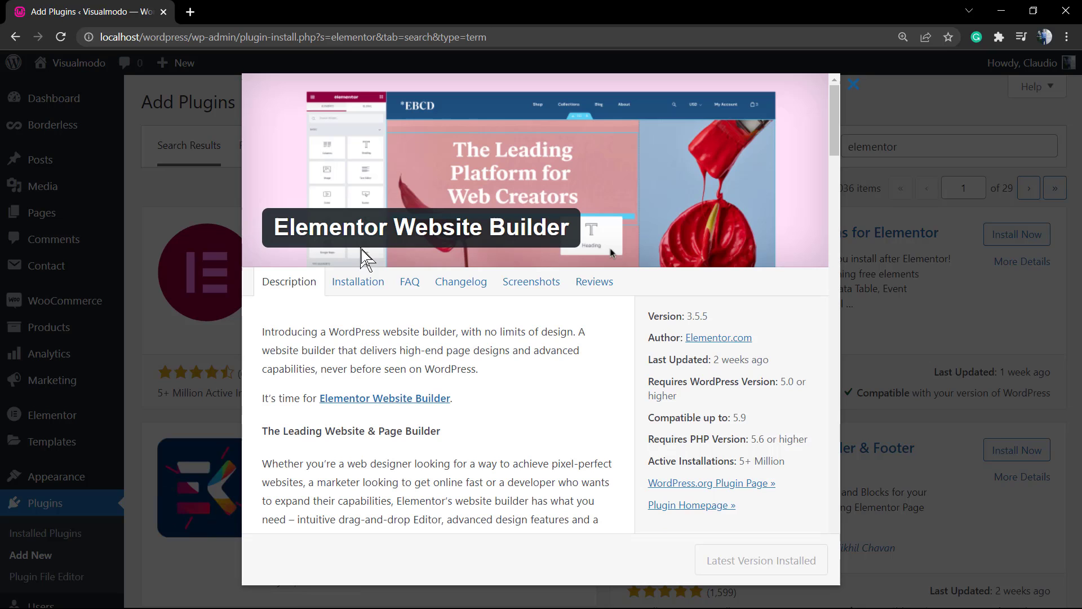
mouse_move(214, 350)
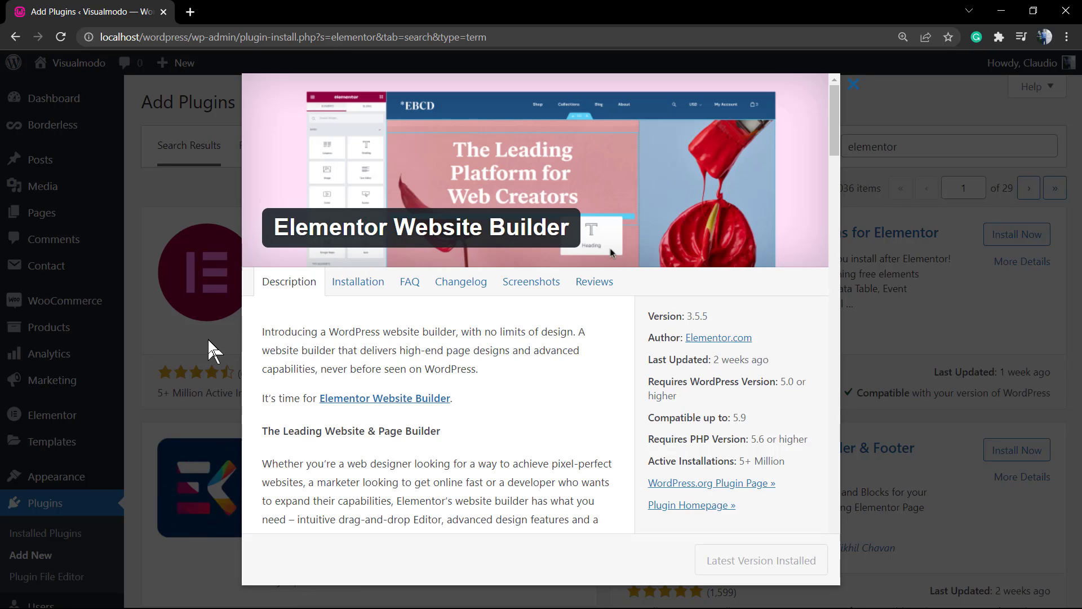
click(853, 84)
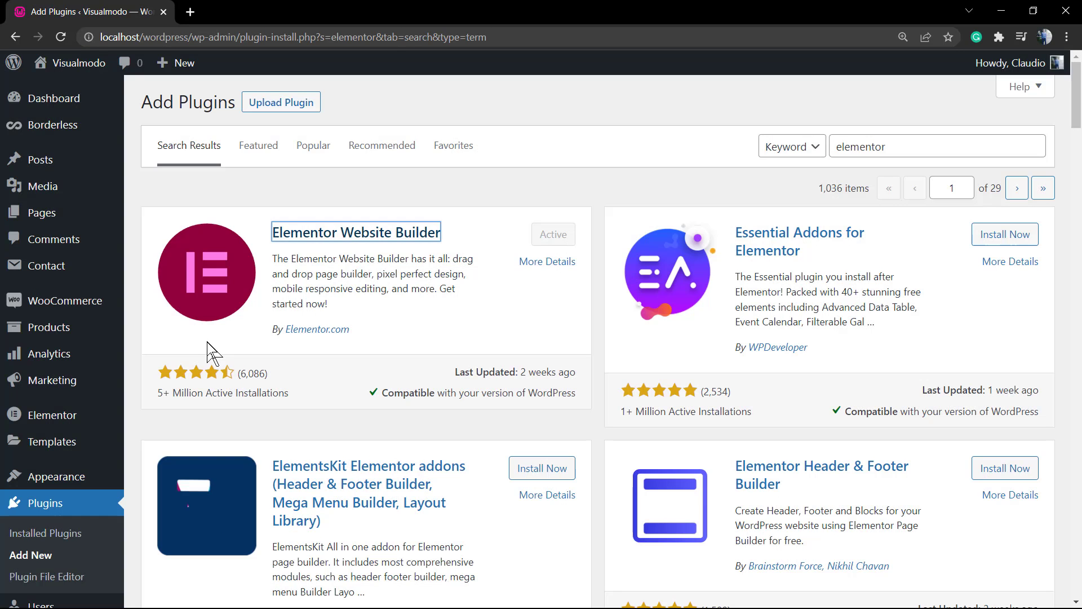
mouse_move(59, 372)
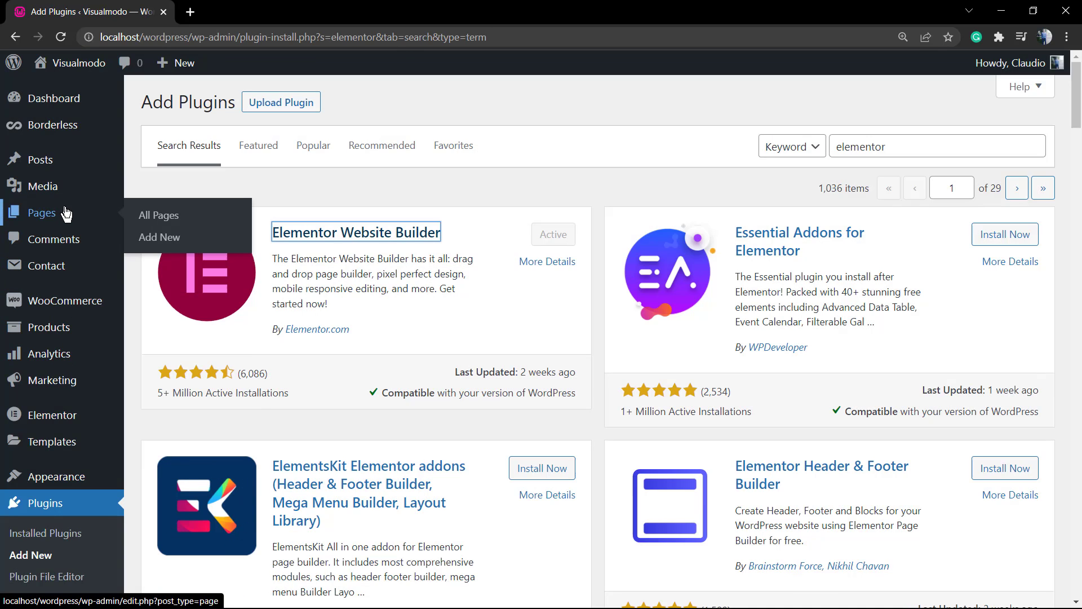
mouse_move(160, 236)
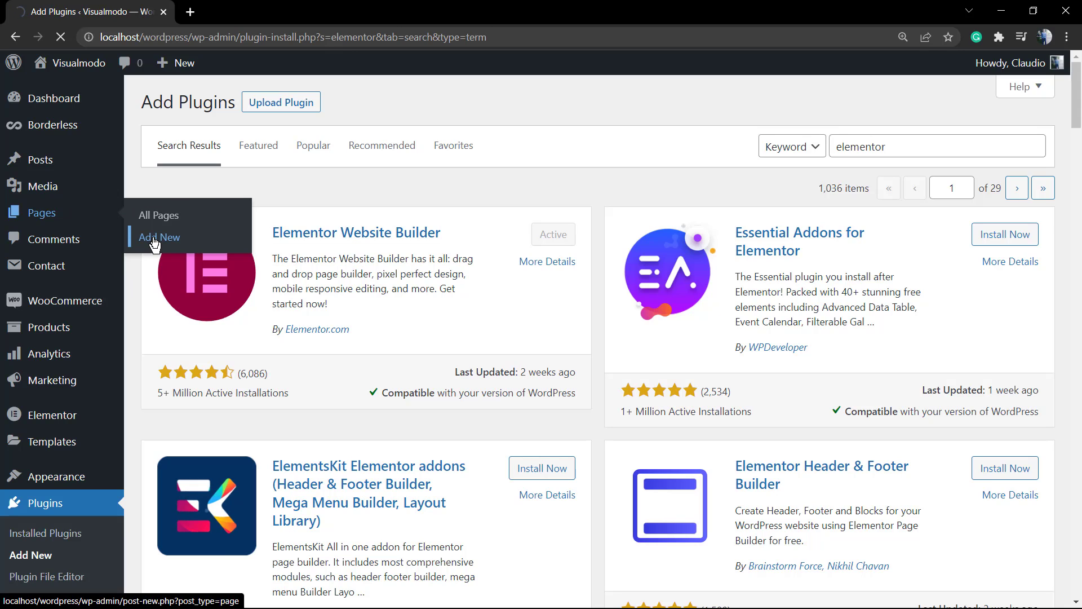
Add a new page and open it with Edit with Elementor as 'Elementor #274'
click(160, 238)
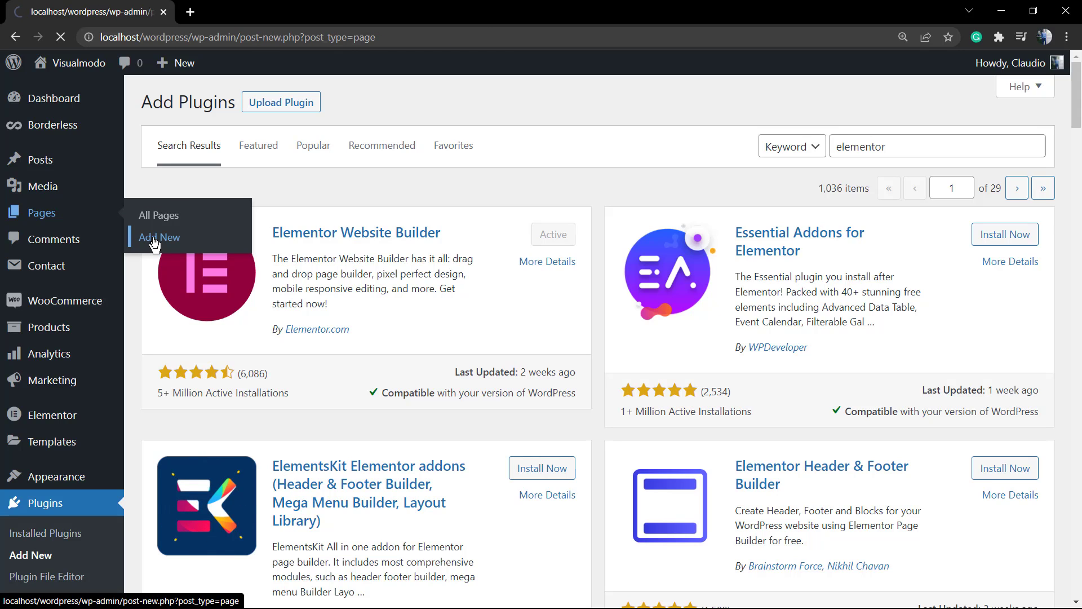
click(159, 237)
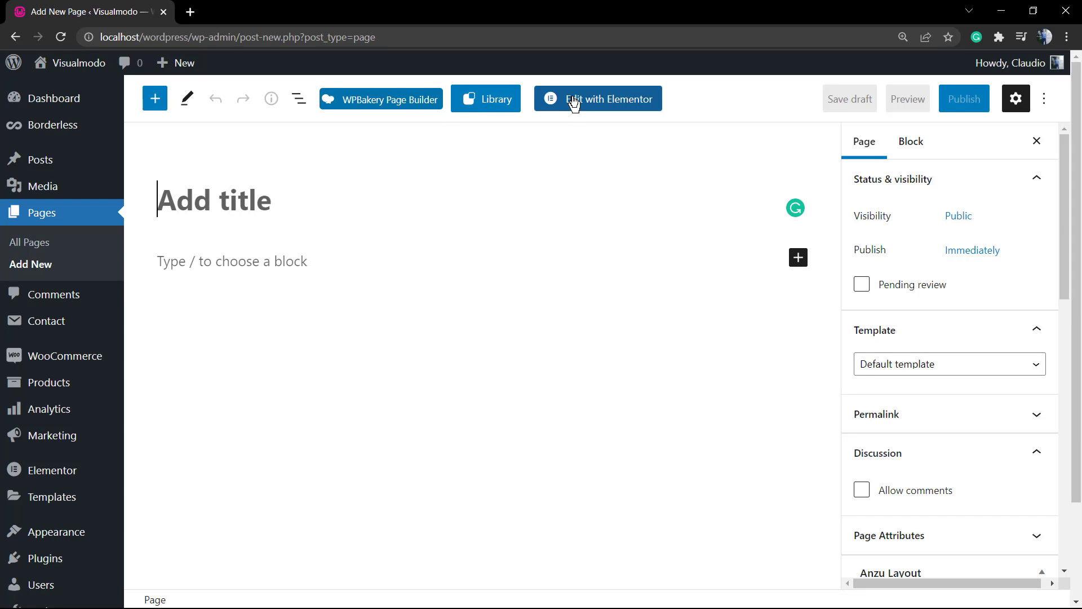
click(609, 98)
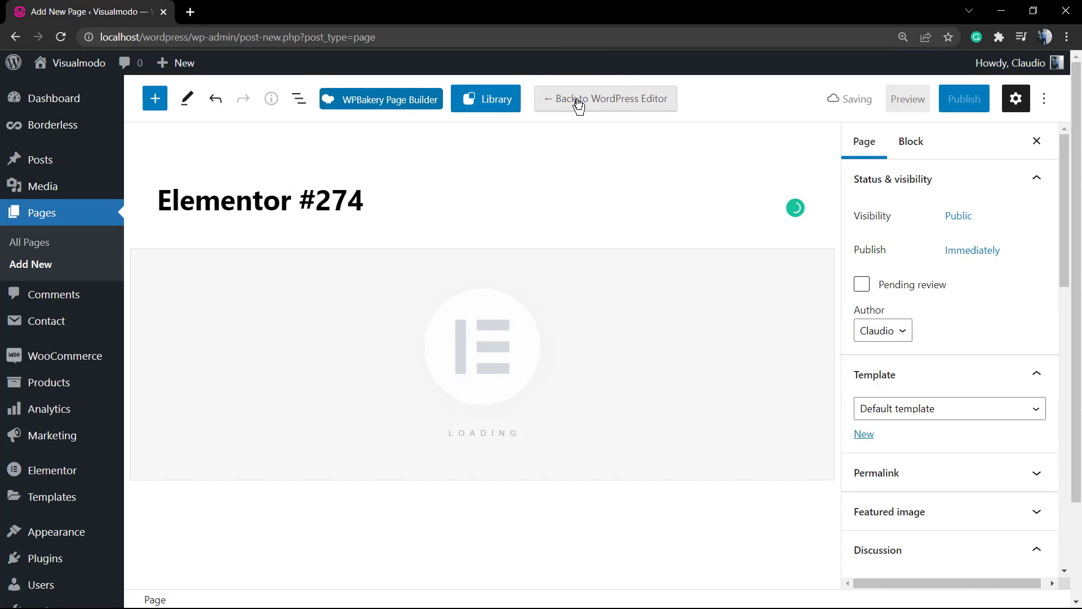
click(606, 98)
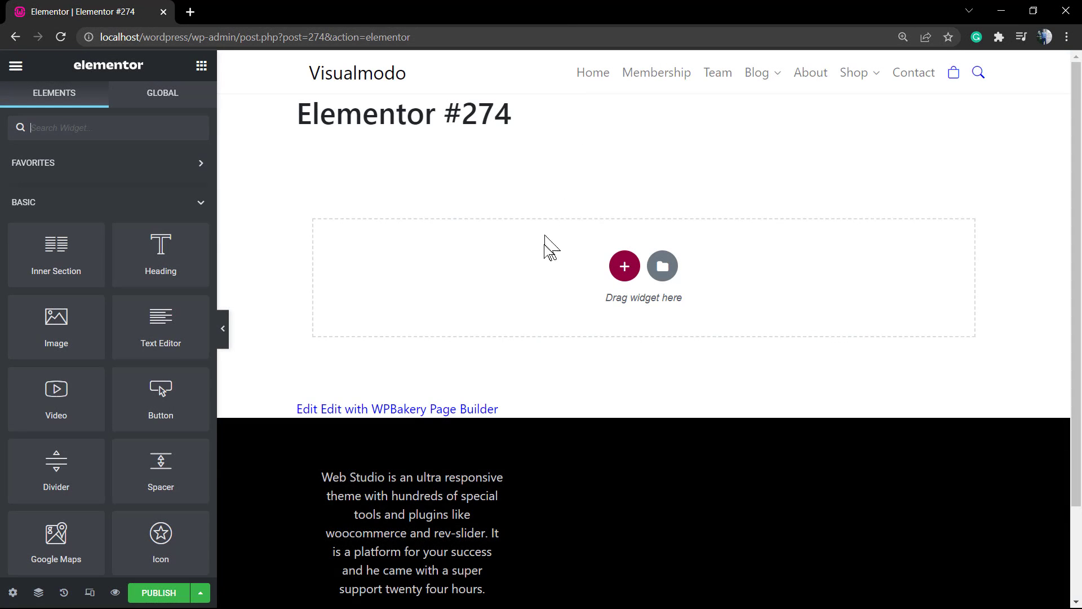
mouse_move(543, 292)
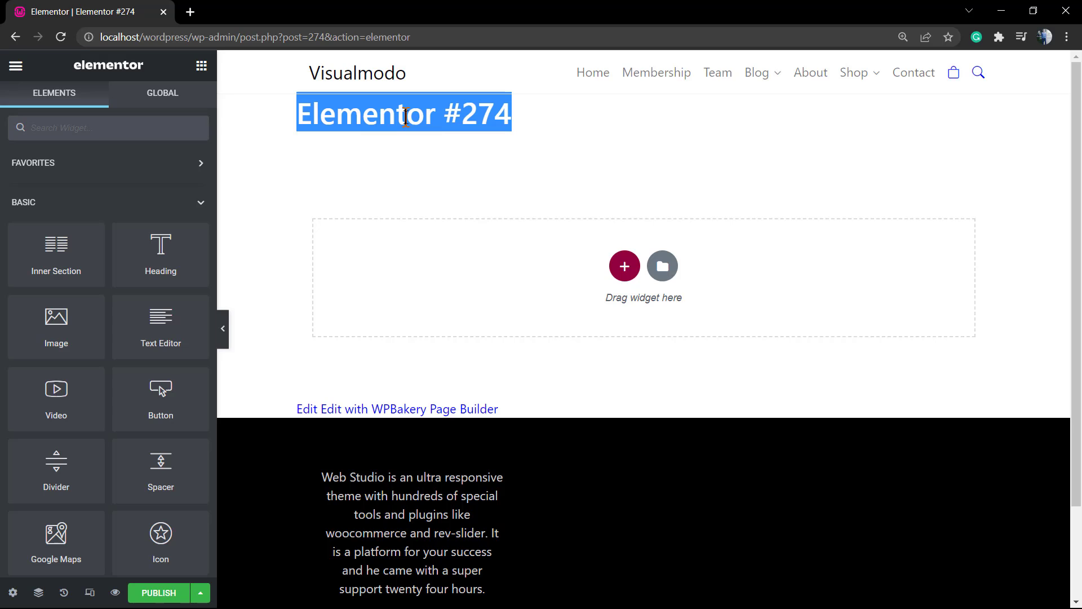
Scroll the Elements panel to the Borderless category and expand its widget list
scroll(down, 3)
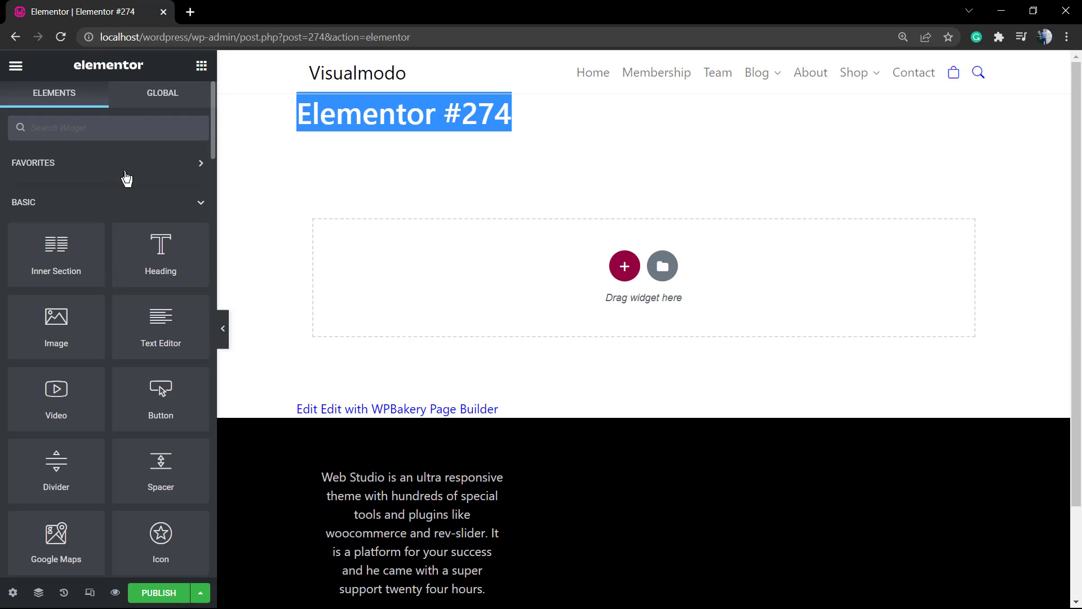
scroll(down, 3)
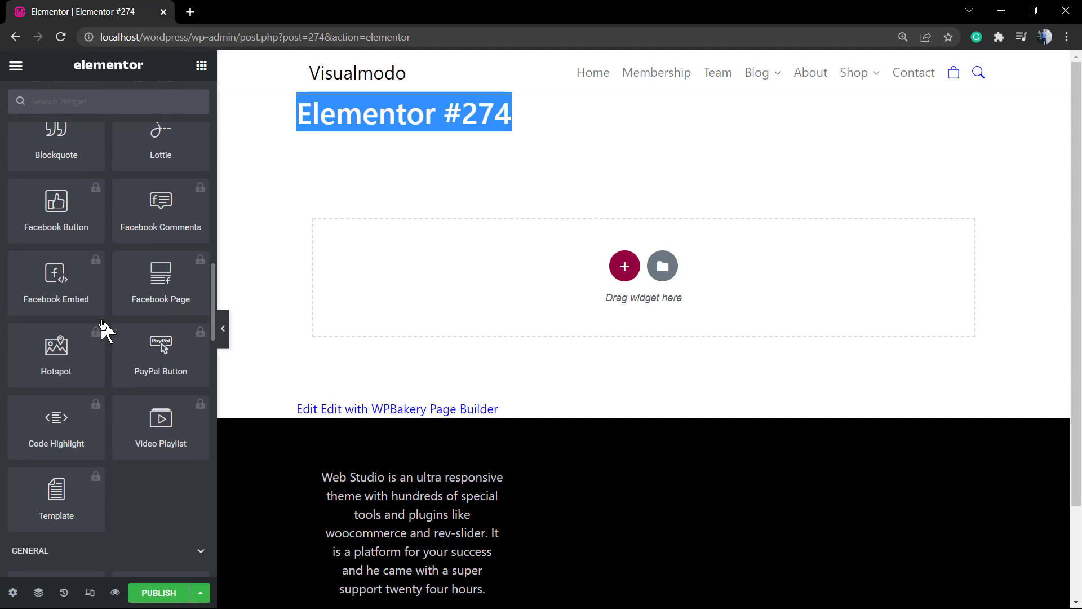
scroll(down, 3)
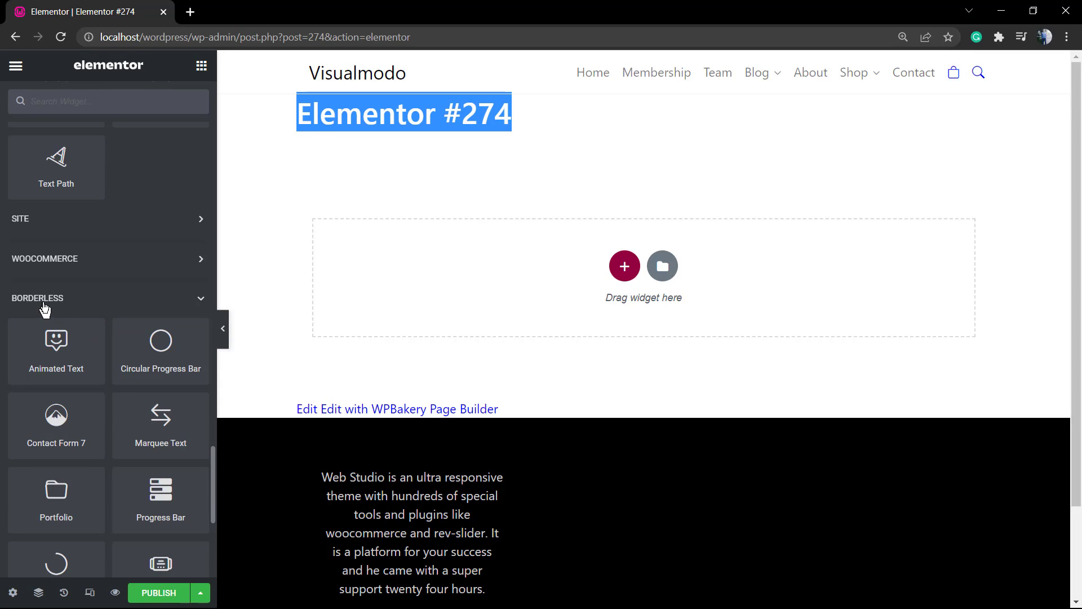
click(37, 298)
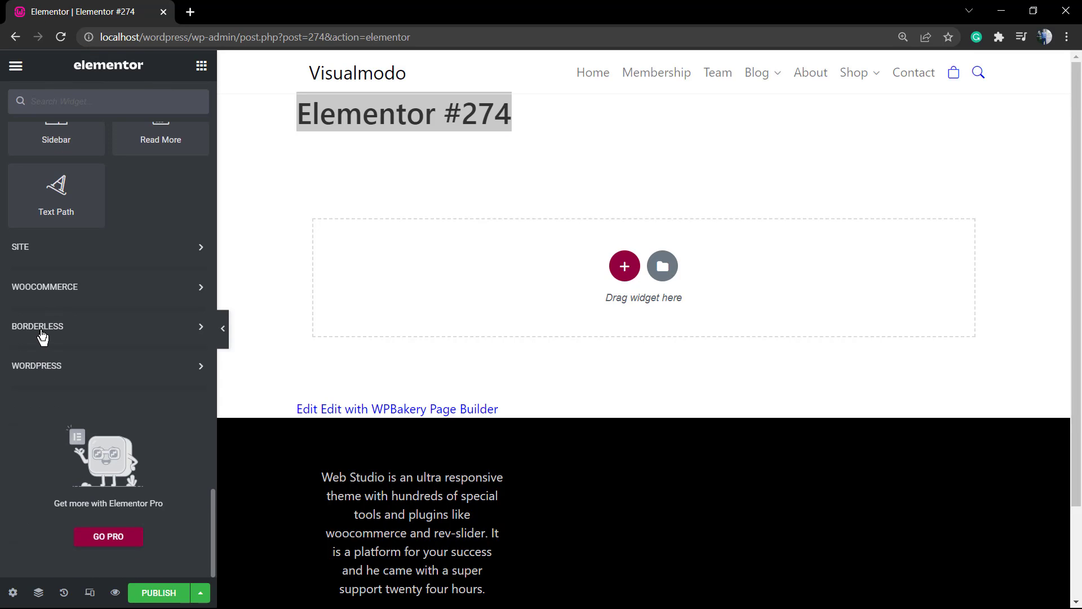
click(38, 326)
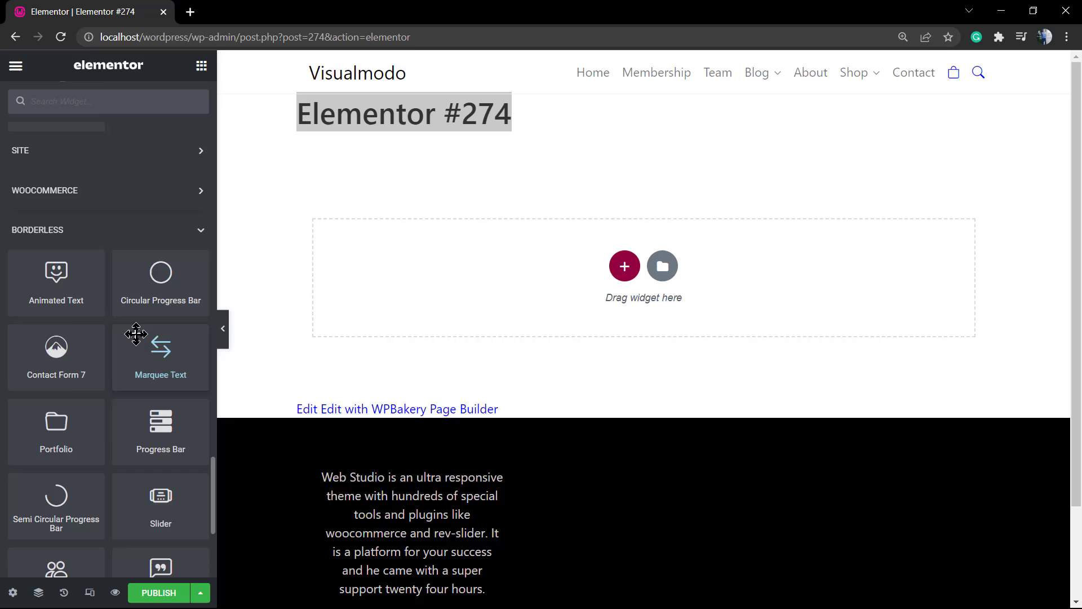
scroll(down, 3)
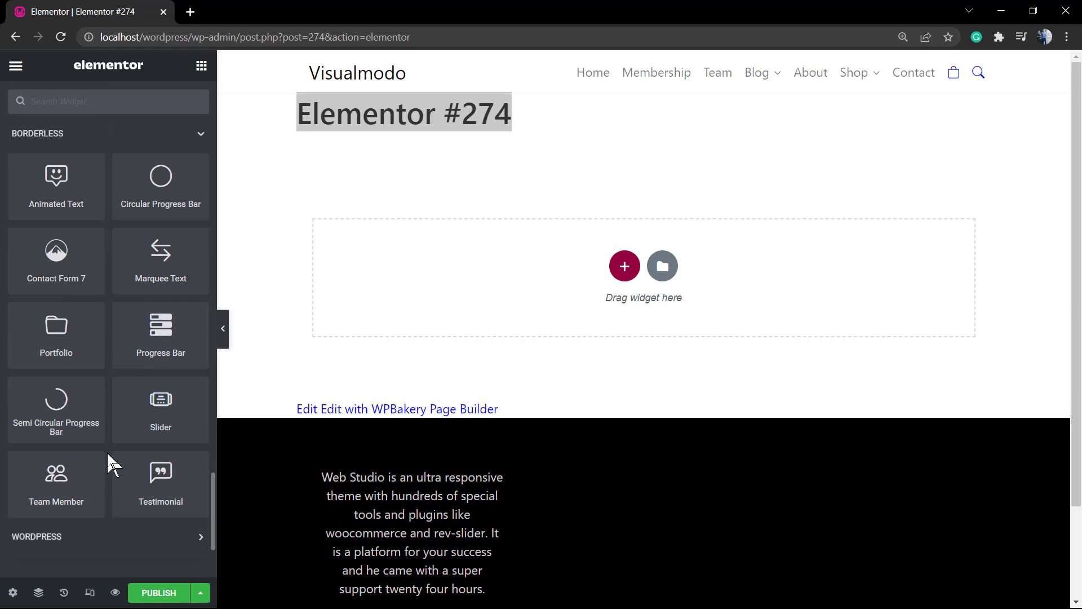
mouse_move(160, 482)
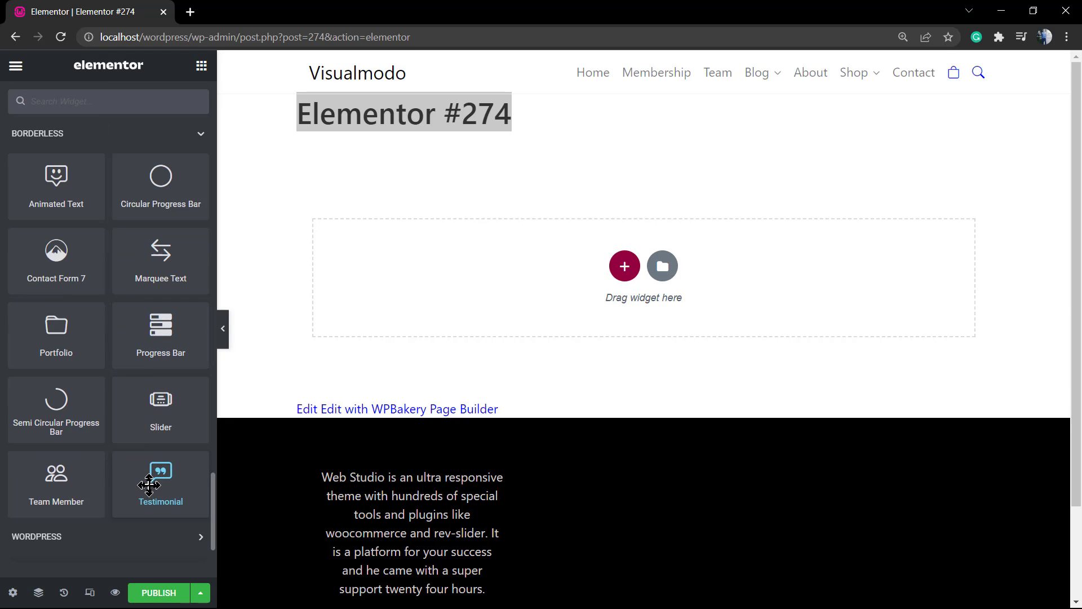
mouse_move(150, 480)
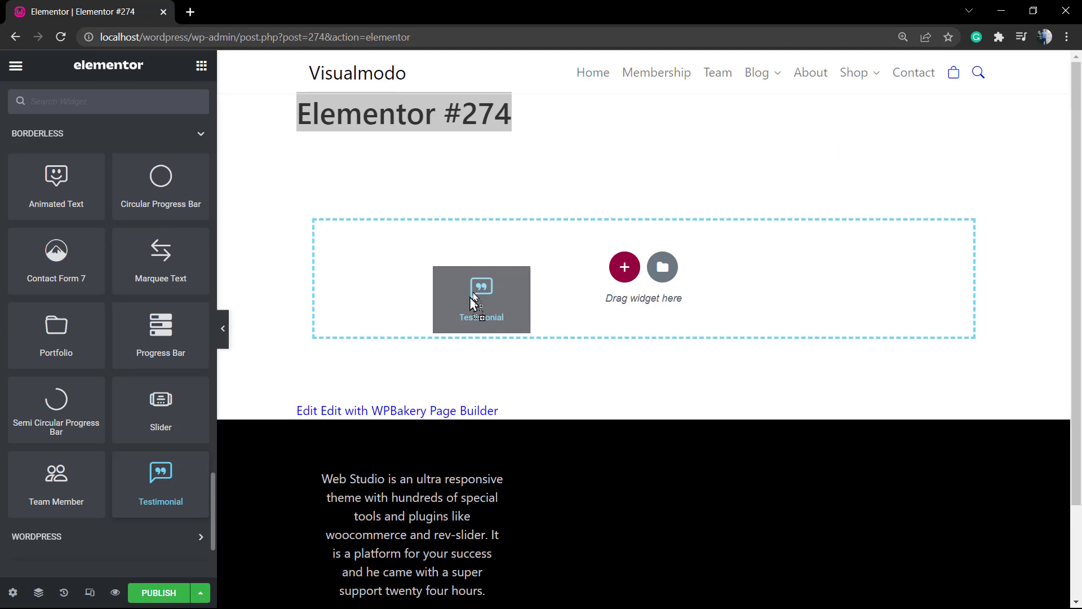
Upload client (1)–(4).jpg and insert client-3 as the testimonial picture
click(481, 300)
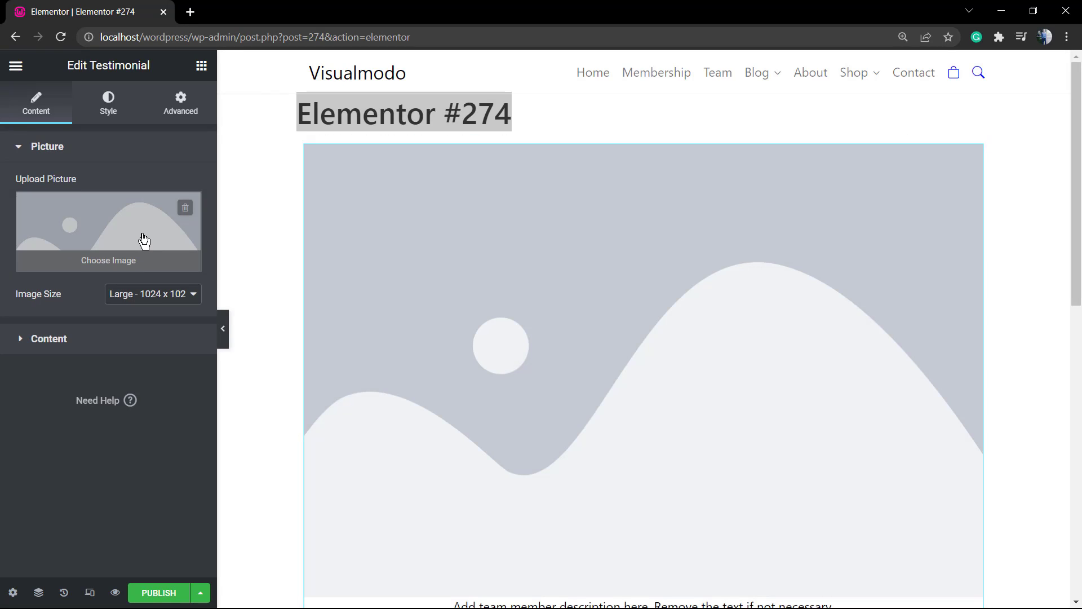
click(108, 261)
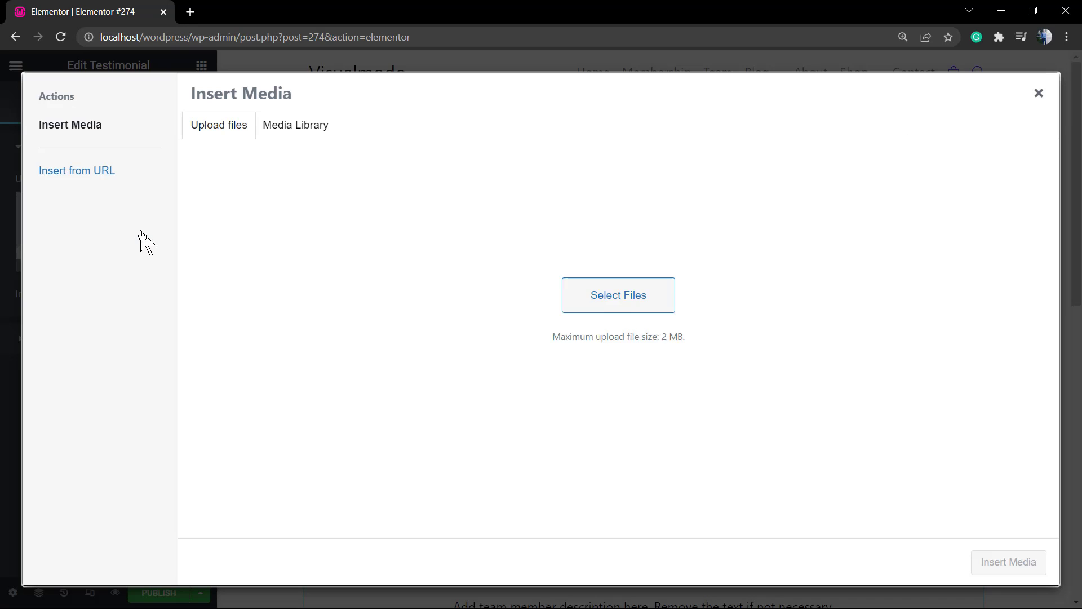
mouse_move(617, 336)
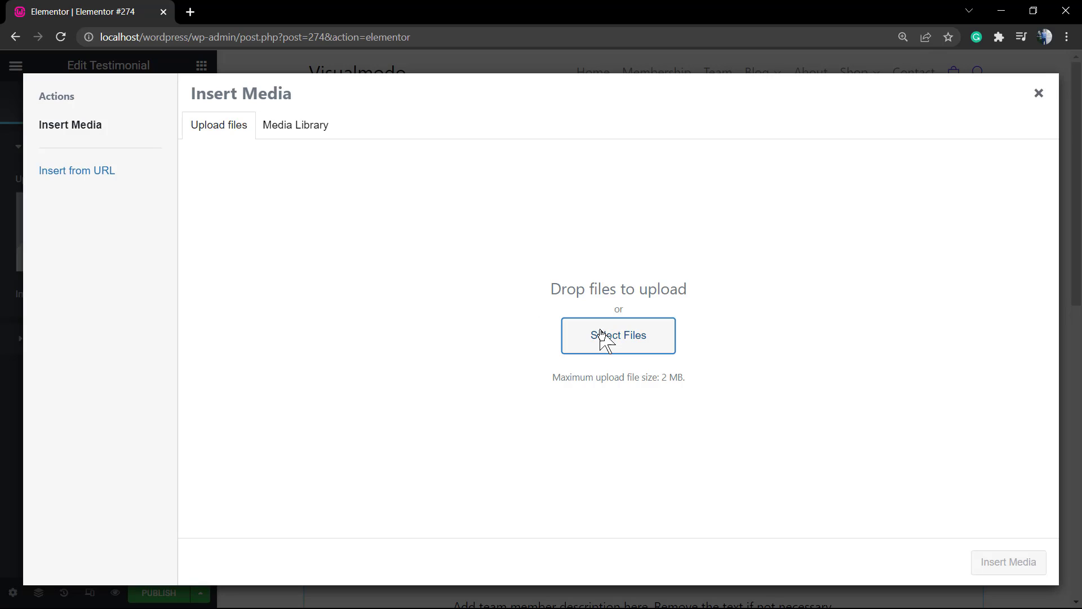
click(618, 335)
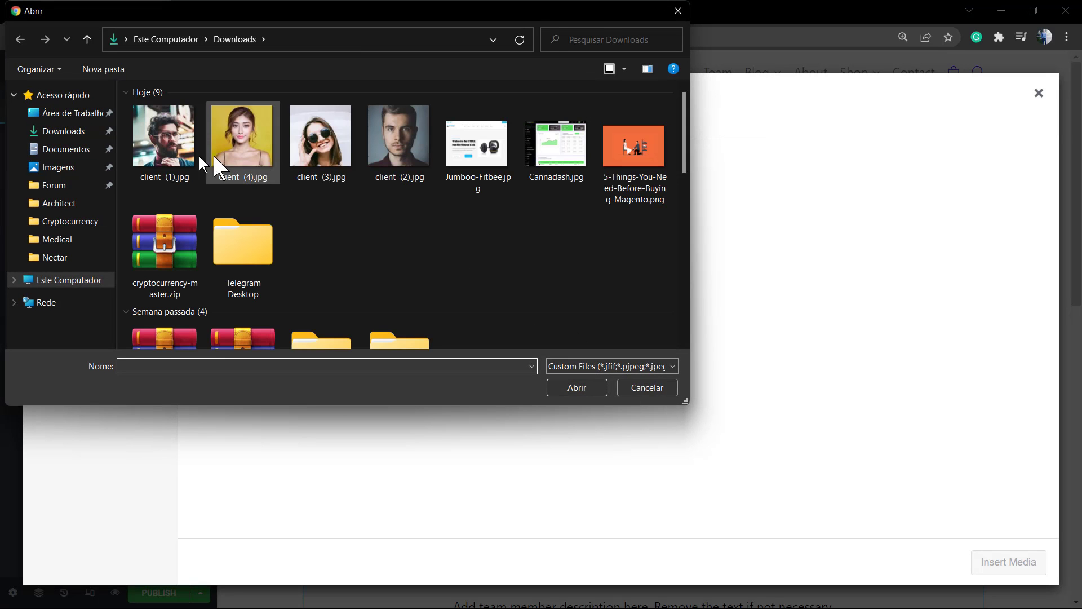
click(397, 136)
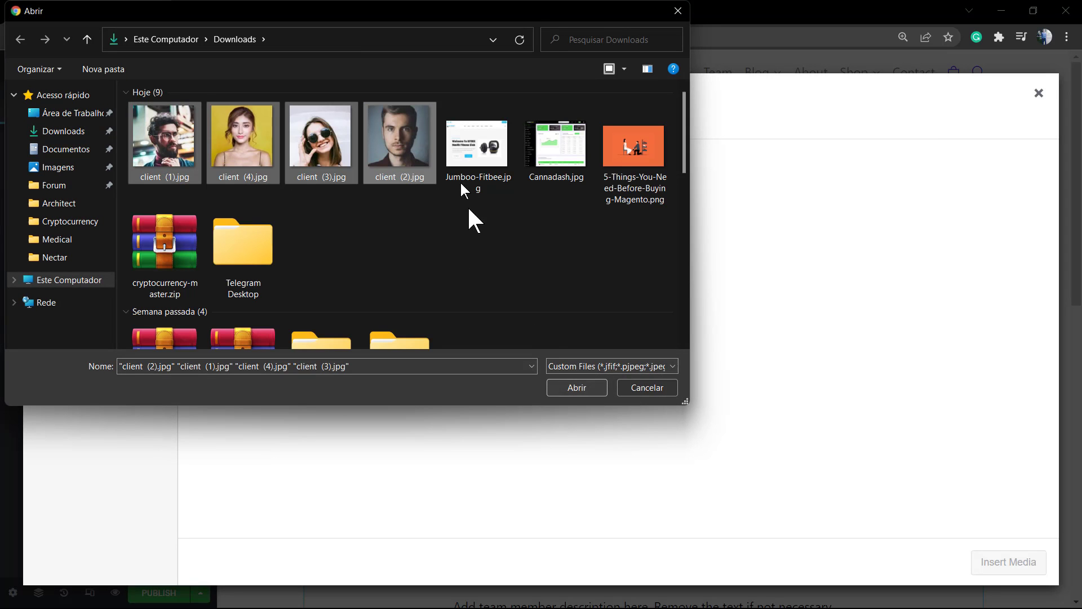
mouse_move(411, 151)
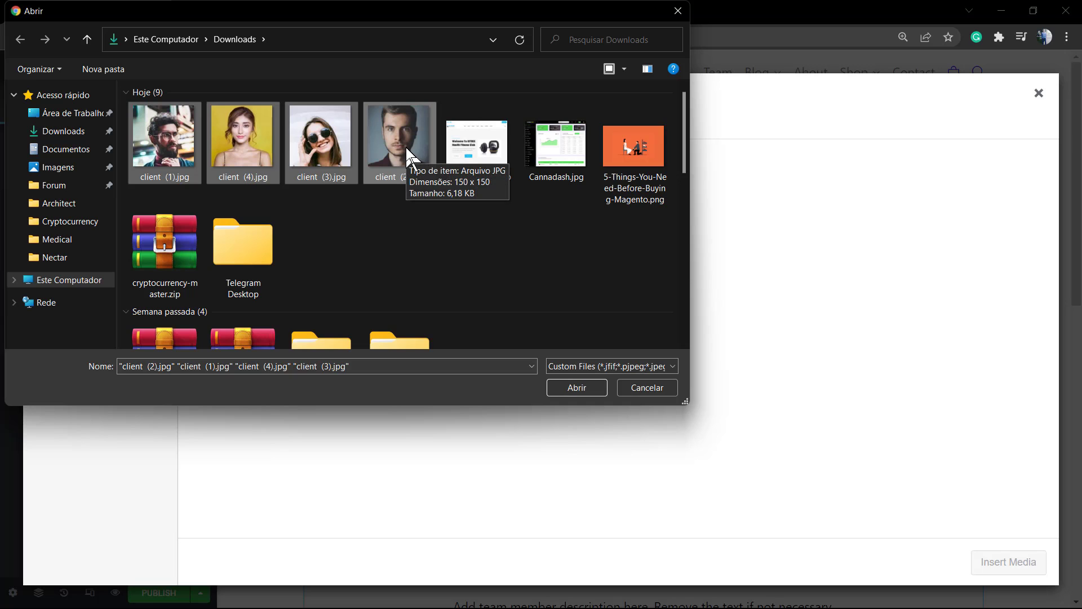
click(576, 387)
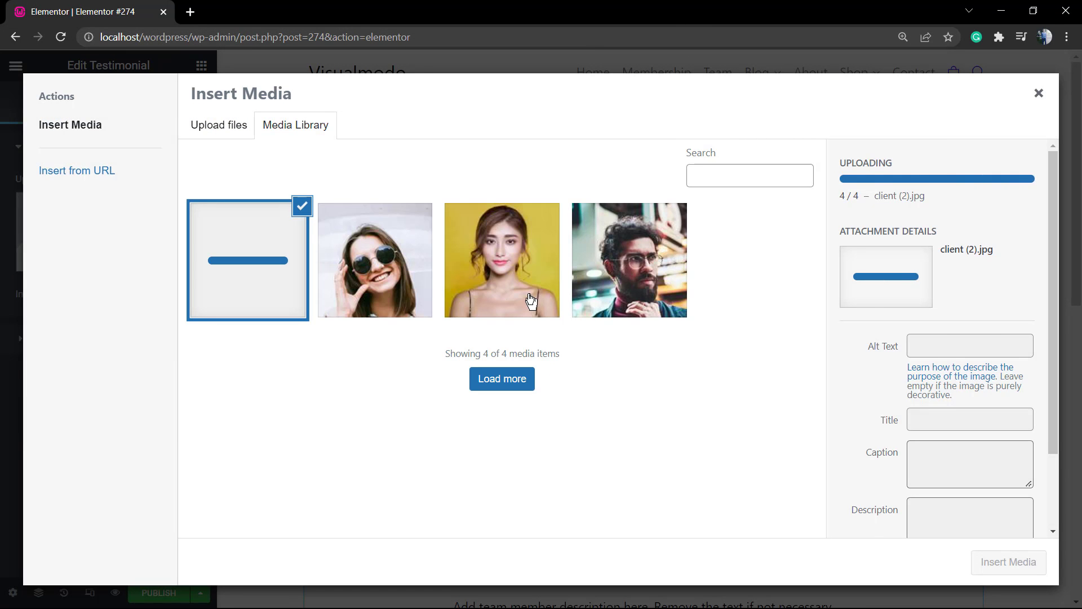
click(375, 260)
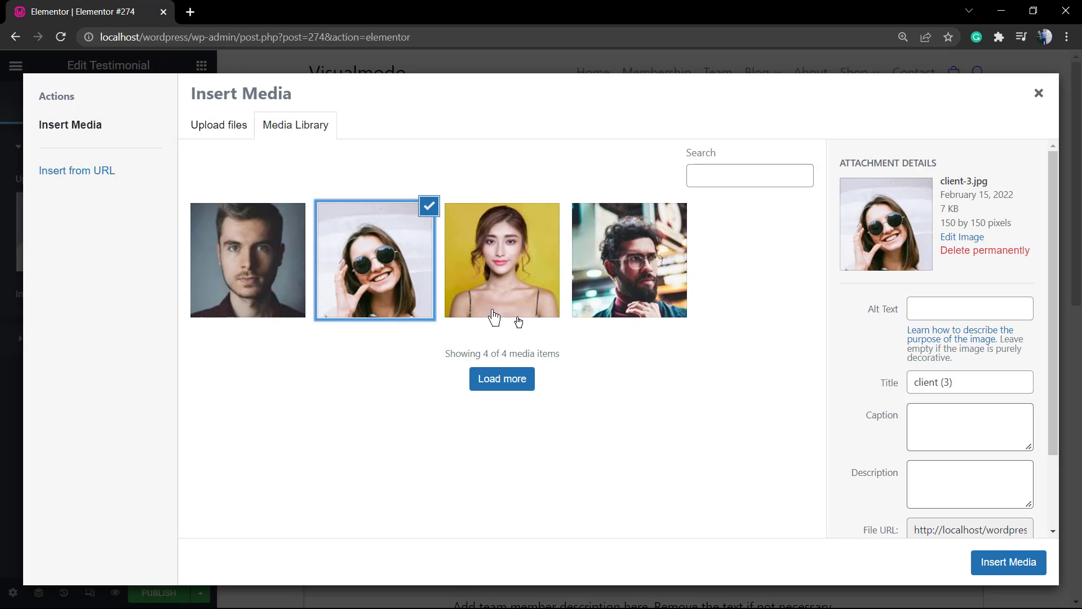
click(1008, 562)
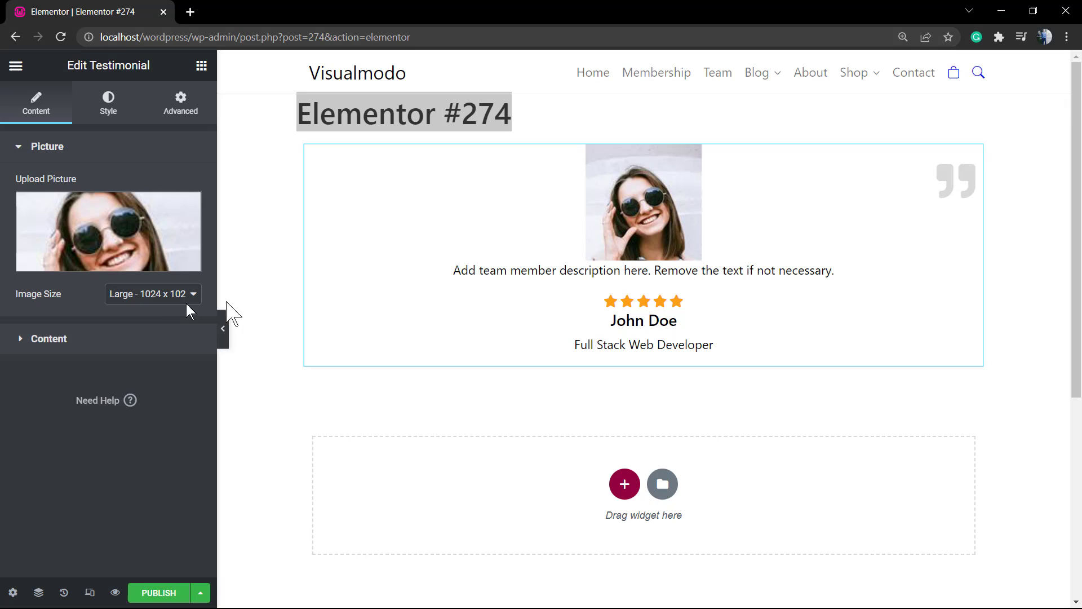
Change the testimonial's Image Size from Large to Thumbnail - 150 x 150
click(151, 293)
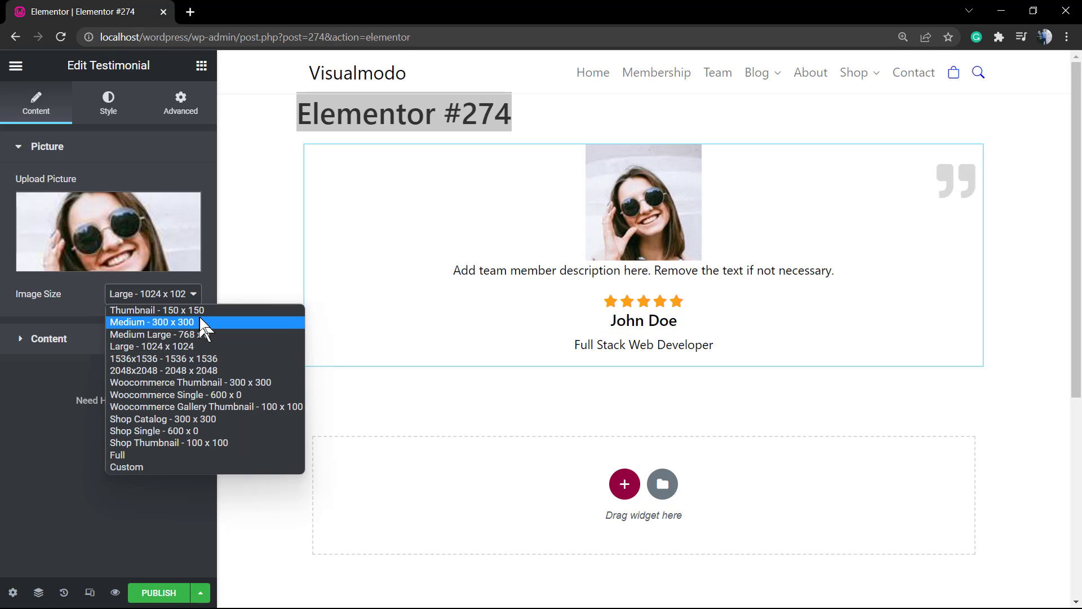
click(141, 309)
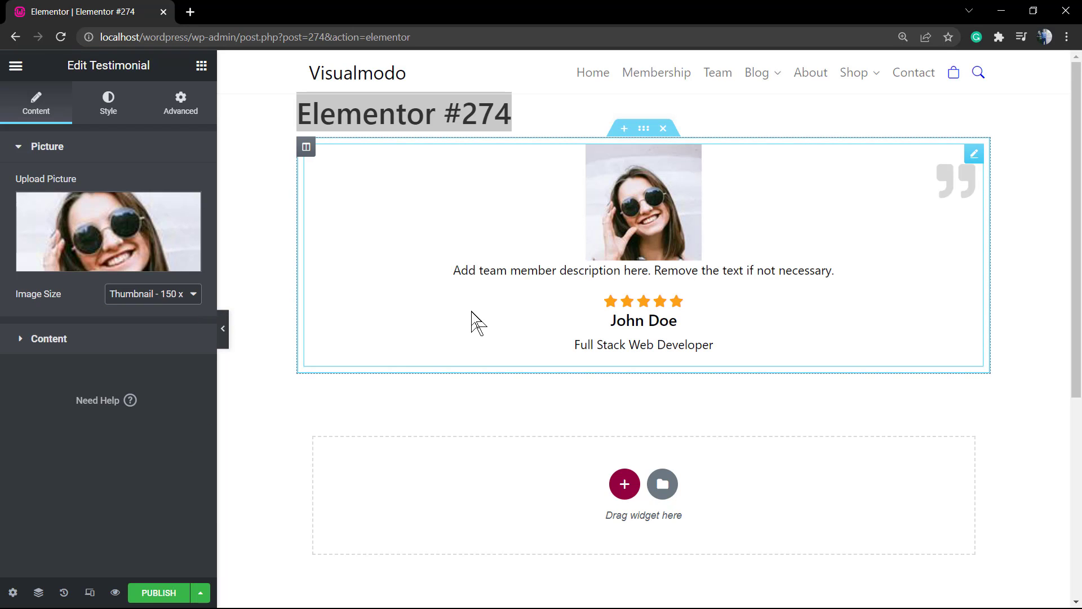
mouse_move(594, 271)
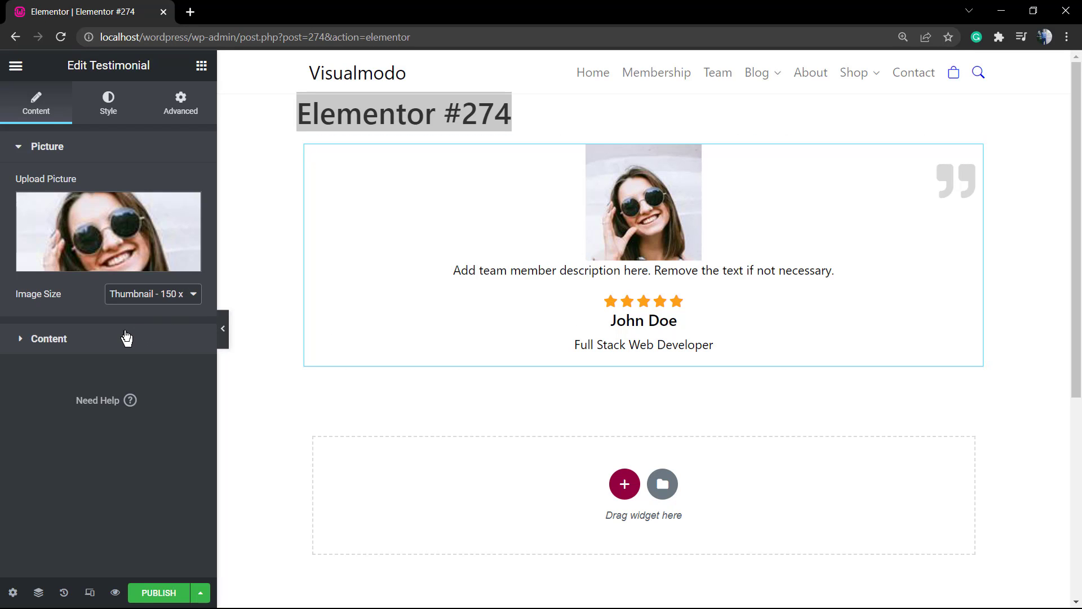
Replace the name John Doe with Joanna Dias and append 'Visualmodo' to the description
click(48, 338)
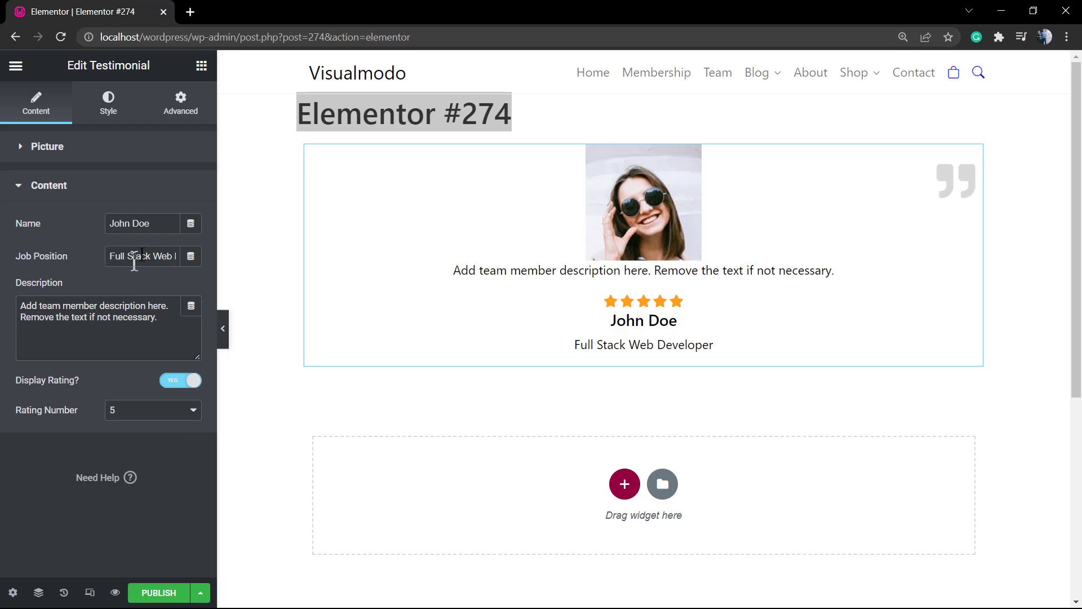
double_click(130, 223)
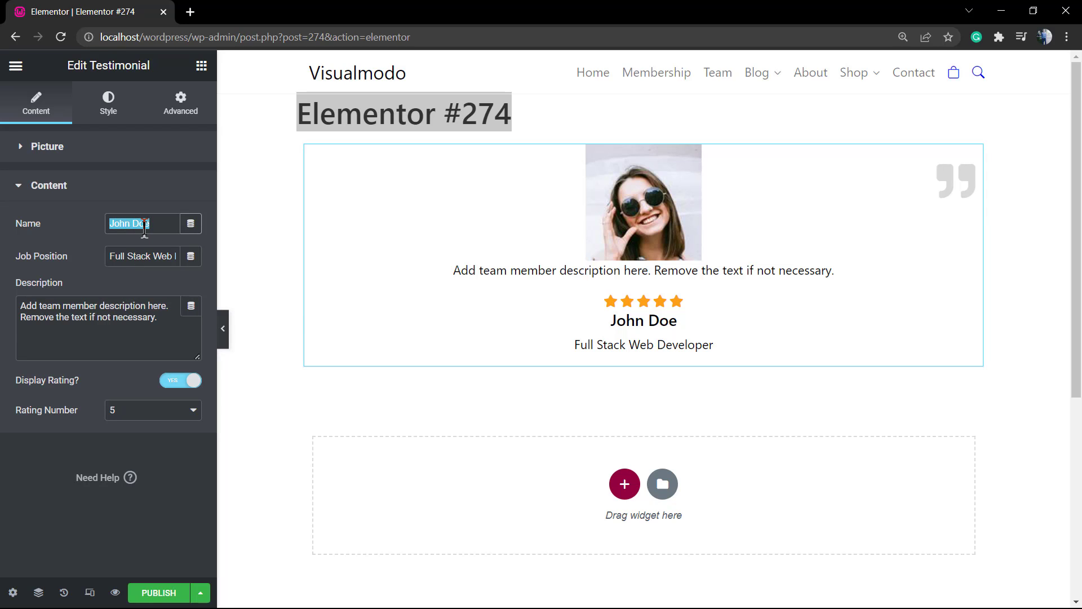
text(Joanna)
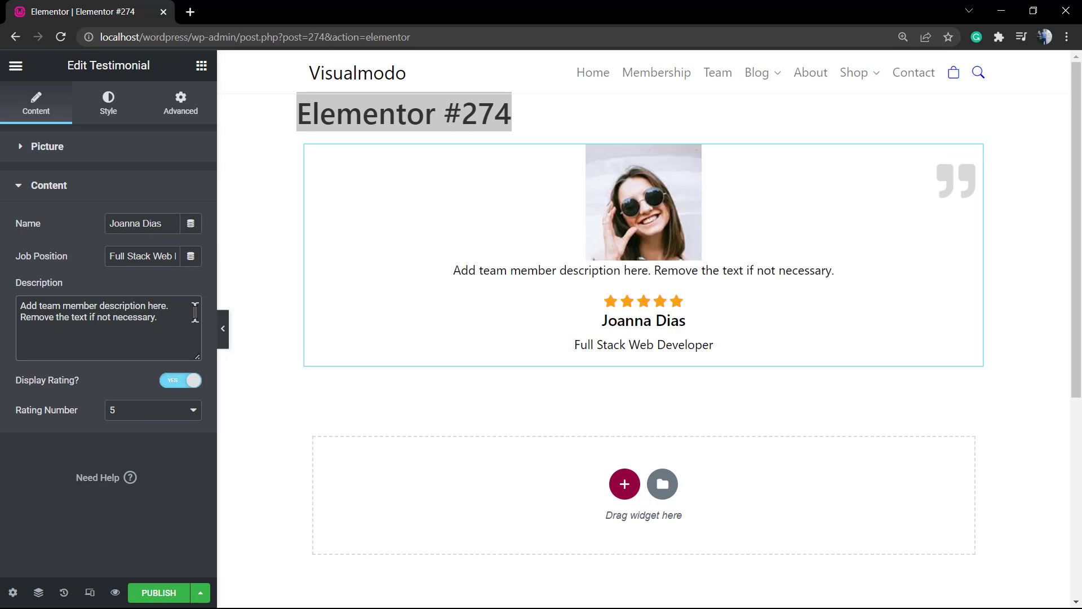
text(Visualmodo)
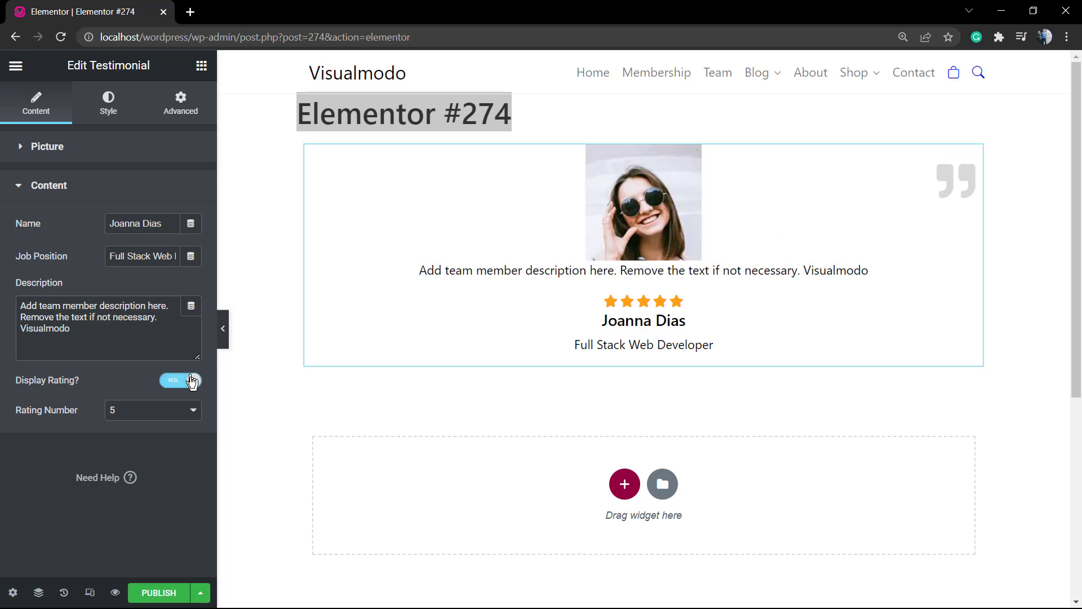
Toggle Display Rating and change the rating to 2, then back to 5 stars
click(180, 380)
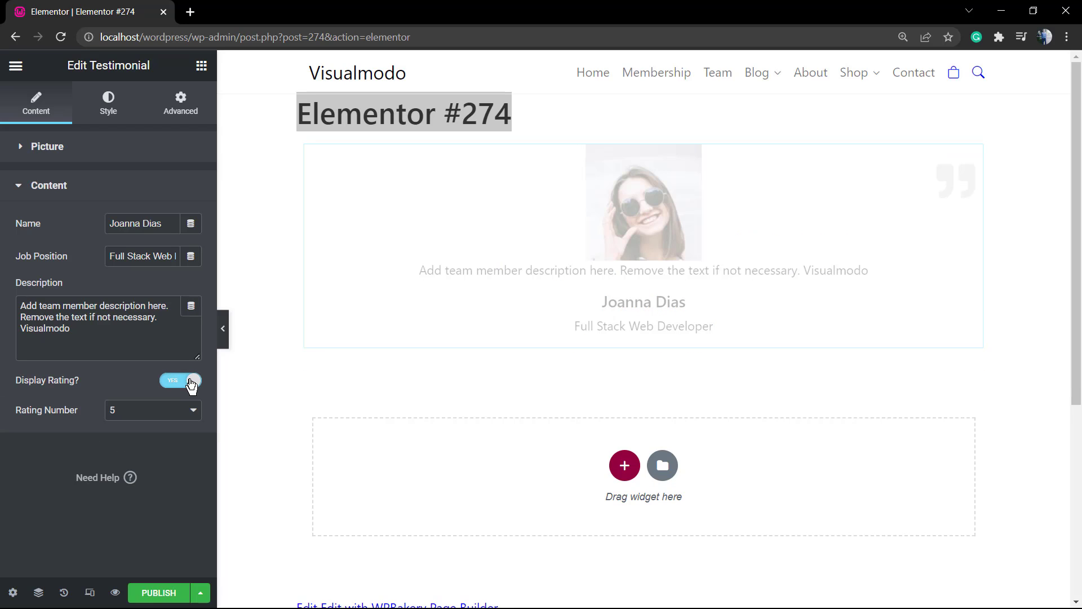
click(152, 410)
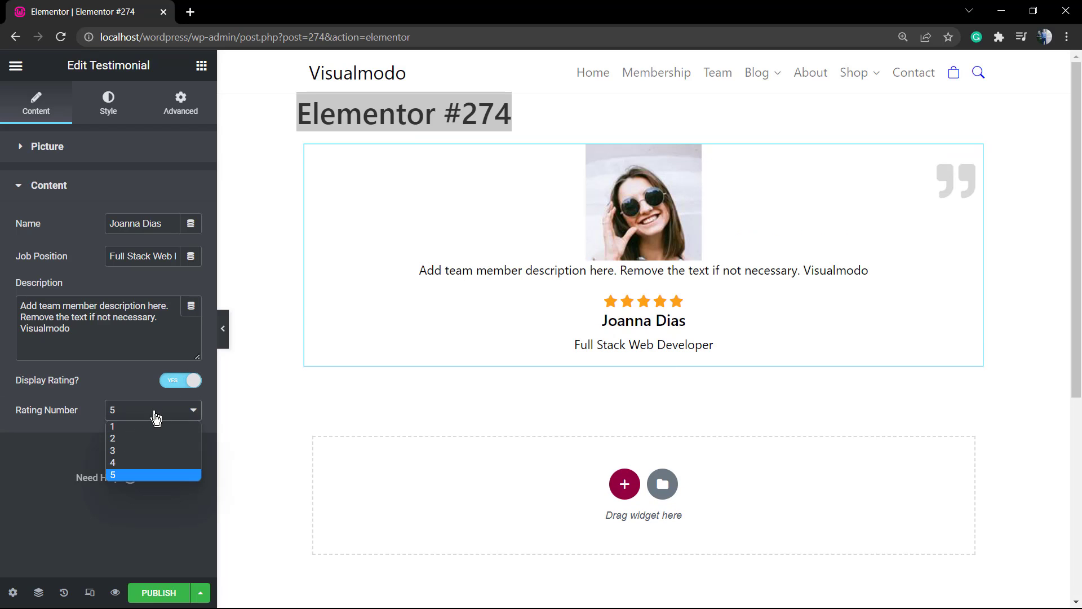
click(113, 439)
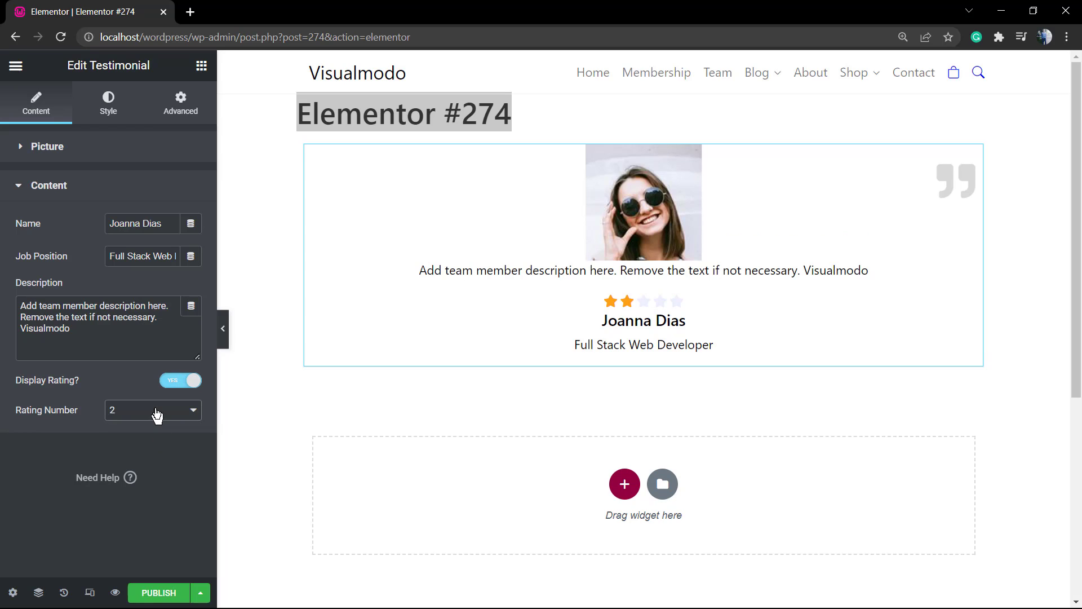
mouse_move(163, 483)
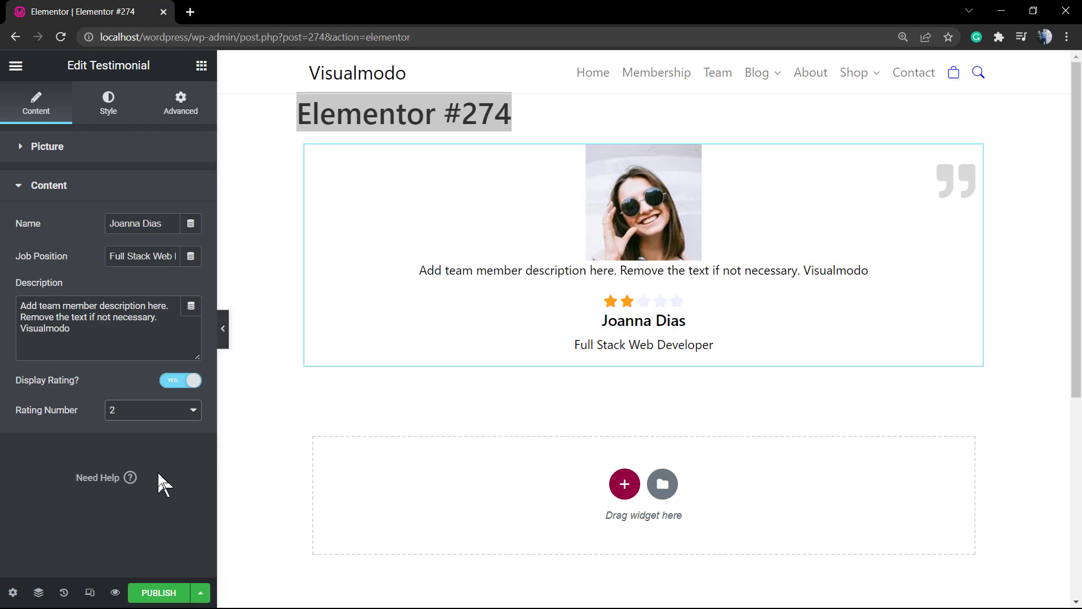
click(152, 409)
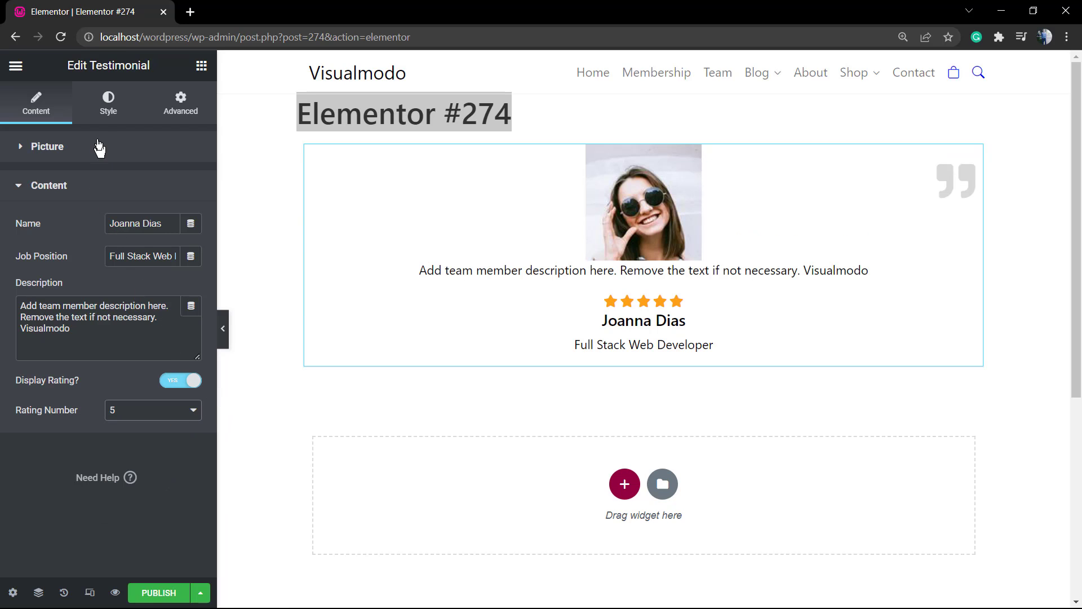
click(108, 102)
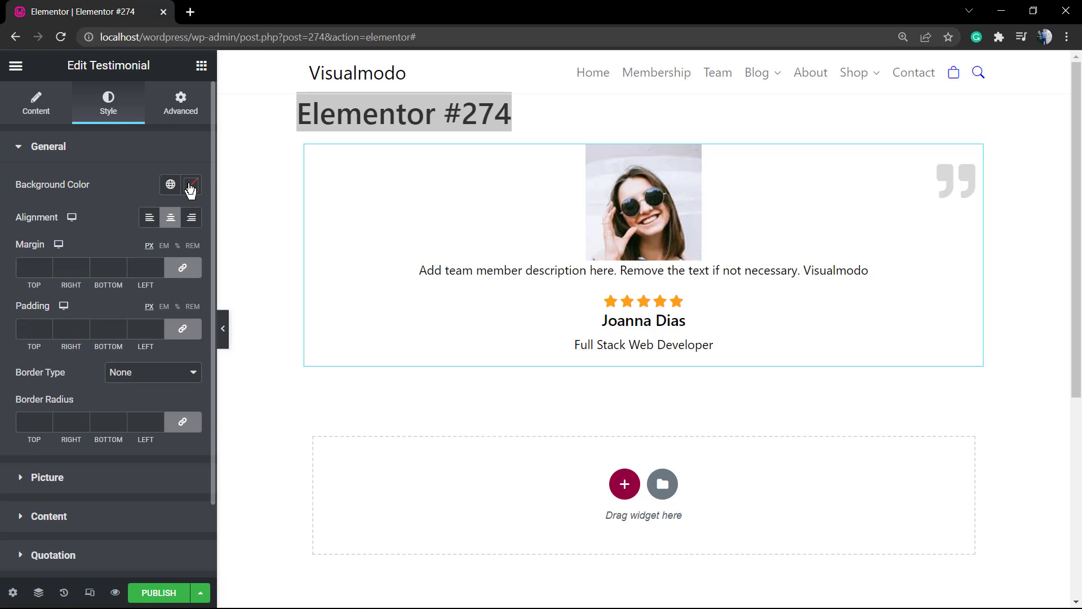
Try right and left picture alignment, then leave the picture centred
click(191, 217)
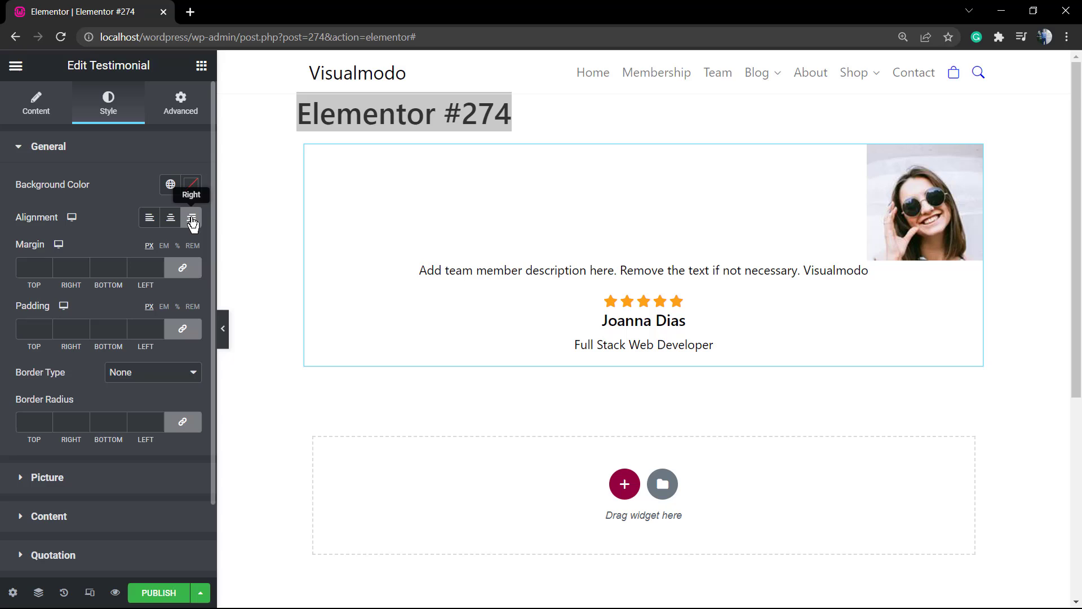
click(149, 218)
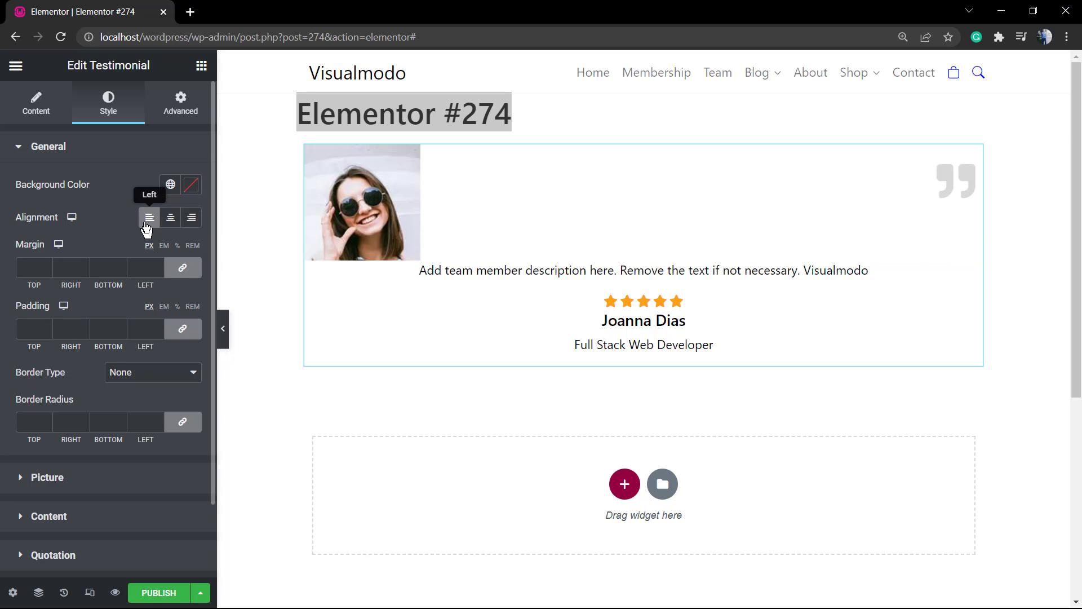
click(169, 218)
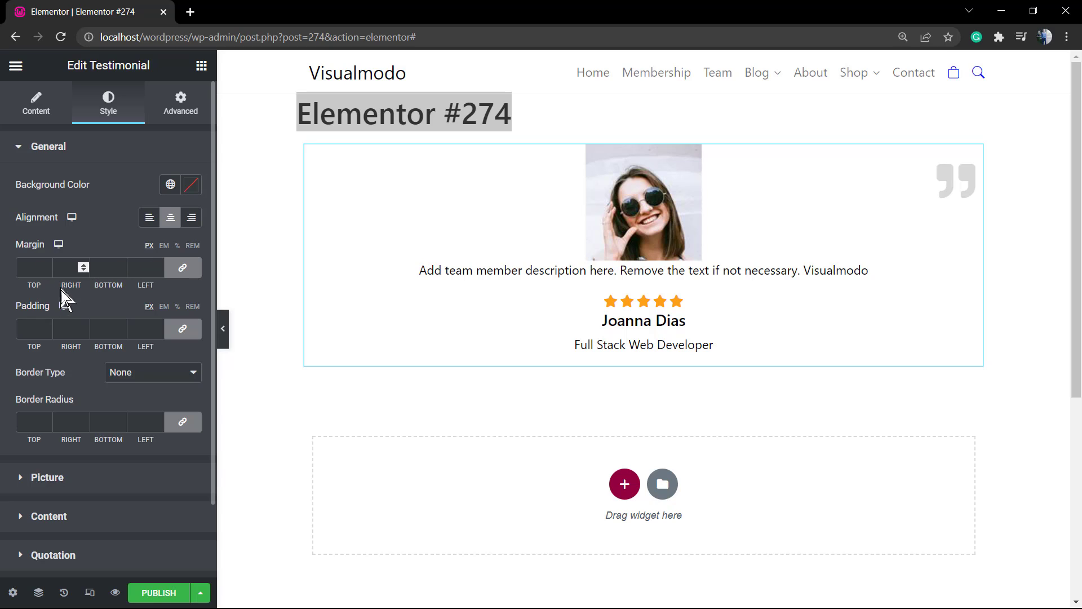
Try Solid and Double border types, then set the border back to None
click(151, 372)
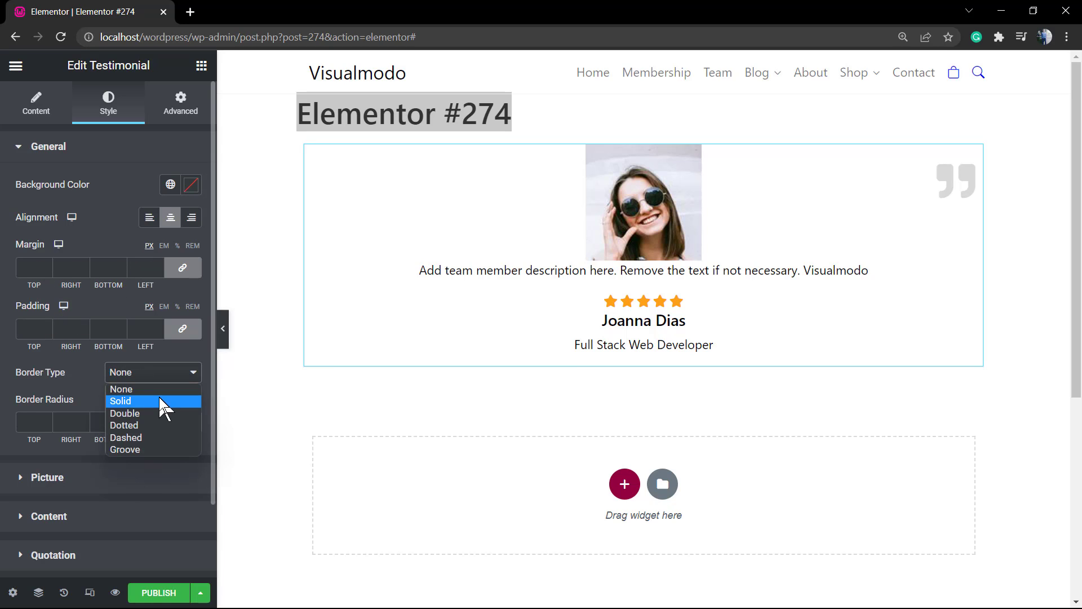
click(120, 400)
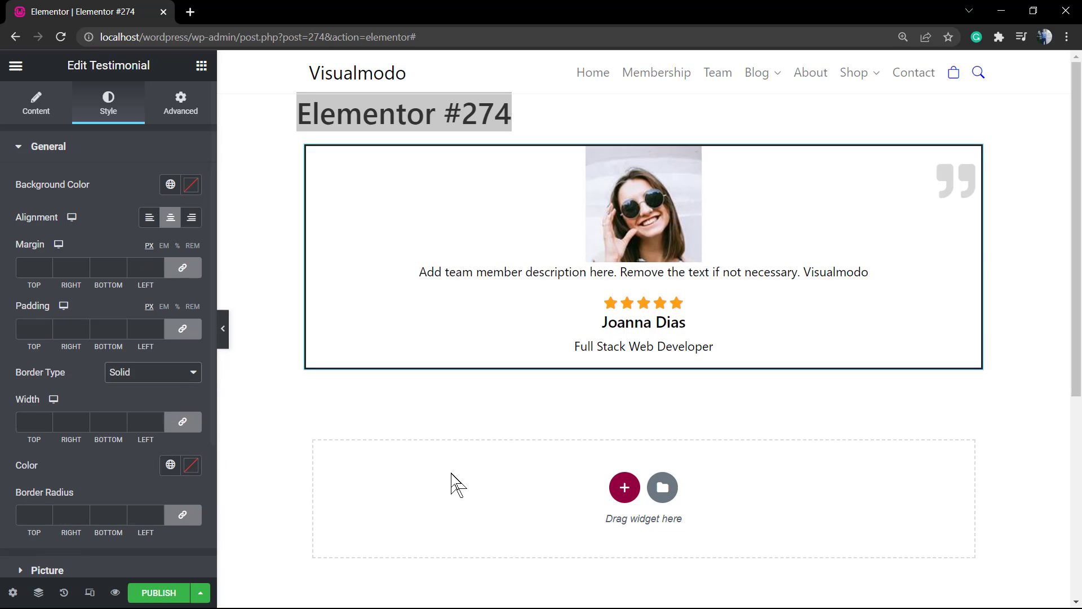
mouse_move(206, 379)
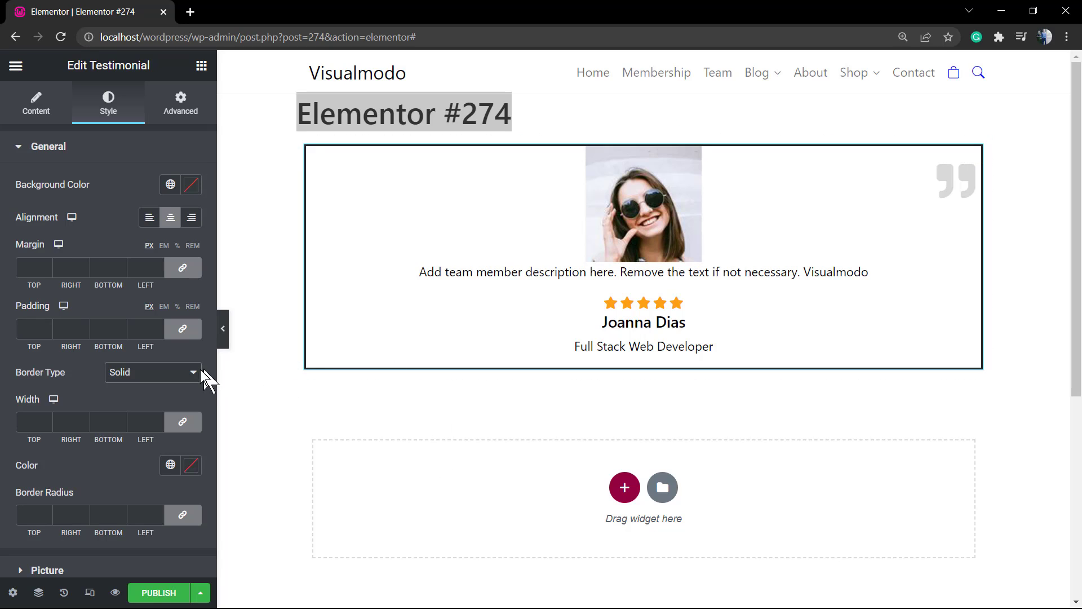
mouse_move(135, 393)
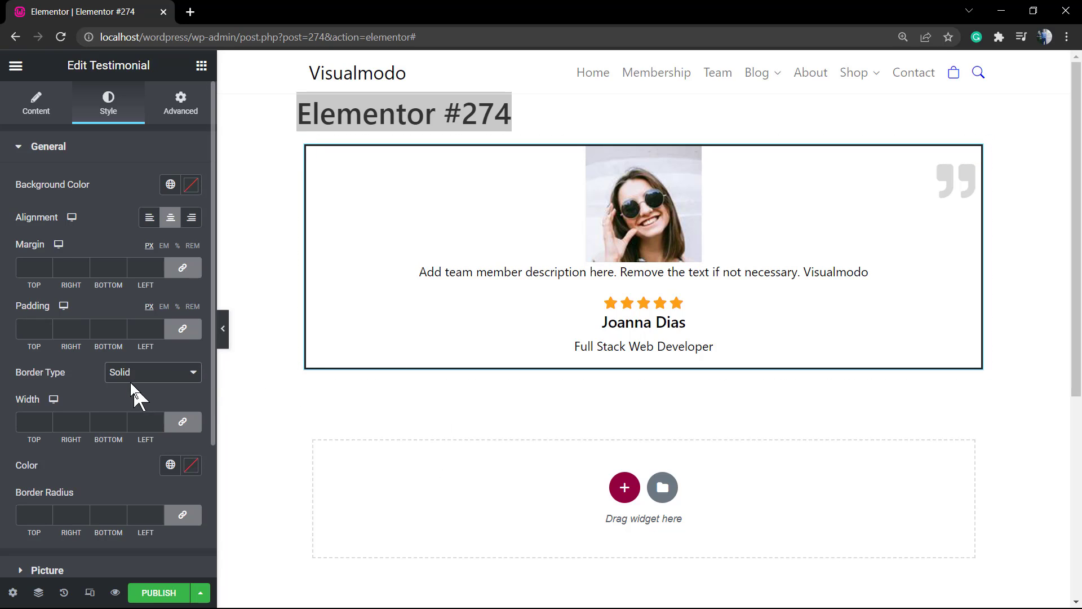
click(152, 372)
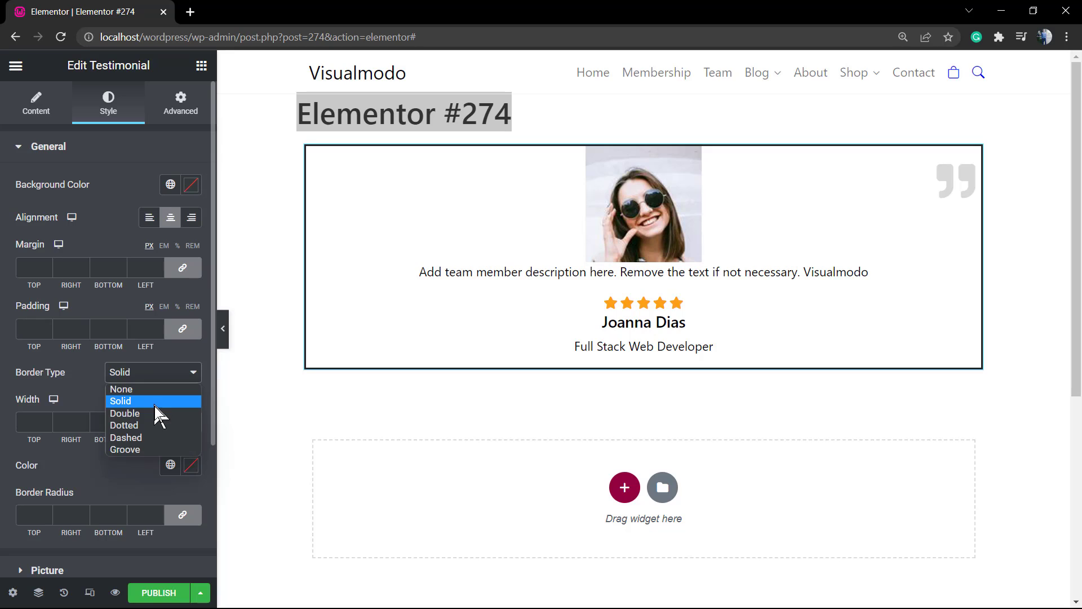
click(125, 412)
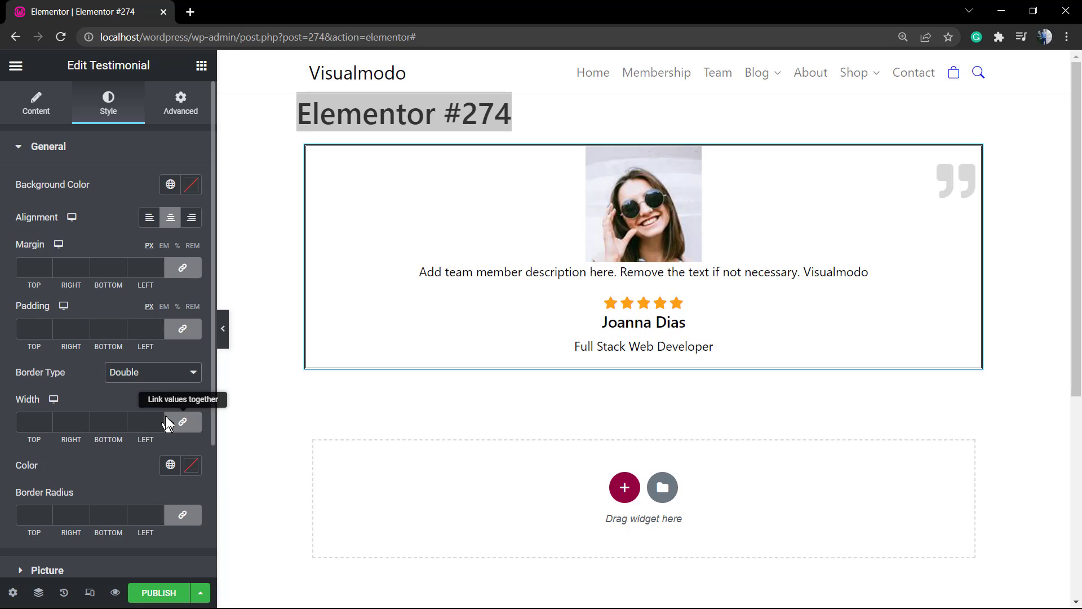
click(151, 372)
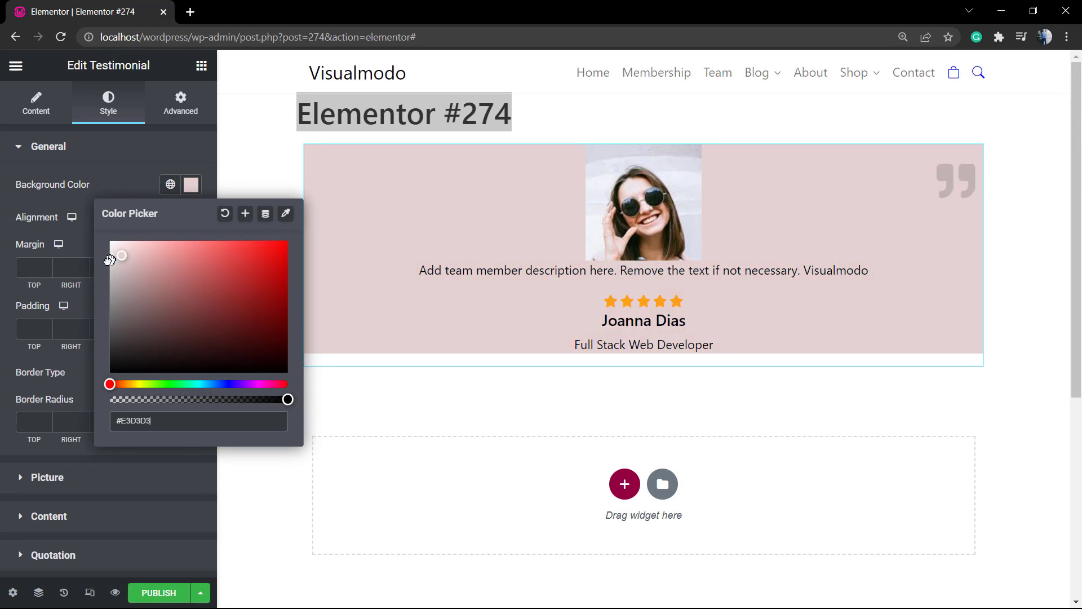
click(48, 146)
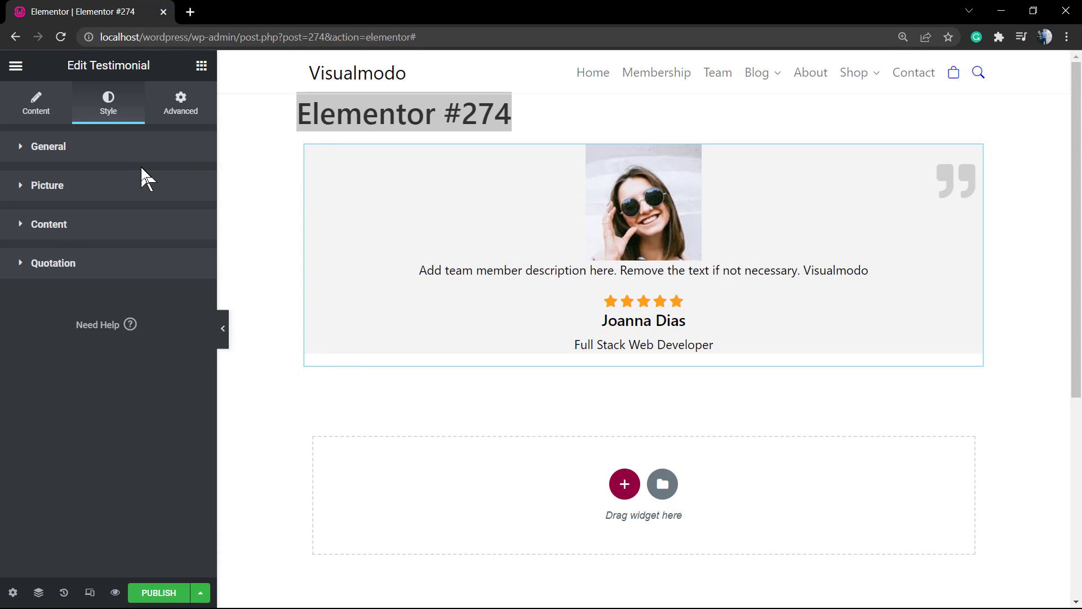
click(49, 146)
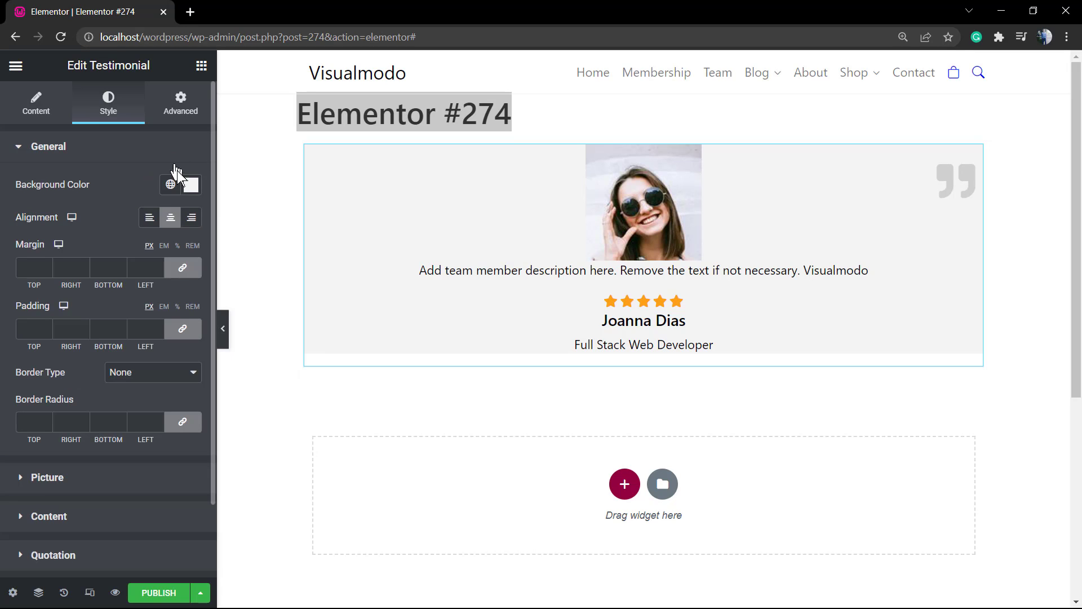
click(191, 185)
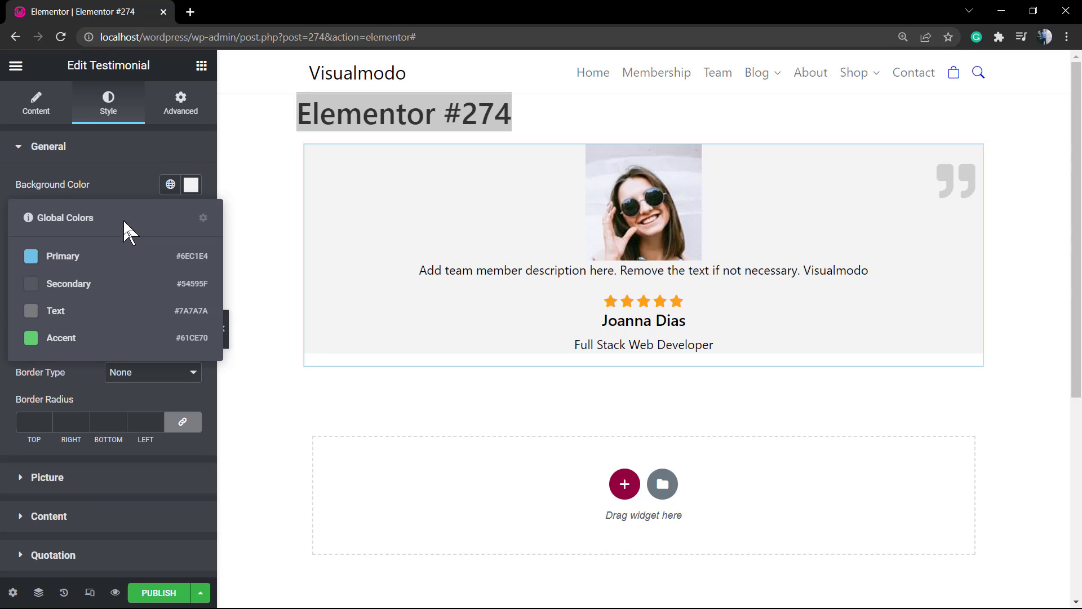
click(191, 184)
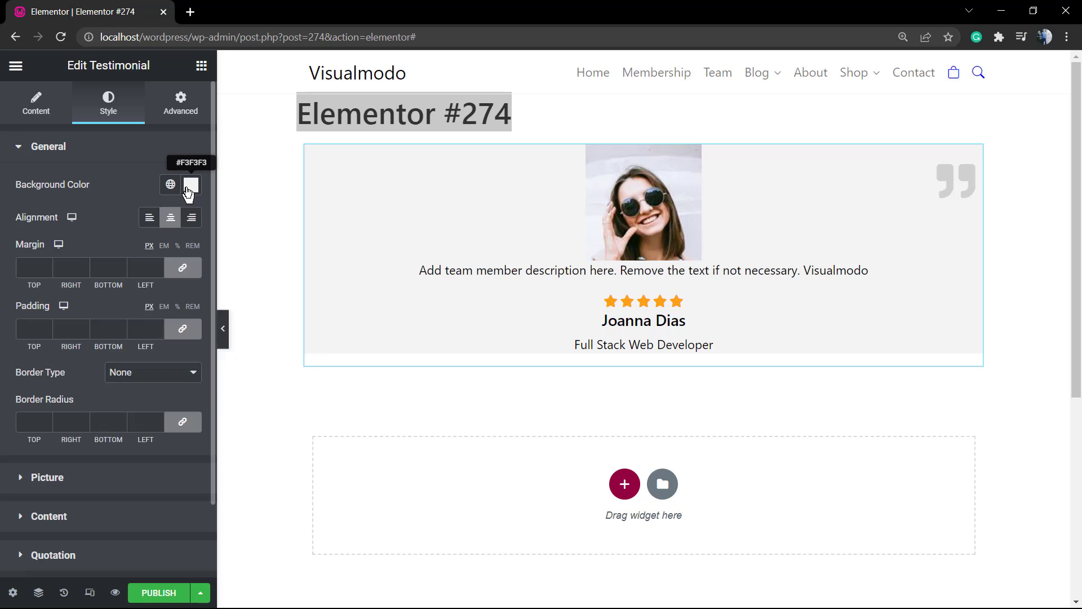
click(191, 184)
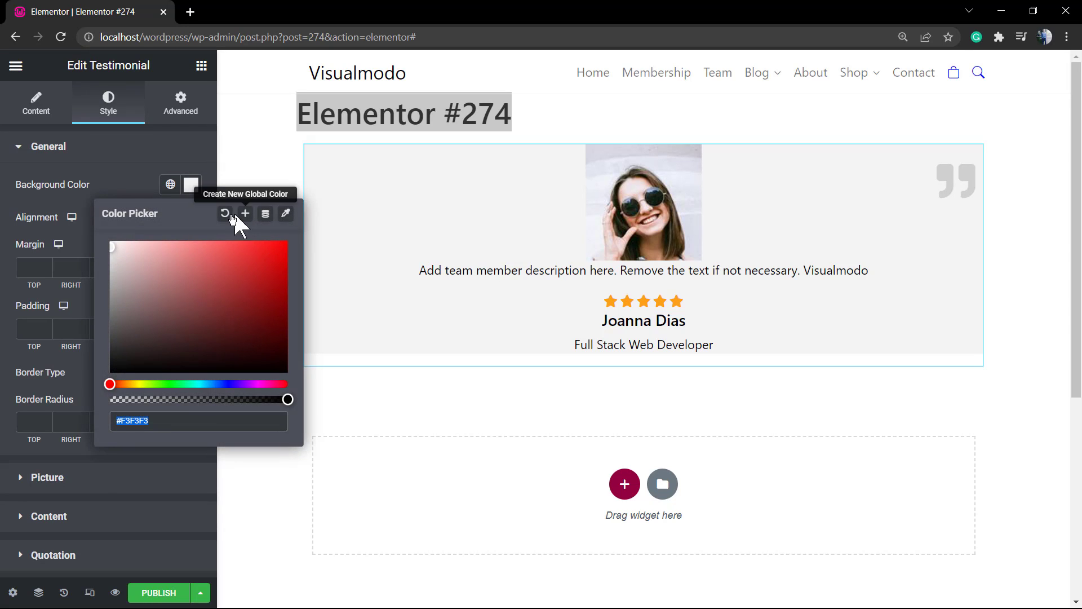
click(47, 146)
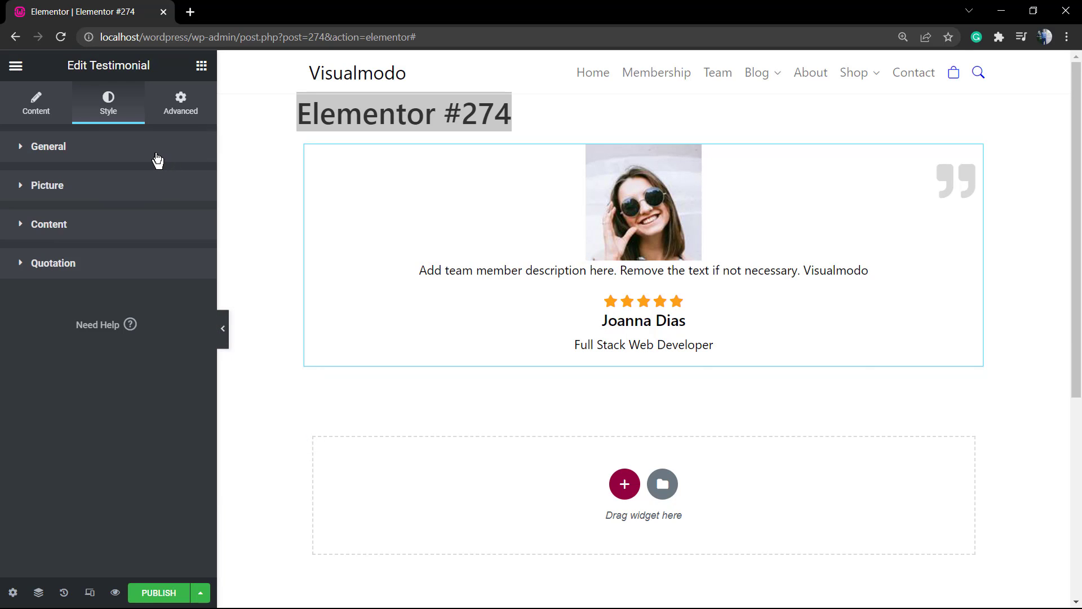
click(46, 184)
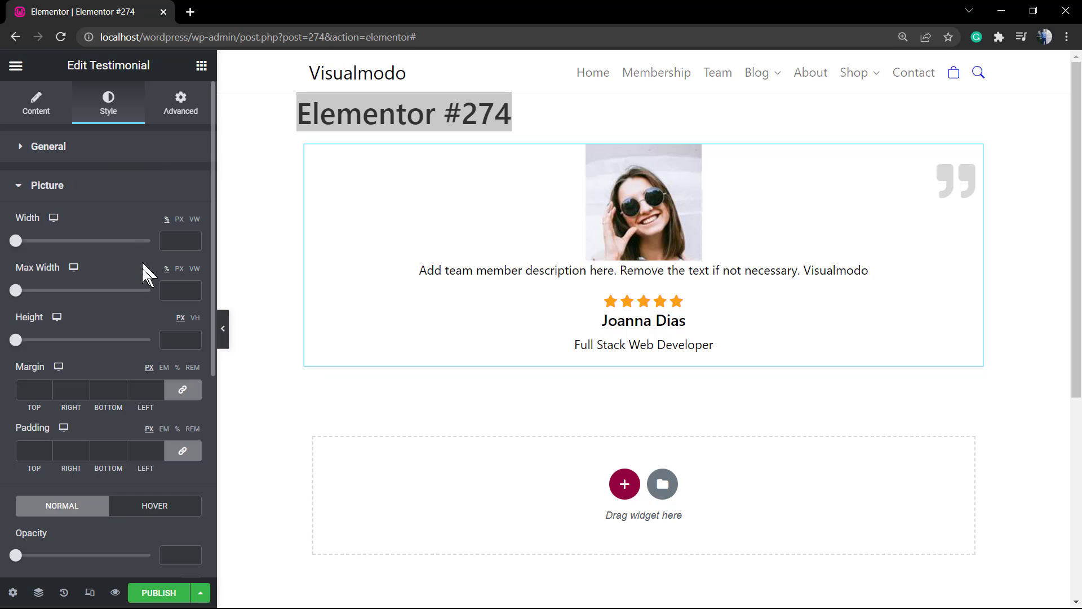
mouse_move(105, 346)
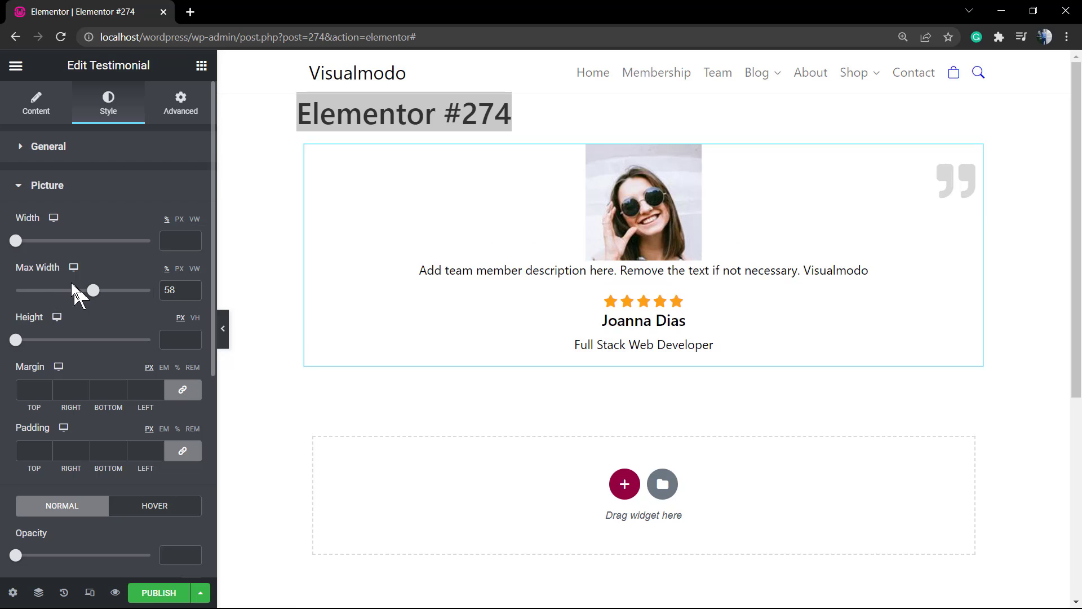
drag(16, 241, 58, 240)
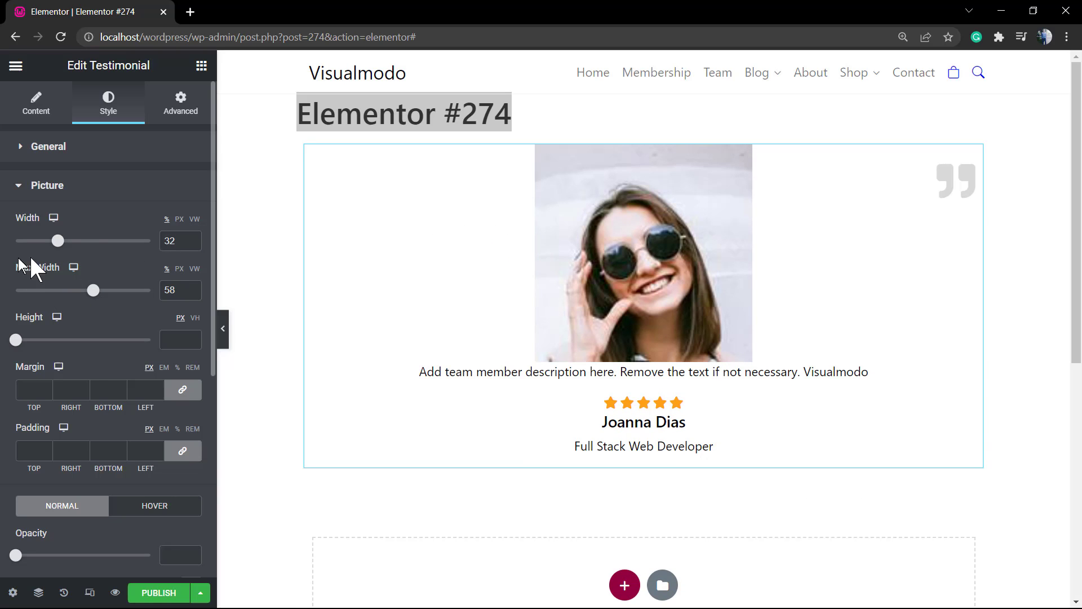
triple_click(181, 240)
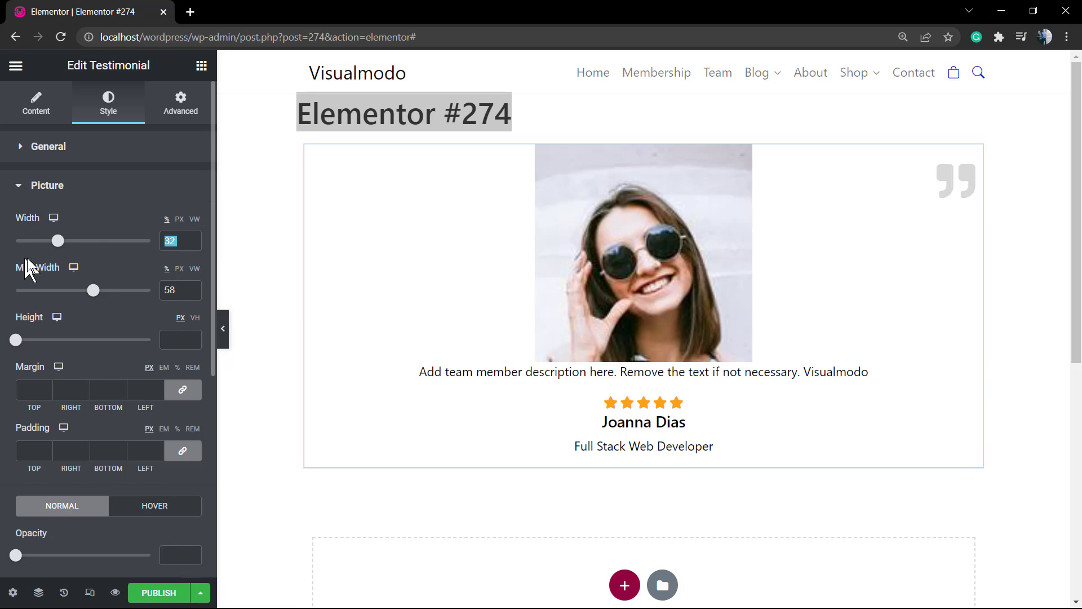
drag(58, 240, 16, 240)
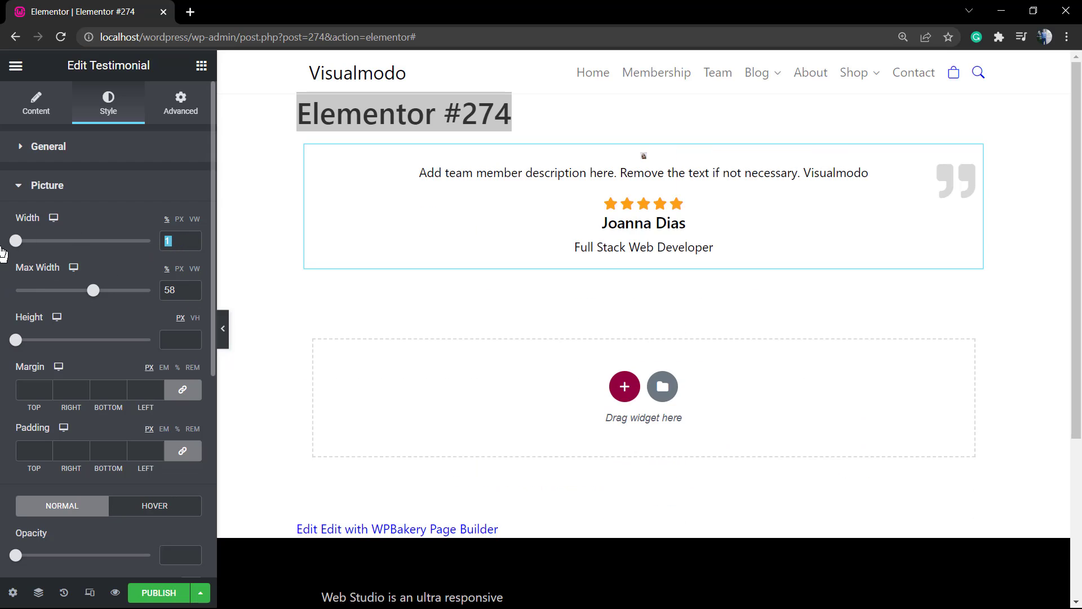
drag(16, 241, 45, 240)
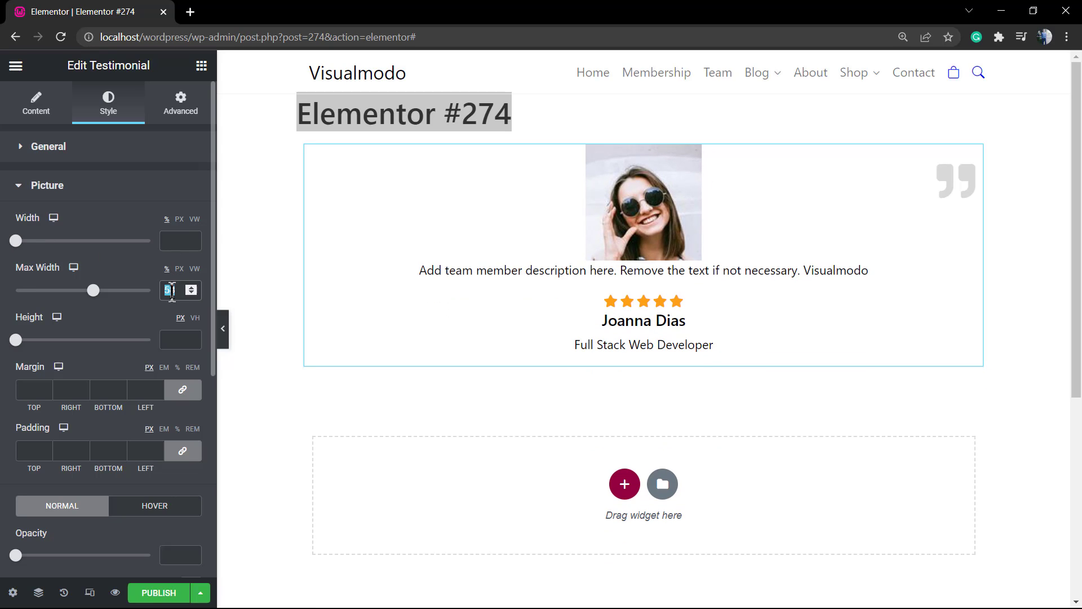
click(46, 185)
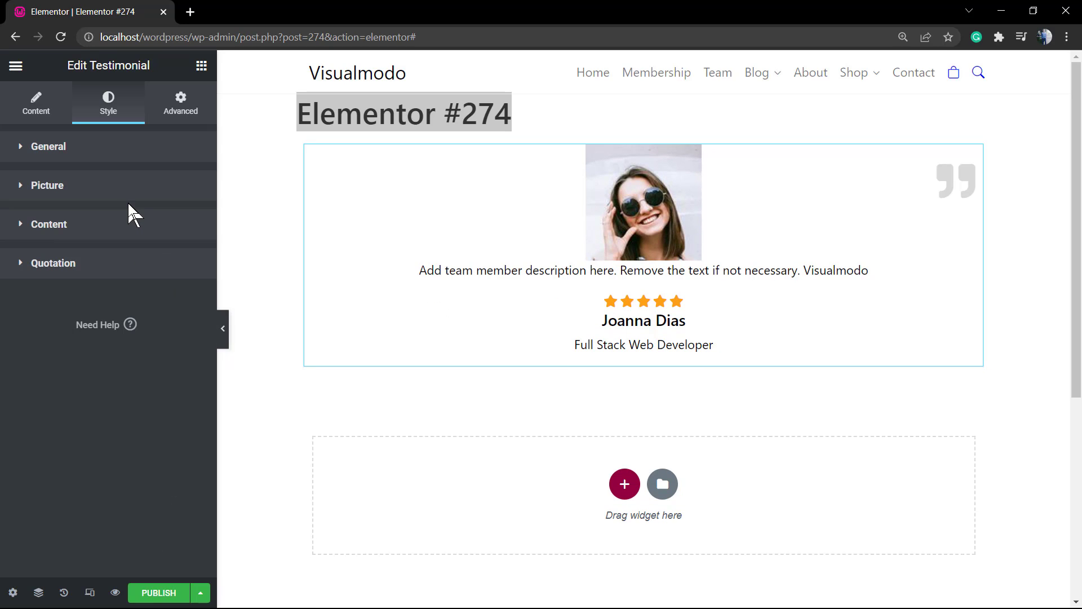
Expand the Content style section, check Picture style, and scroll through the colour options
click(48, 224)
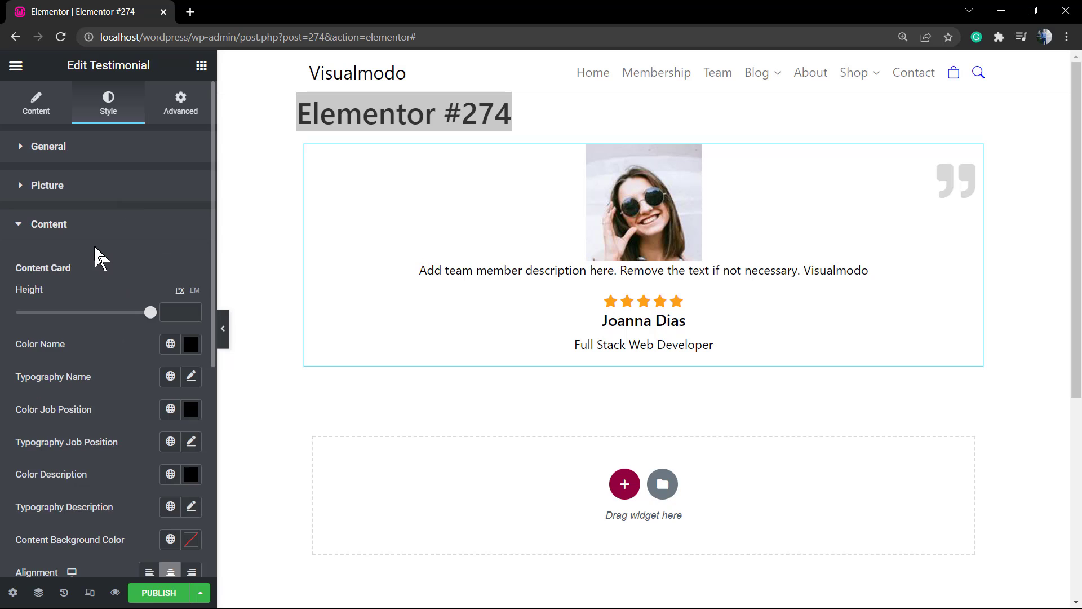
click(47, 185)
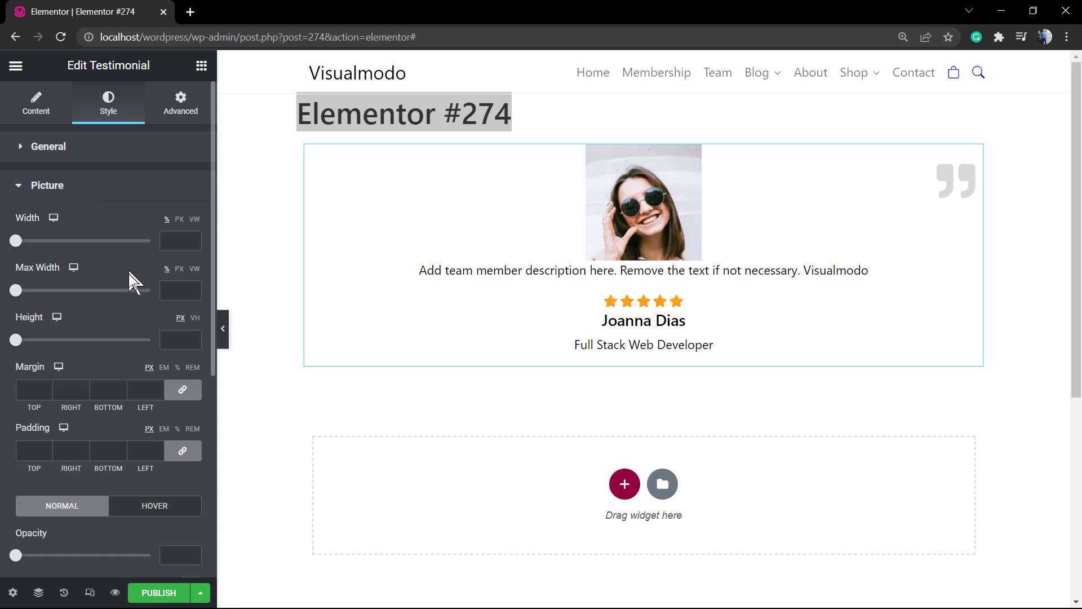
scroll(down, 3)
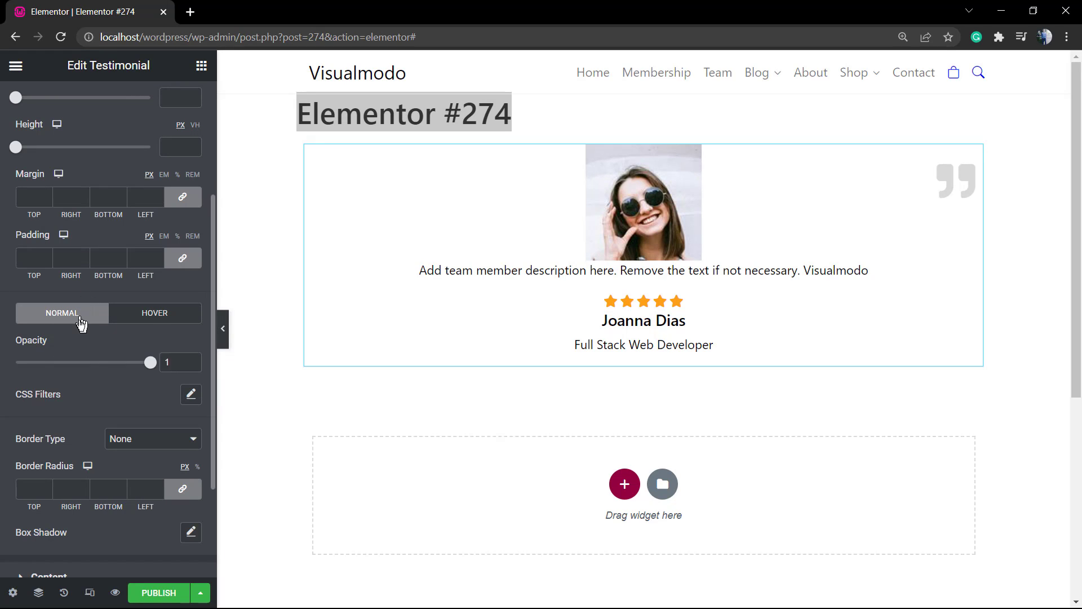
mouse_move(95, 164)
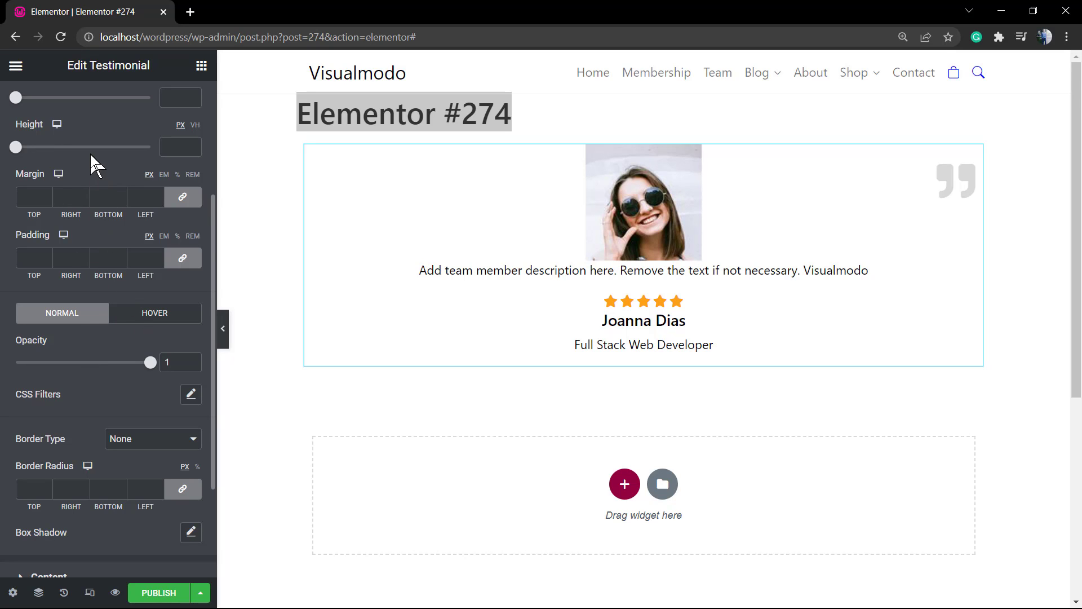
scroll(down, 3)
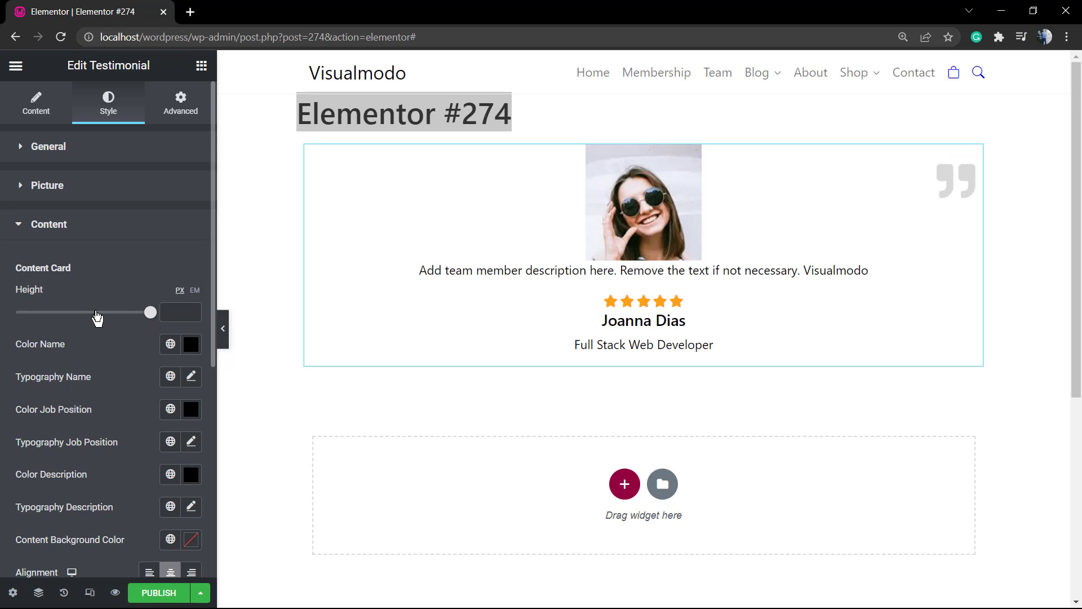
mouse_move(116, 320)
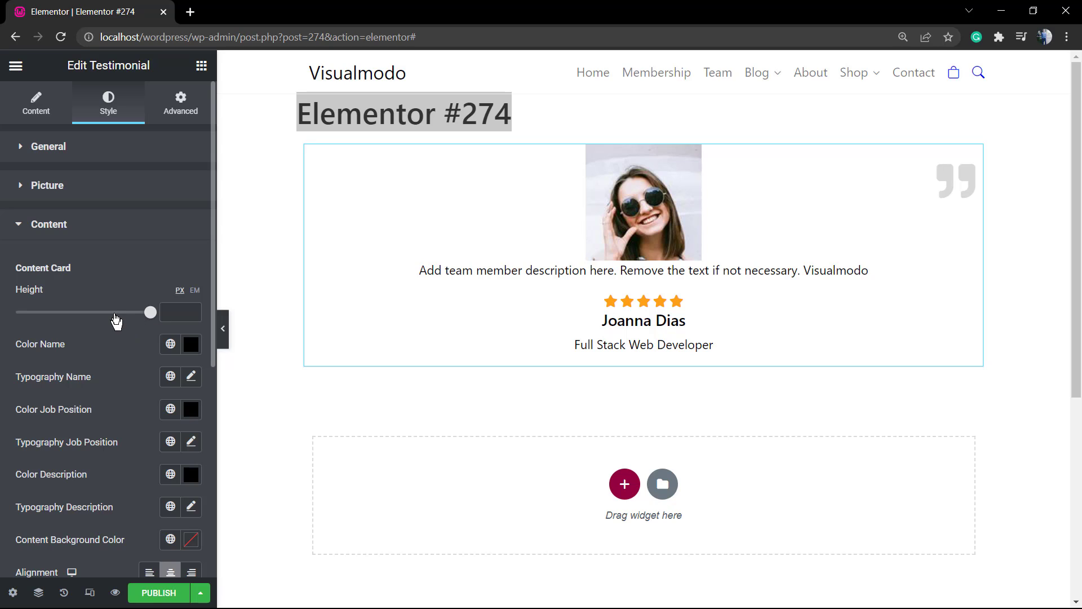
mouse_move(136, 356)
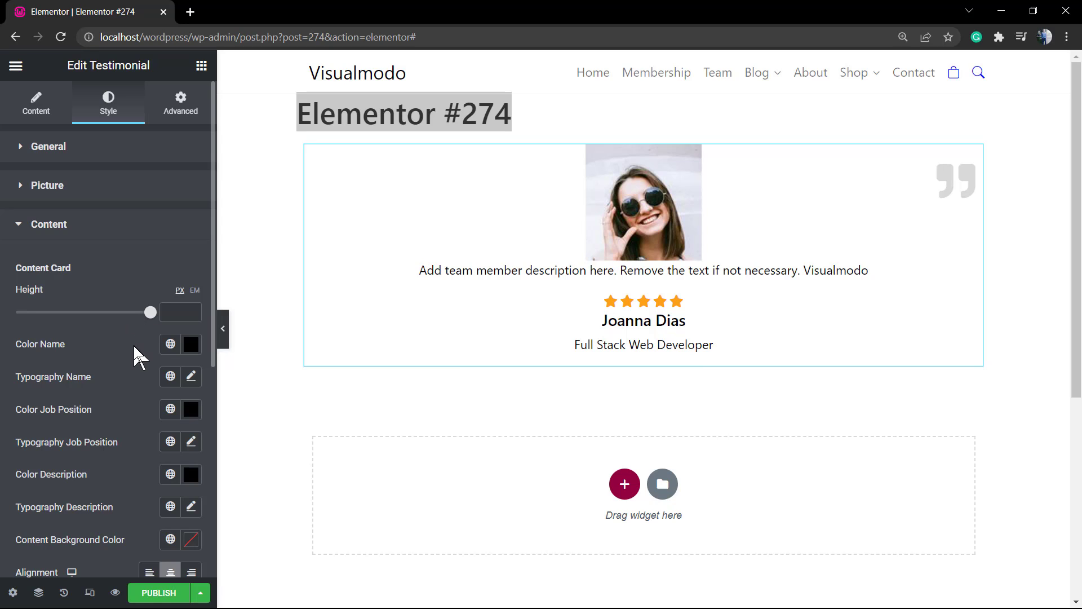
click(191, 344)
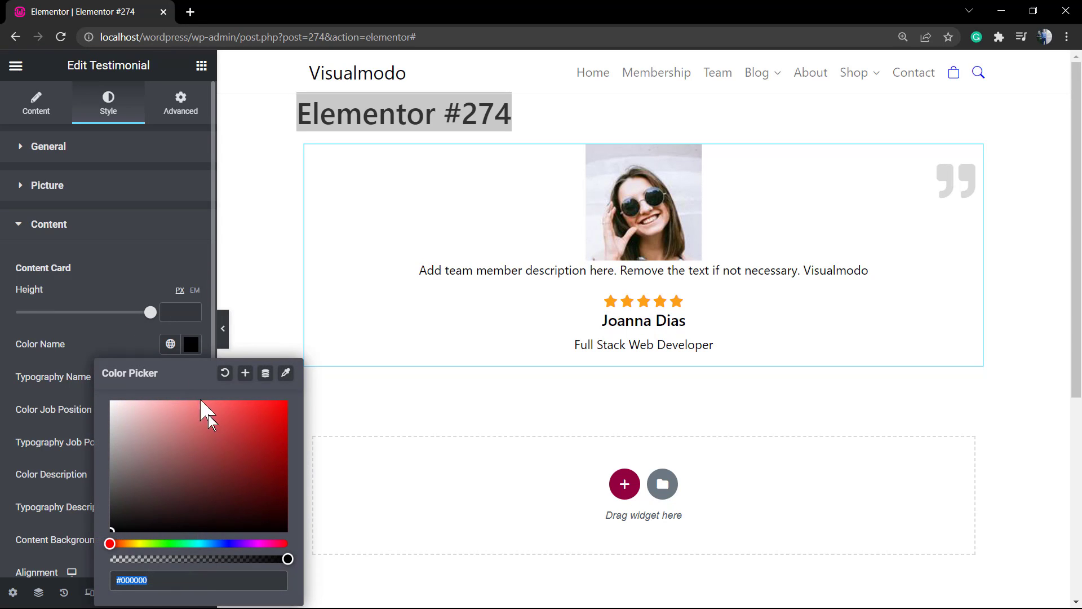
click(260, 407)
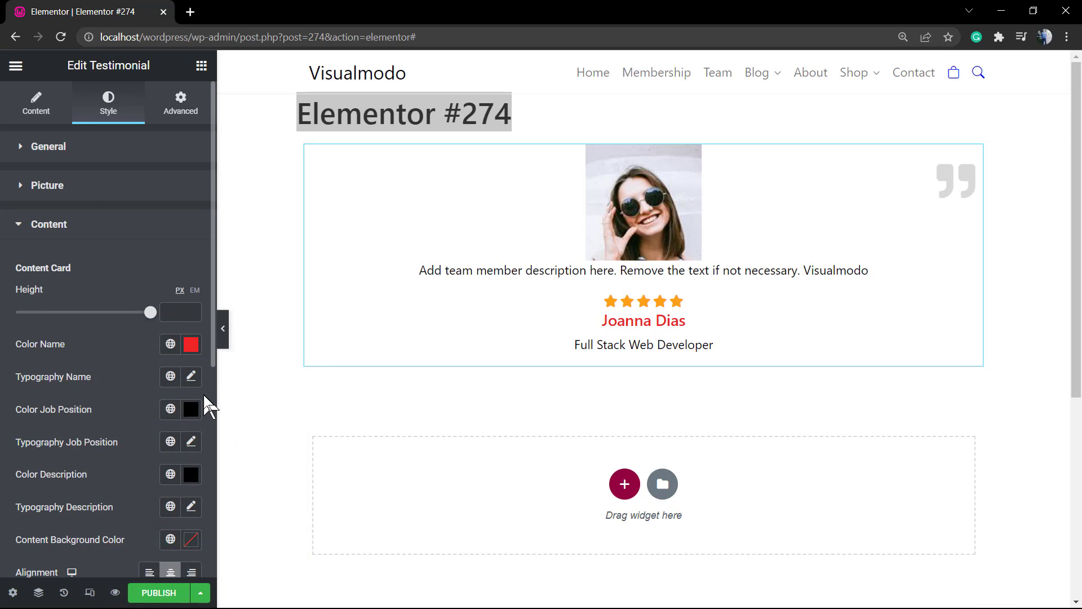
mouse_move(191, 474)
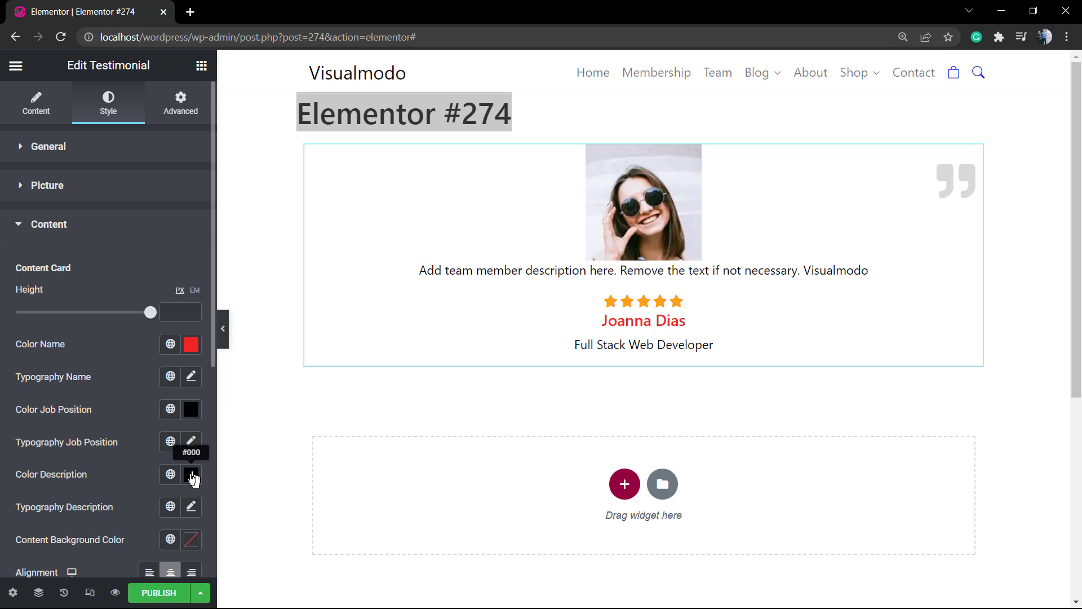
scroll(down, 3)
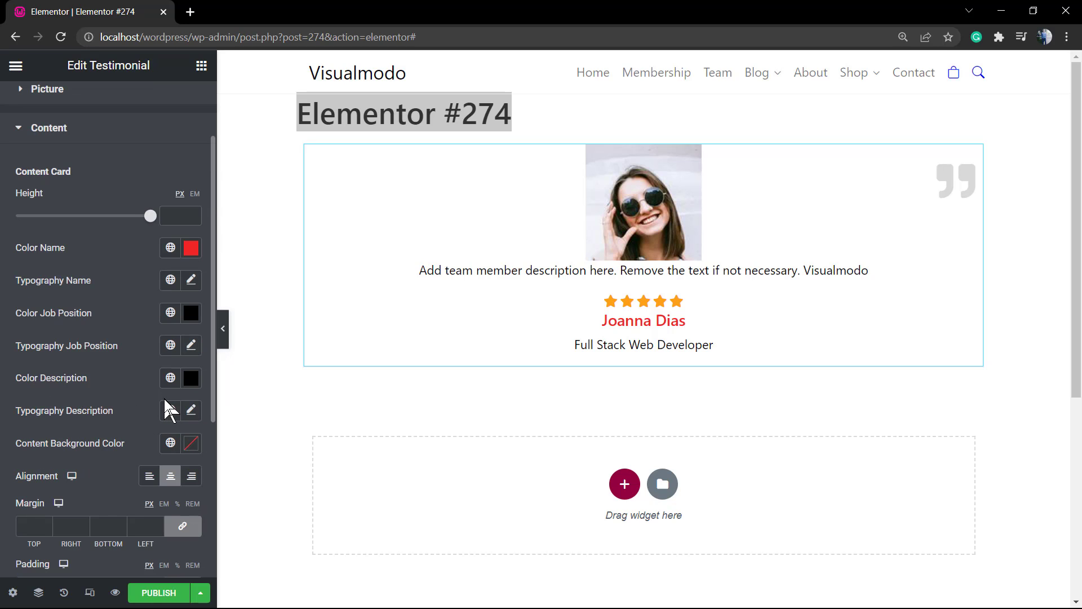
mouse_move(190, 378)
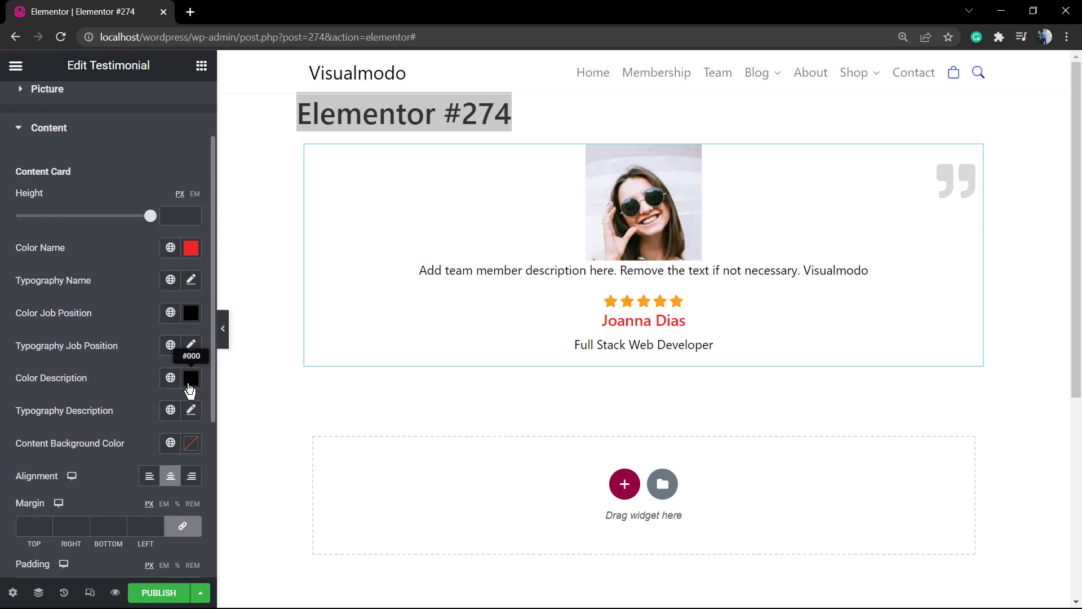
scroll(down, 3)
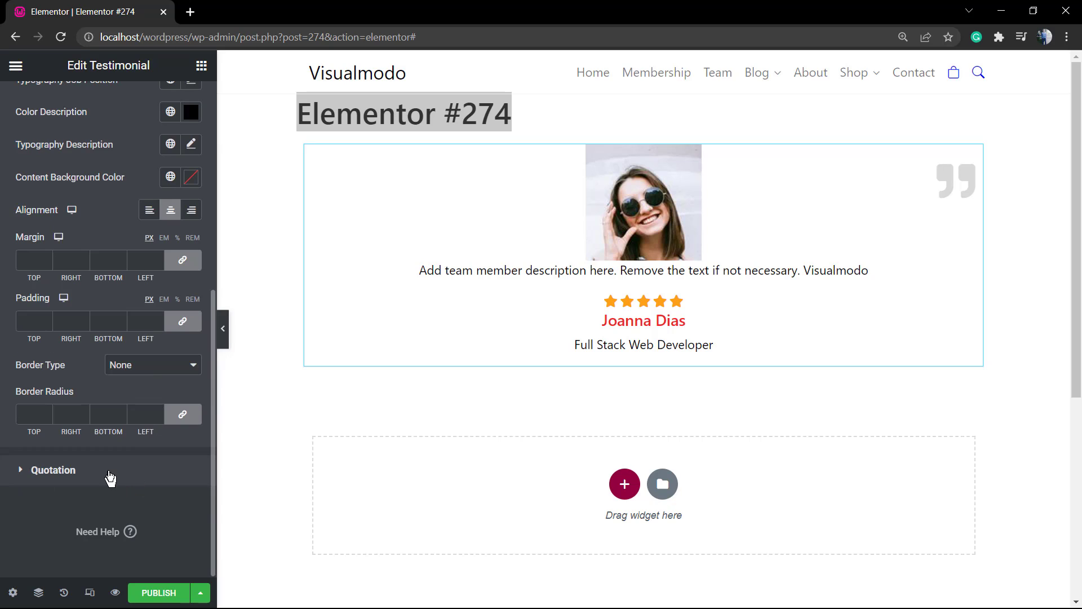
Expand the Quotation style section showing typography, colour and position options
click(52, 469)
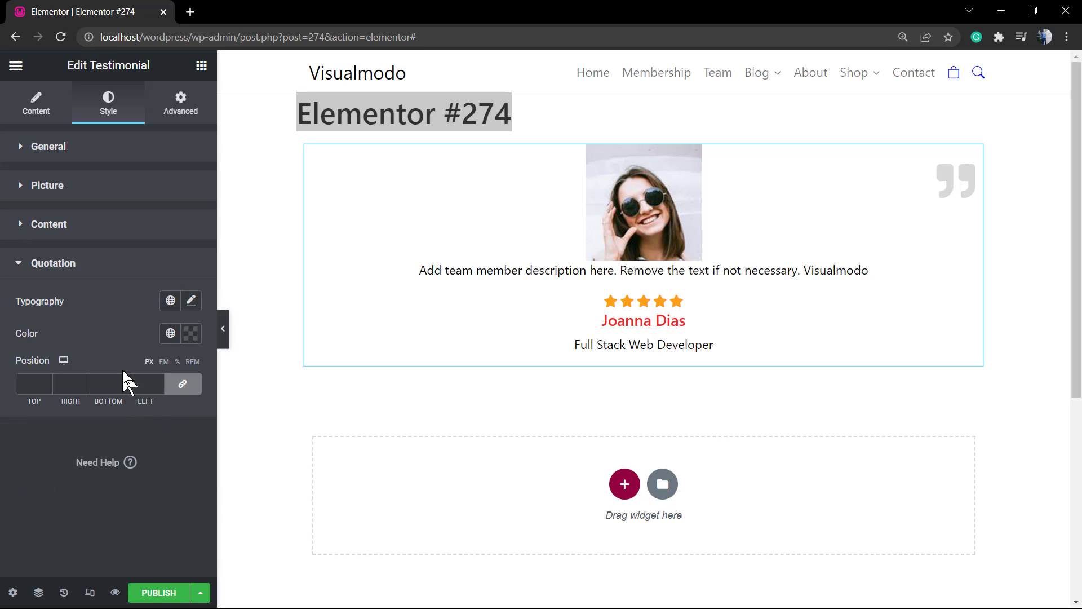
mouse_move(130, 373)
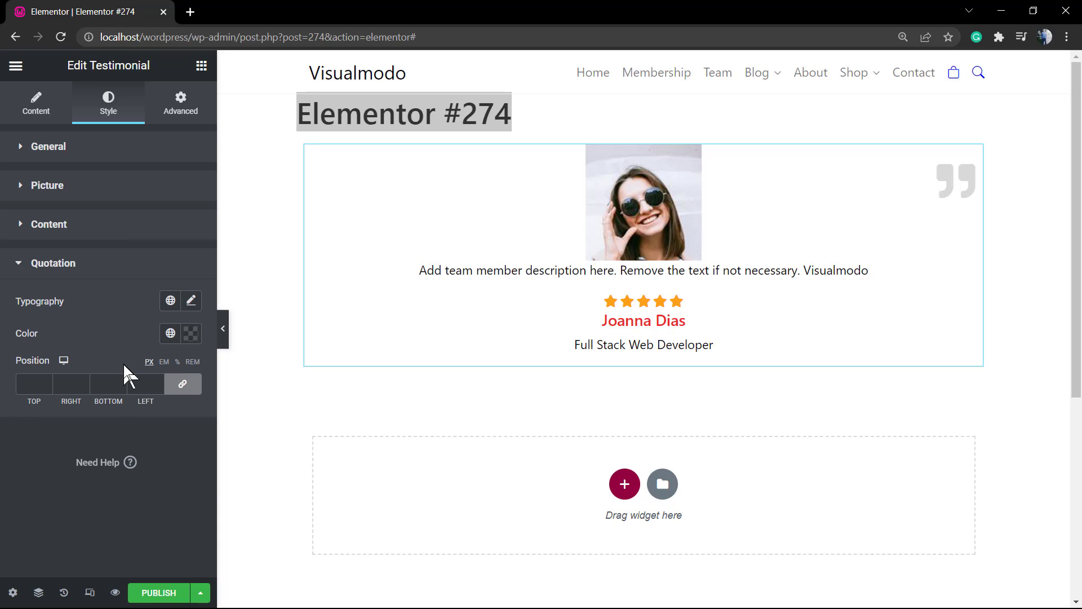
mouse_move(138, 338)
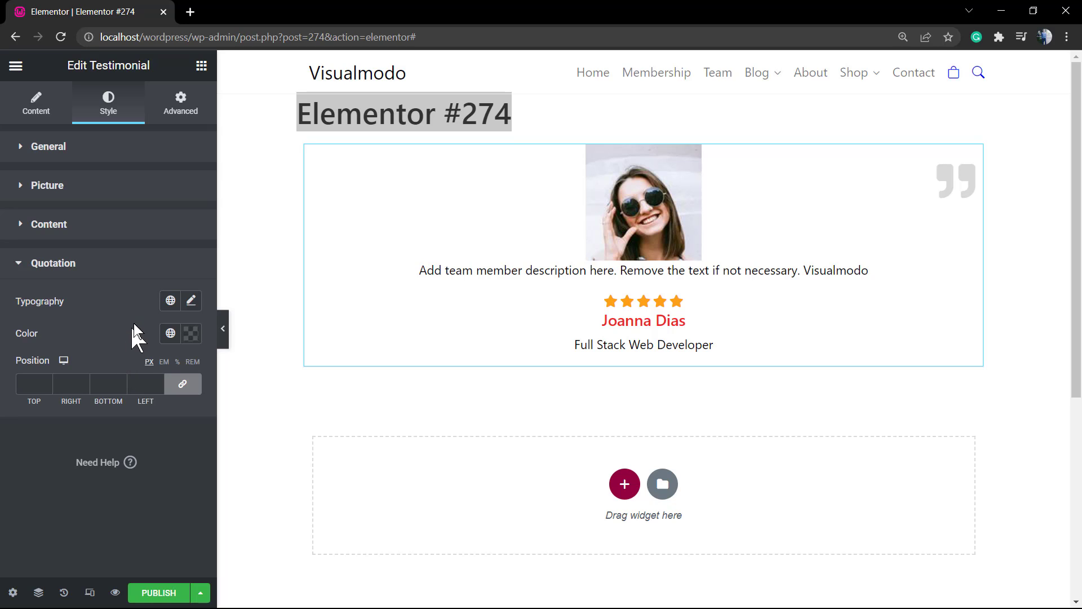
mouse_move(36, 103)
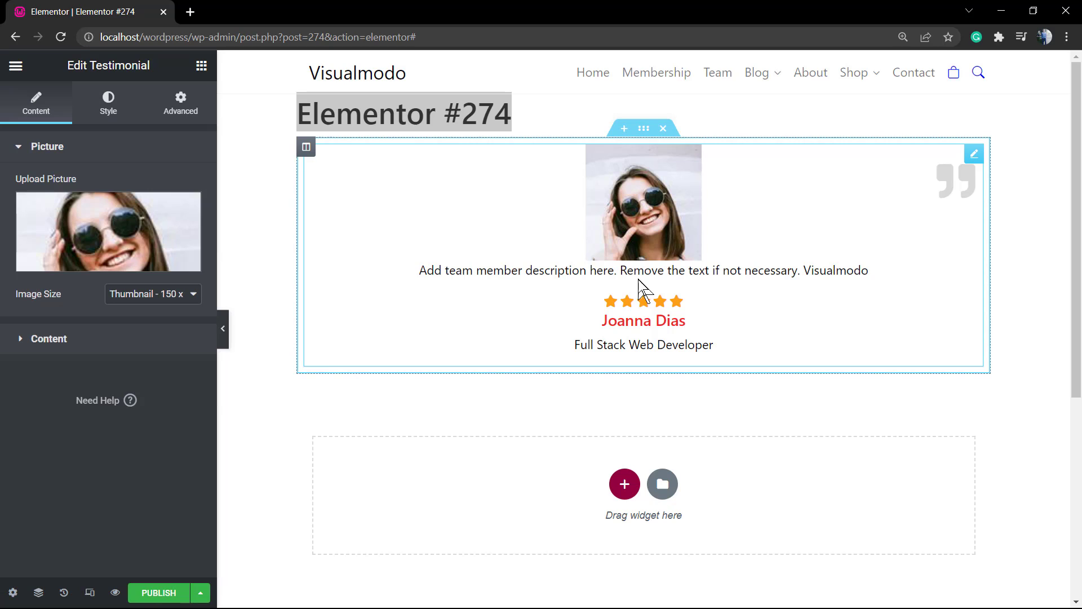
mouse_move(624, 480)
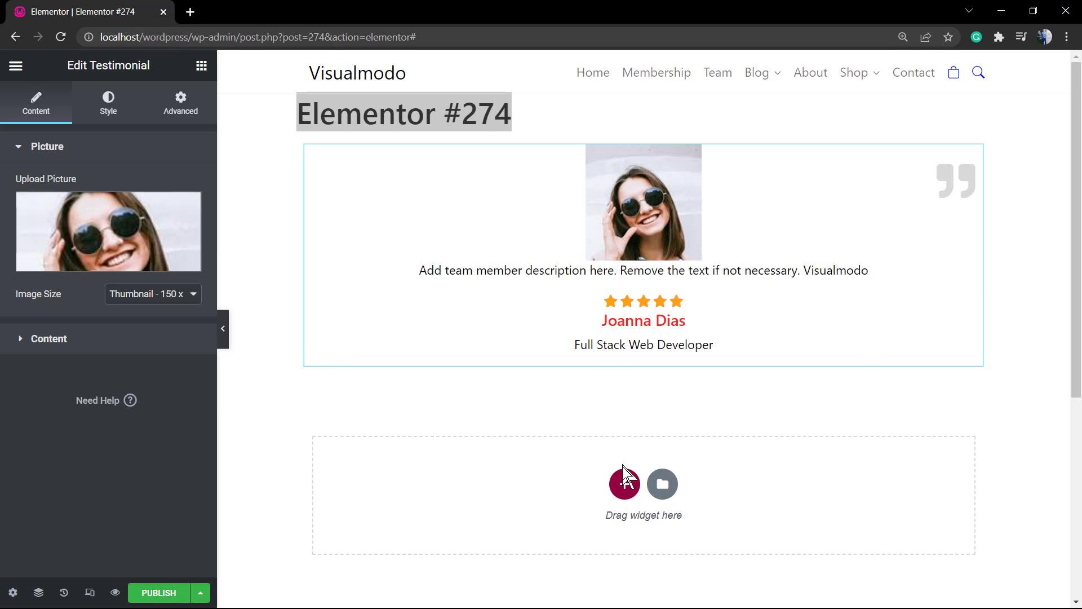
Add a 66/33 two-column section and place the testimonial in the narrow right column
click(624, 482)
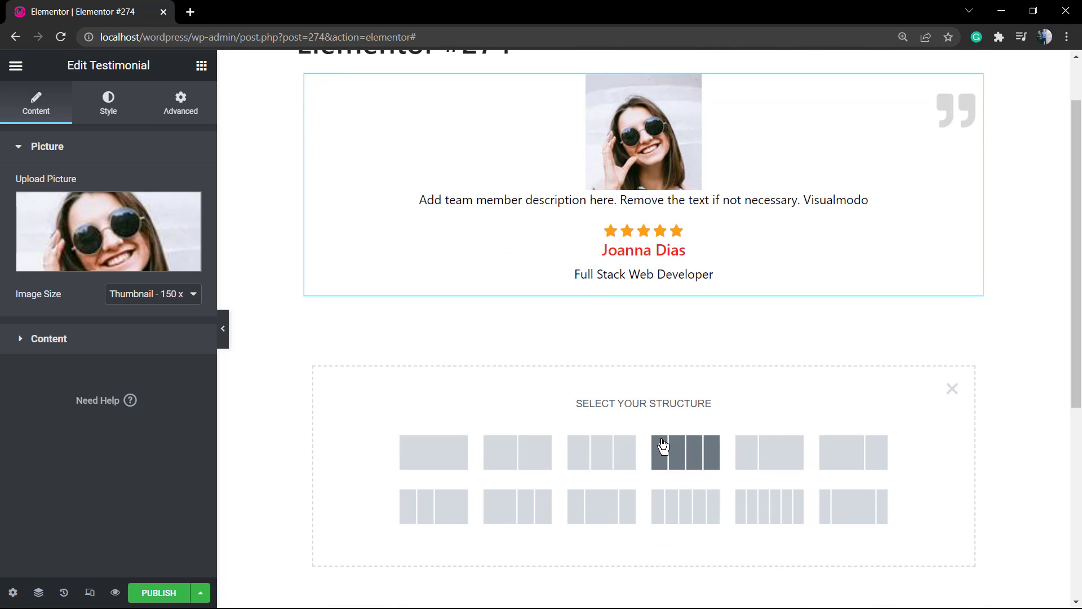
mouse_move(601, 452)
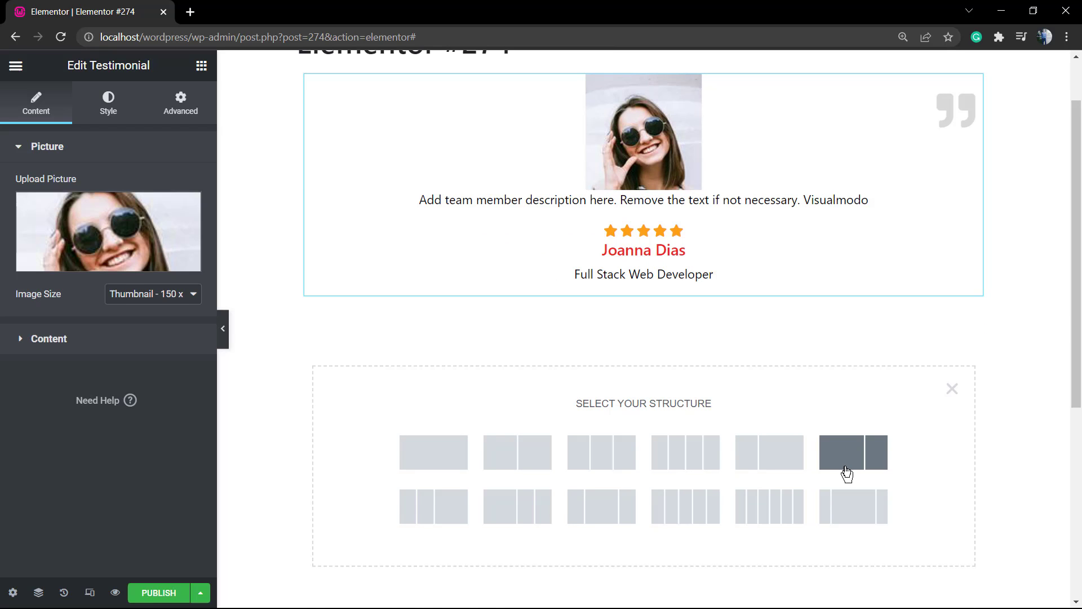
click(853, 452)
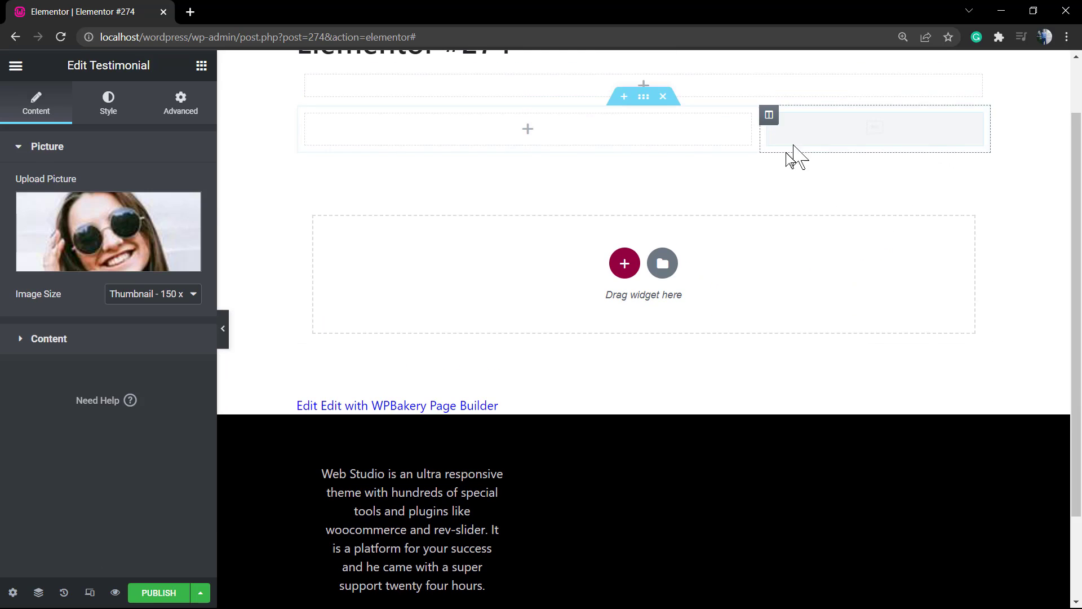
scroll(up, 3)
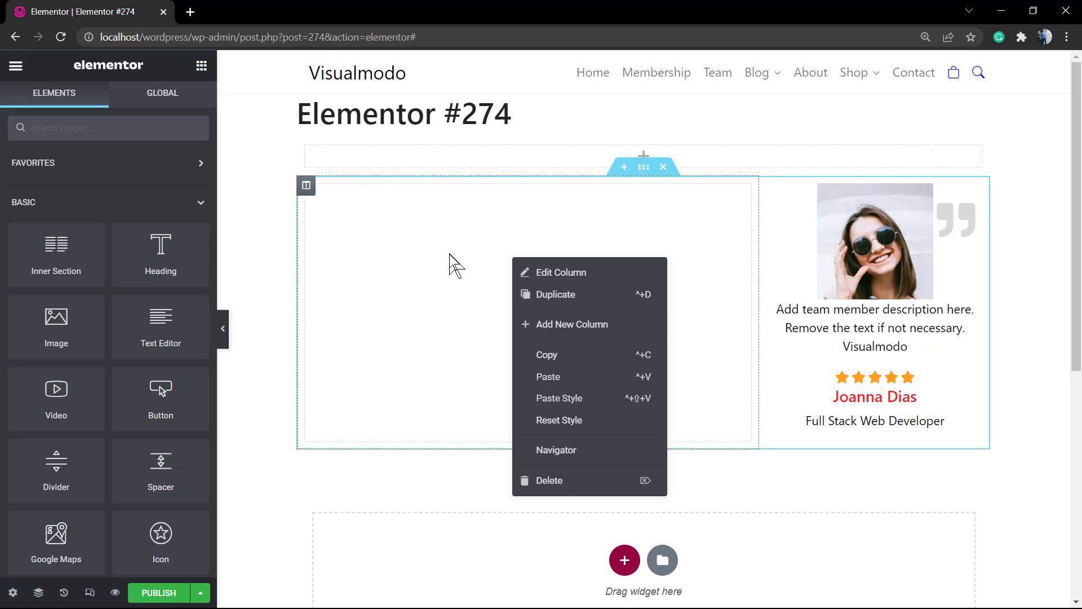
Copy the testimonial and paste two copies into the empty left column
click(458, 266)
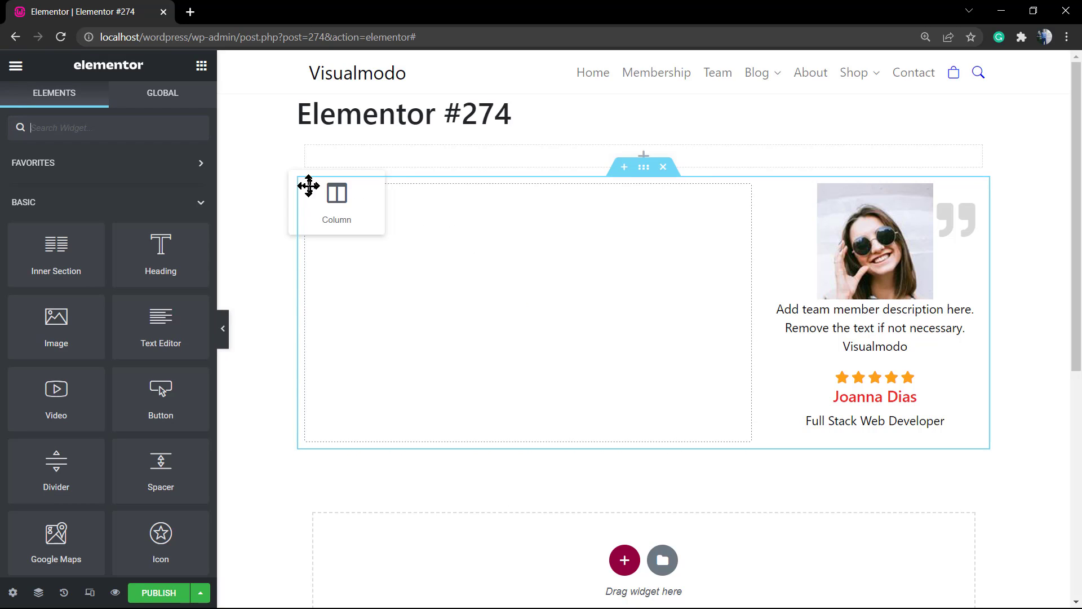
mouse_move(495, 297)
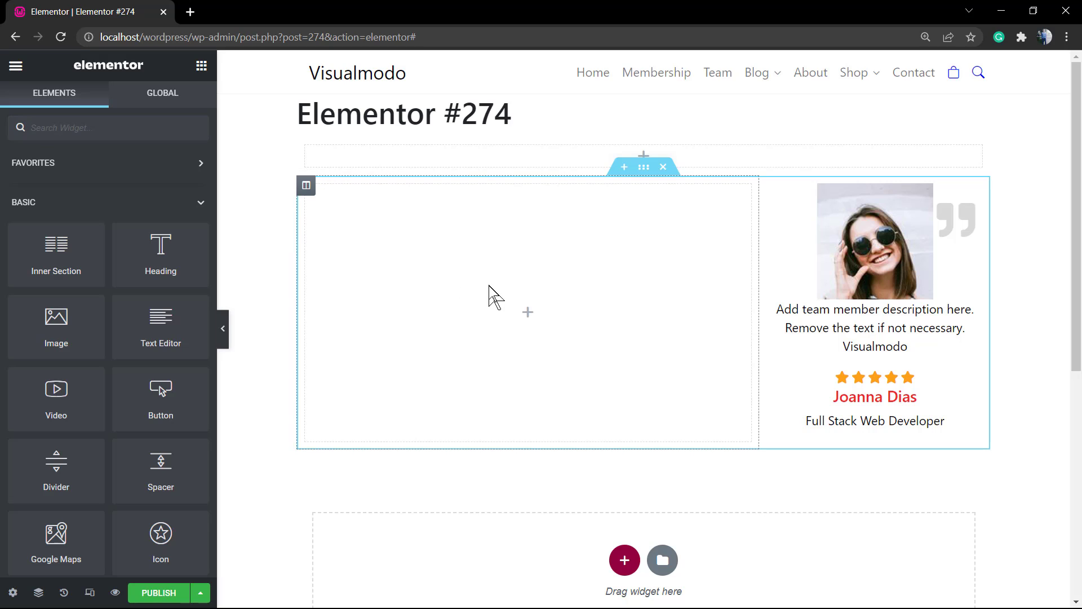
mouse_move(704, 298)
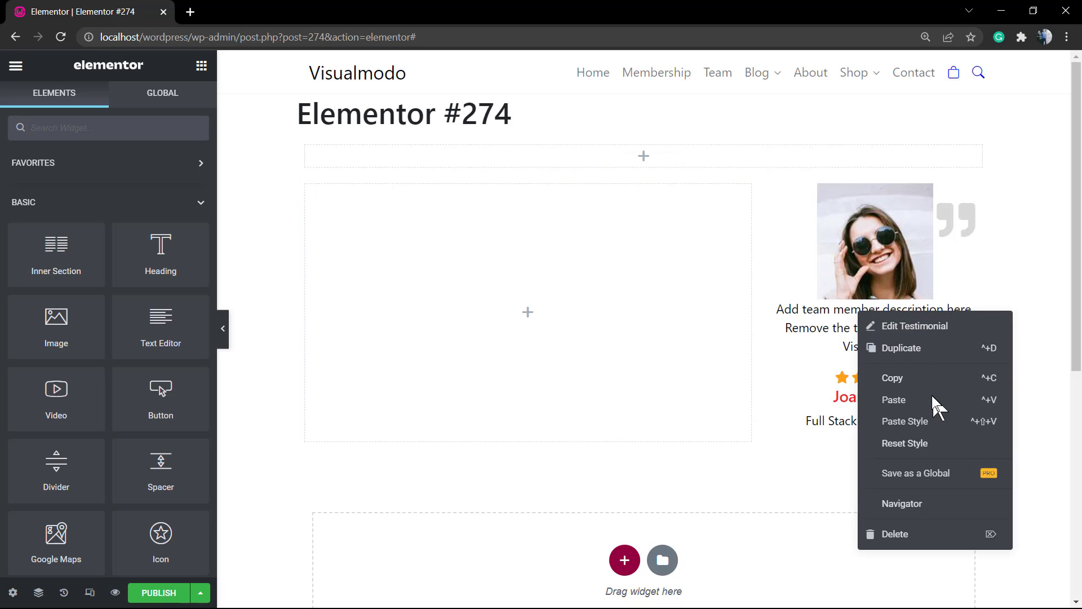
click(576, 276)
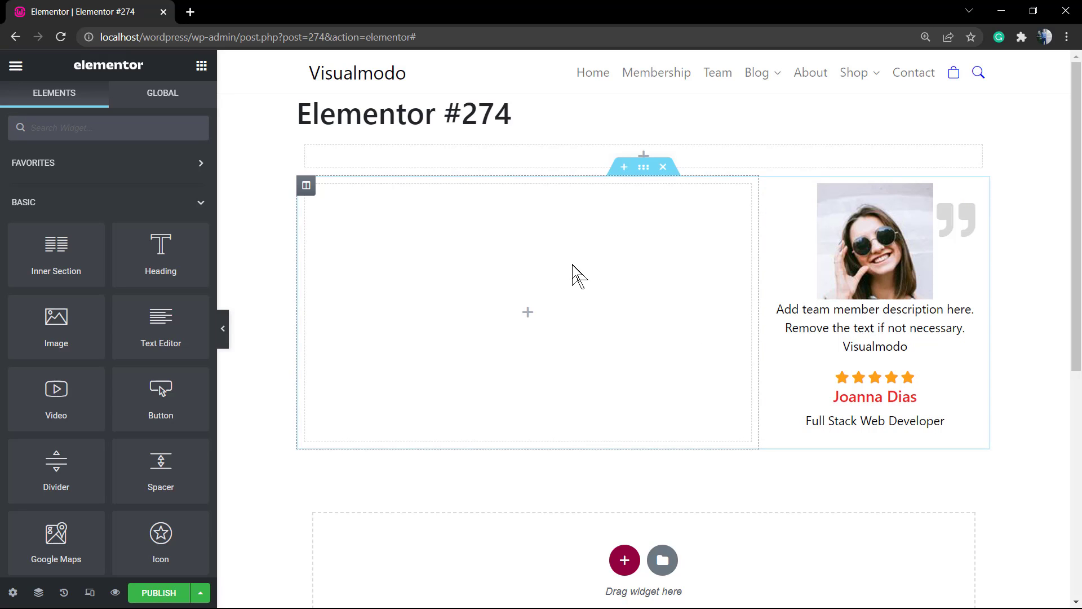
click(528, 311)
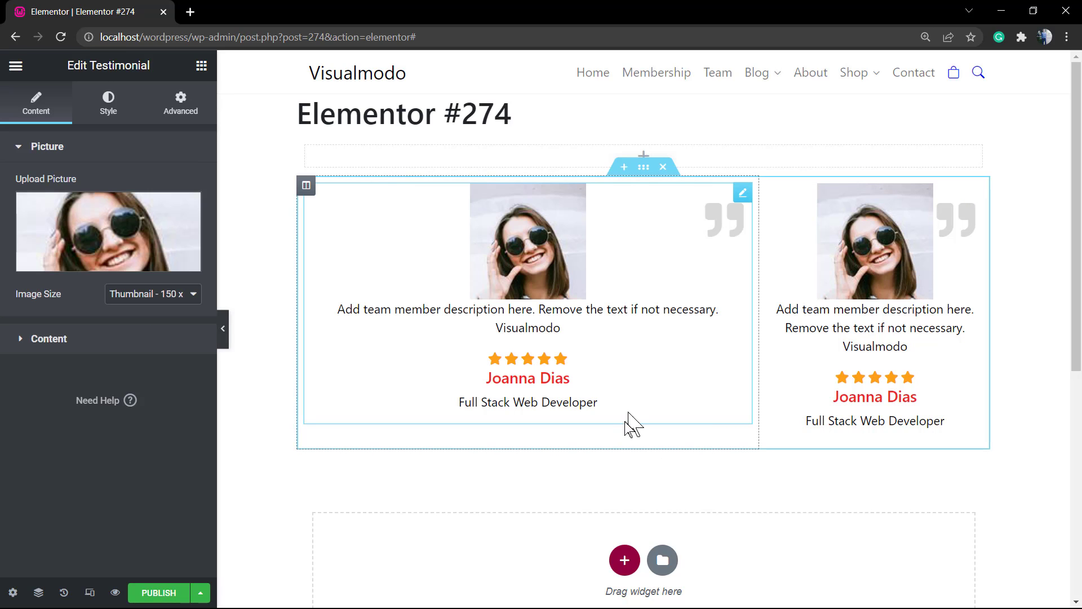
right_click(631, 424)
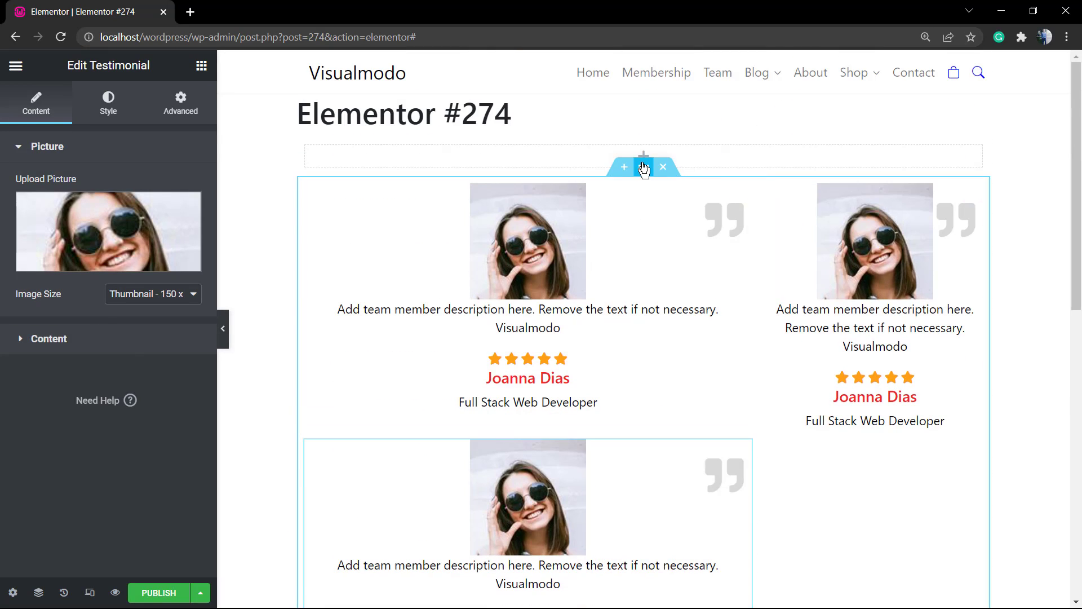
Set the section's Columns Gap to Narrow and Vertical Align to Middle
click(642, 167)
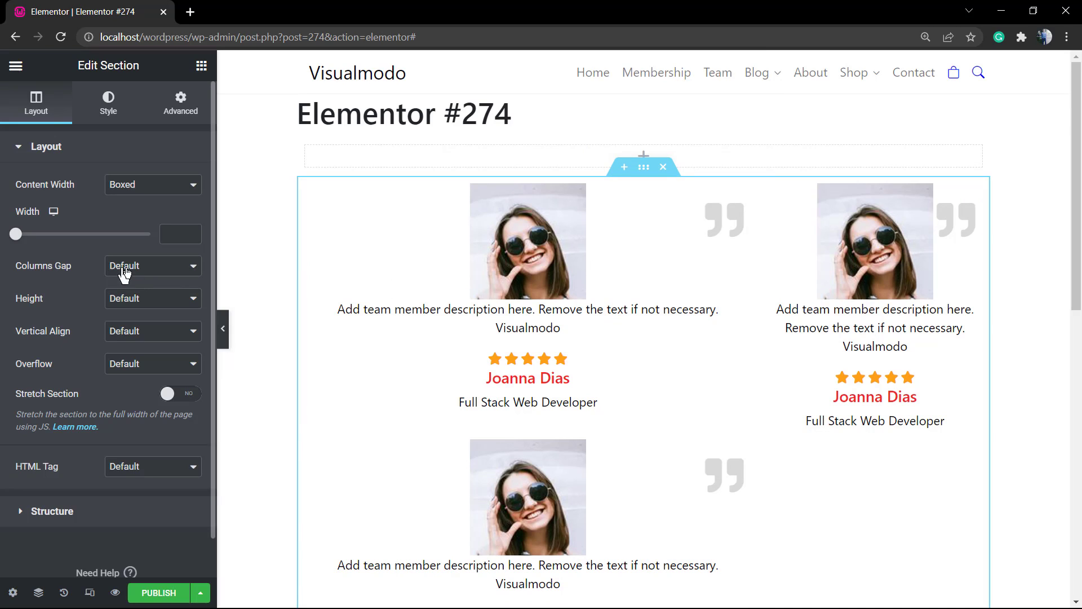
click(152, 265)
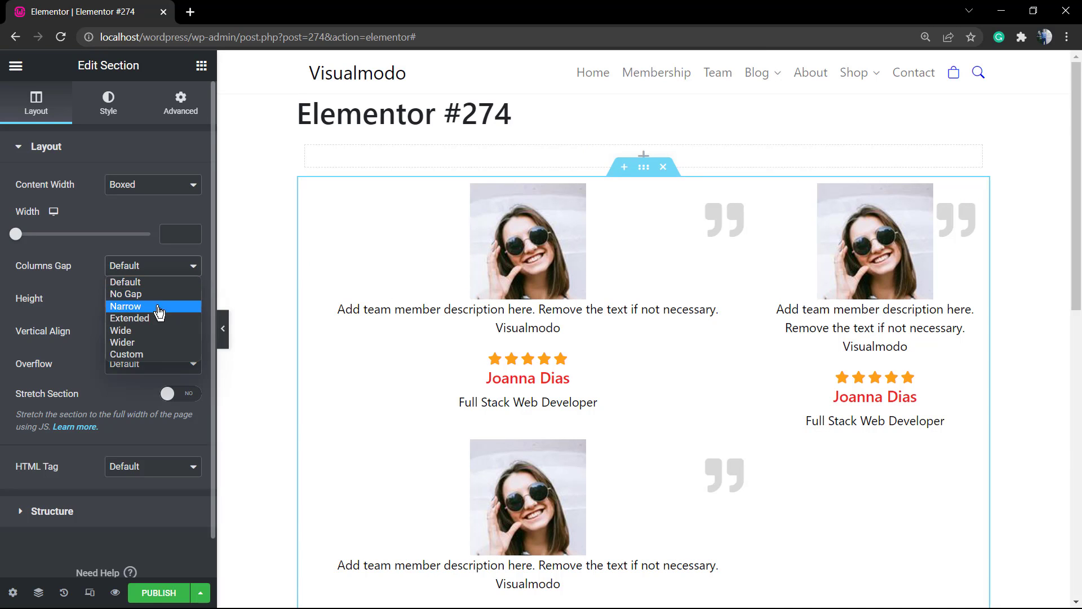
click(125, 305)
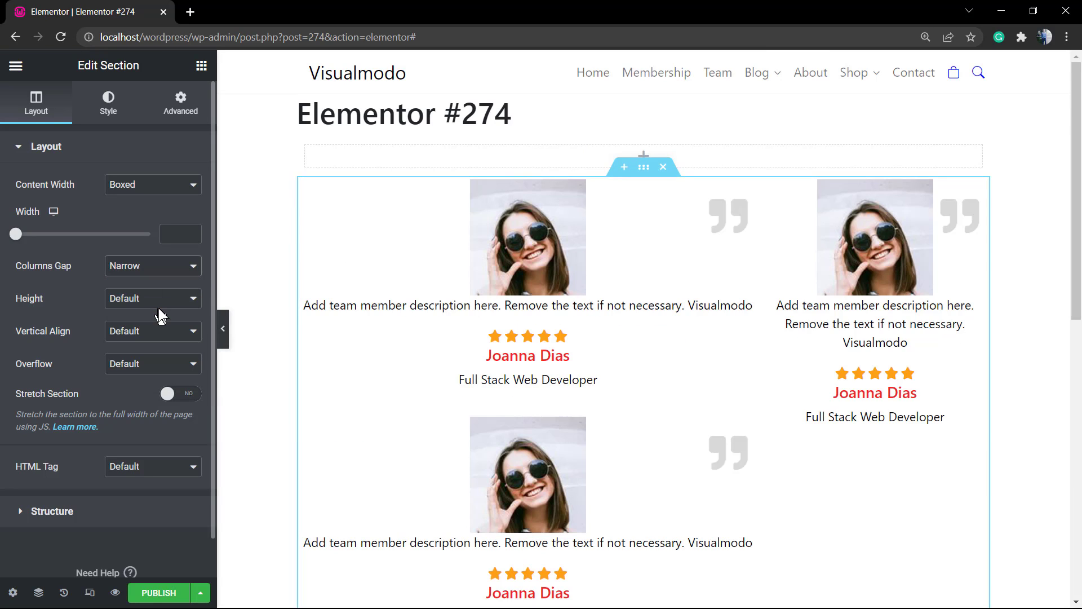
mouse_move(160, 303)
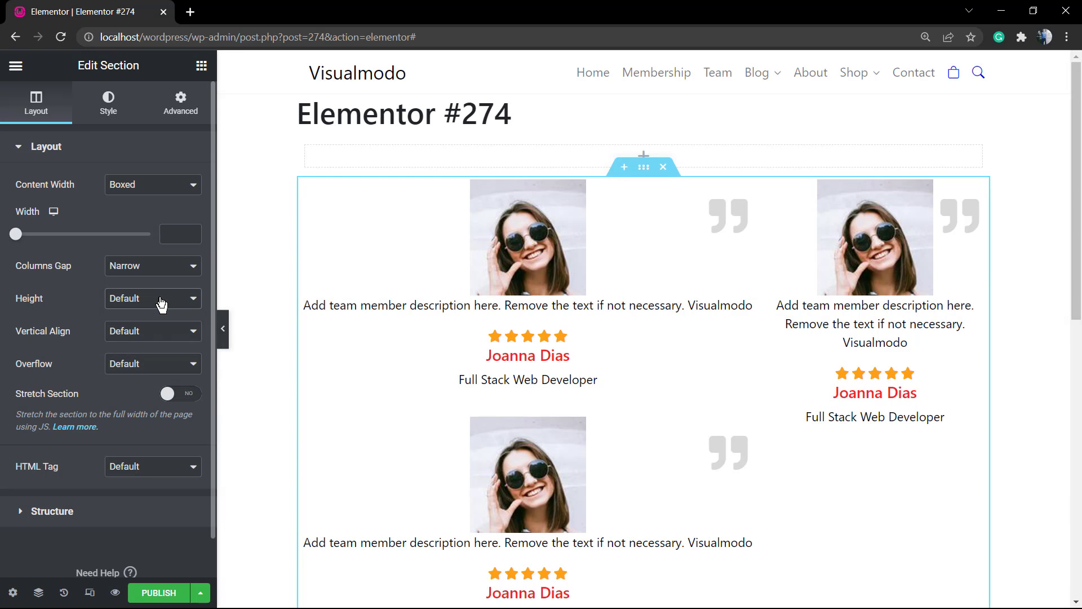
click(153, 330)
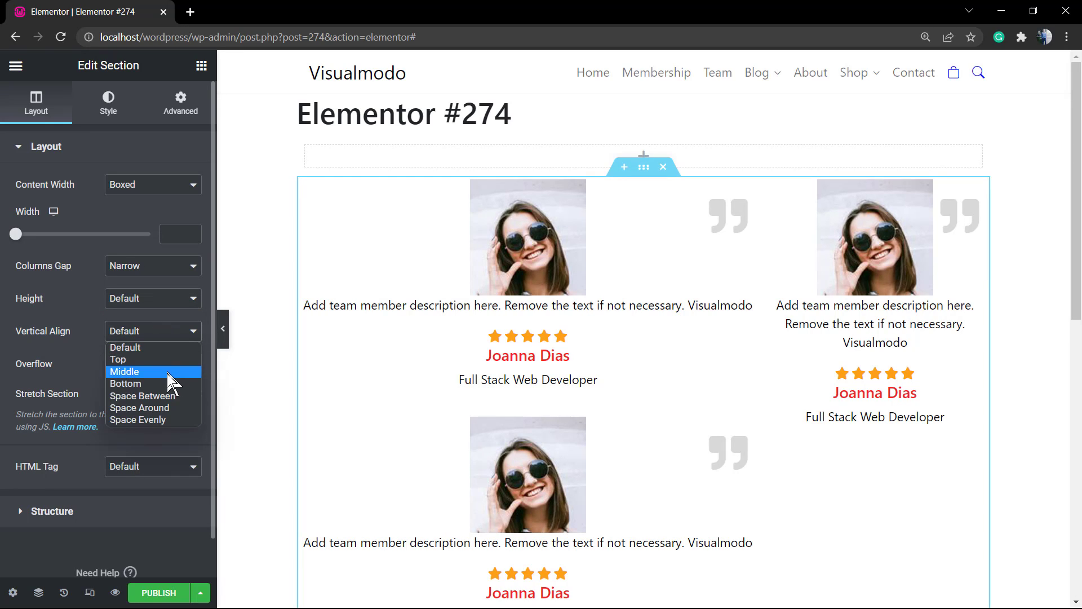
click(124, 371)
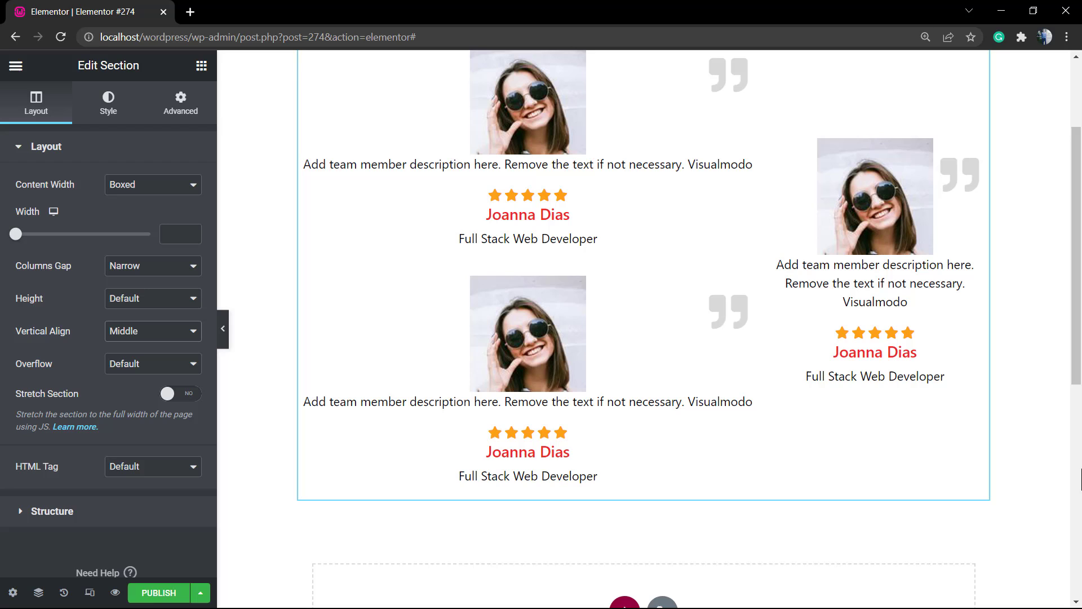
scroll(up, 3)
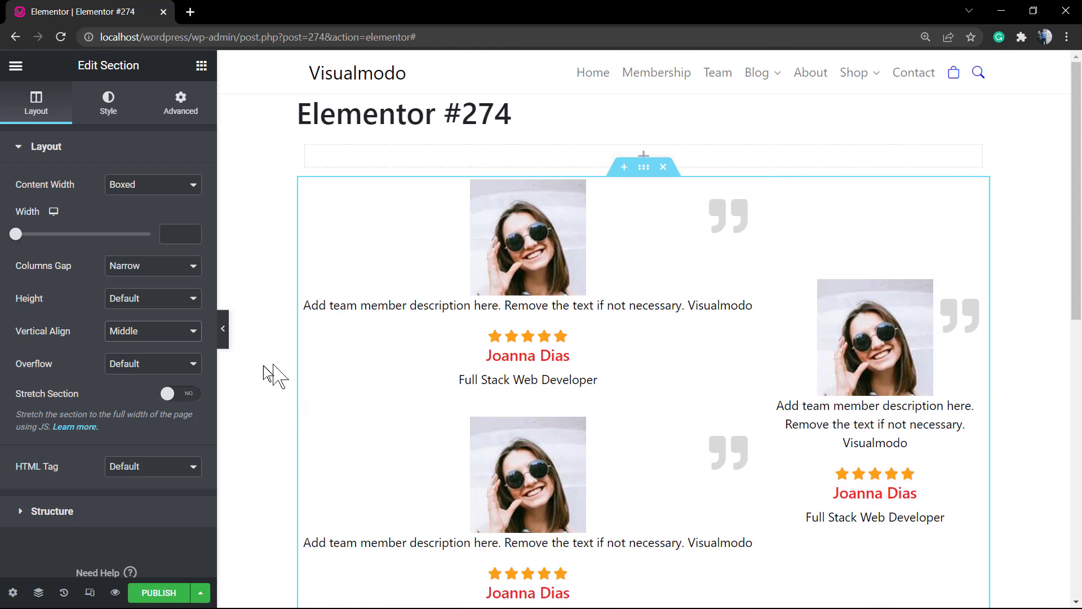
mouse_move(252, 384)
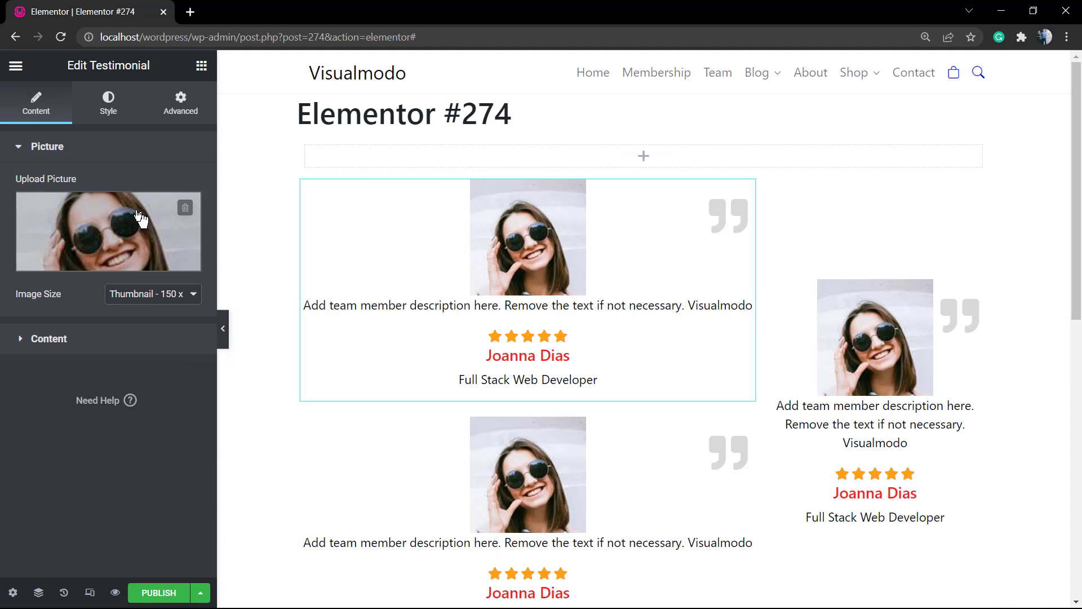
Expand the top-left testimonial's Content section to show name, job, description and rating fields
click(49, 339)
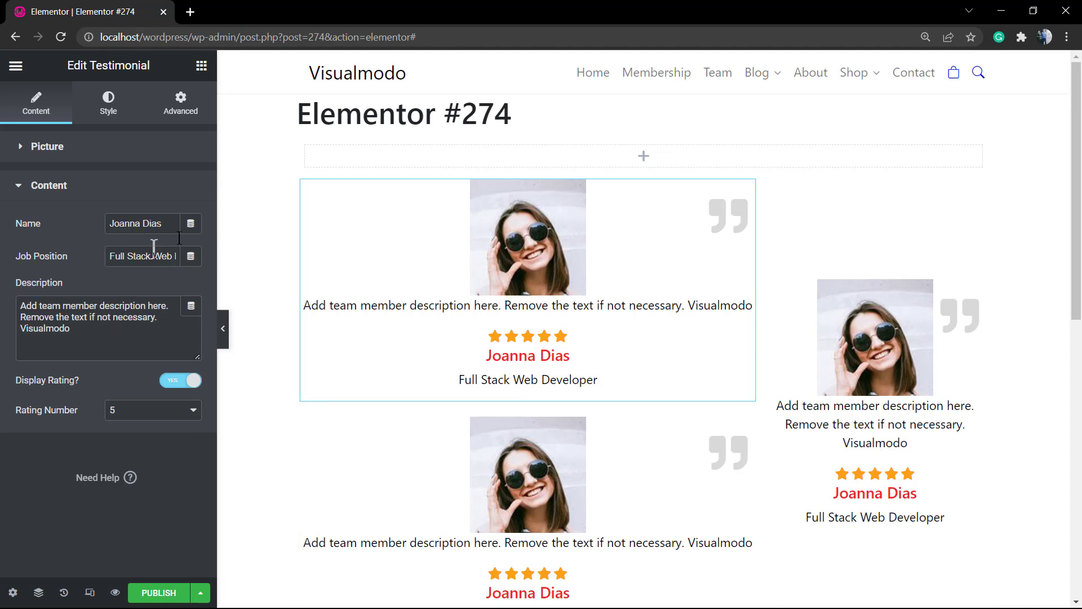
mouse_move(237, 224)
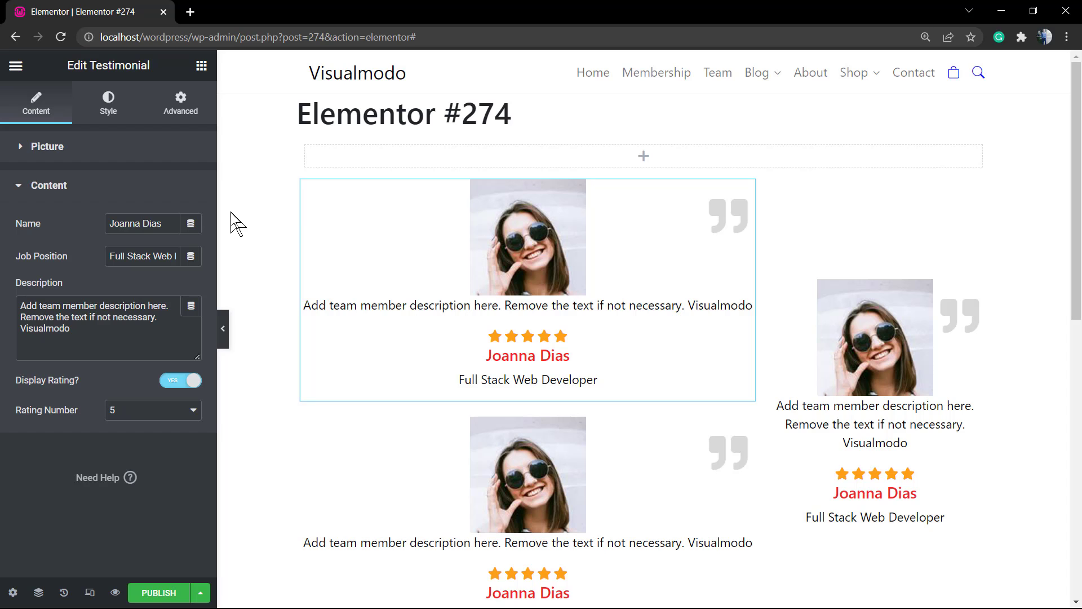